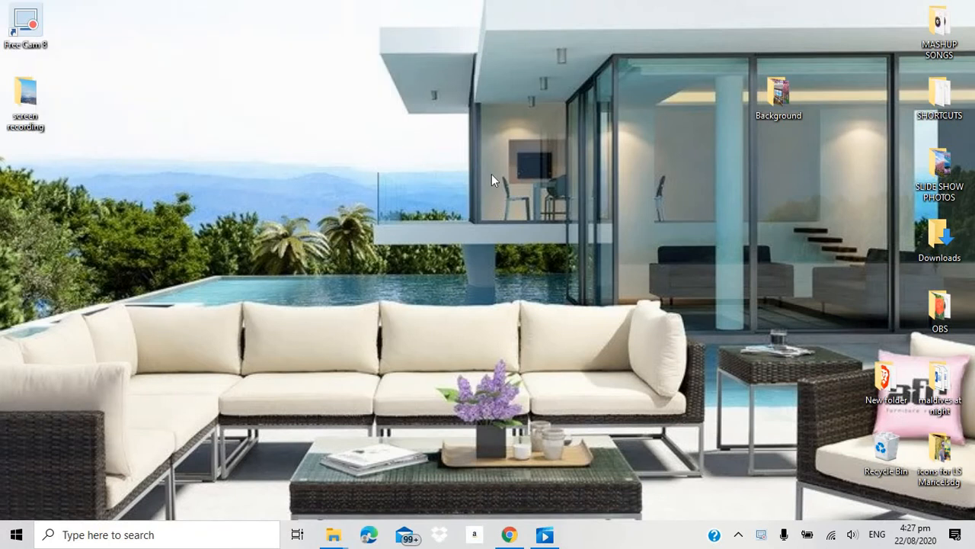
{"action": "mouse_move", "coordinate": [479, 265]}
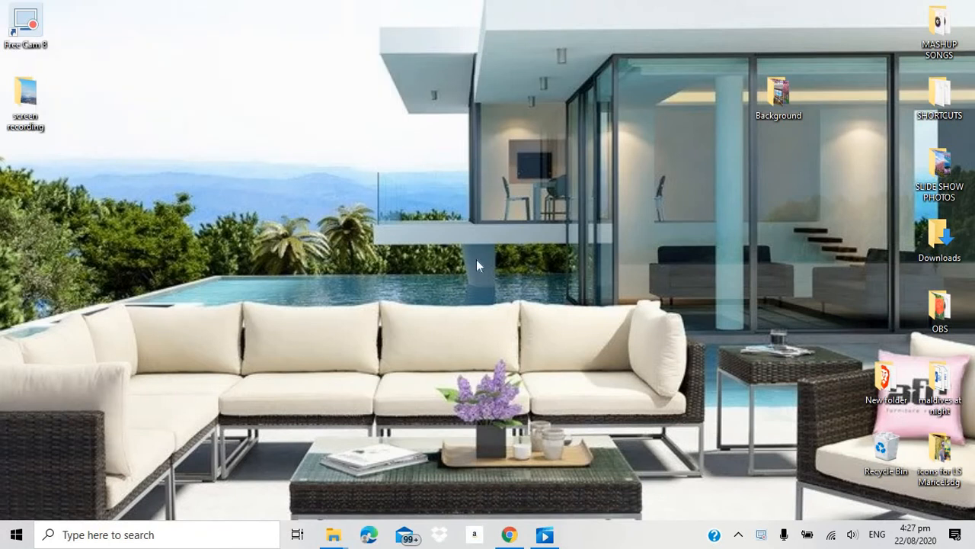
- Bring up the browser showing StreamYard's upcoming broadcasts list
{"action": "left_click", "coordinate": [509, 533]}
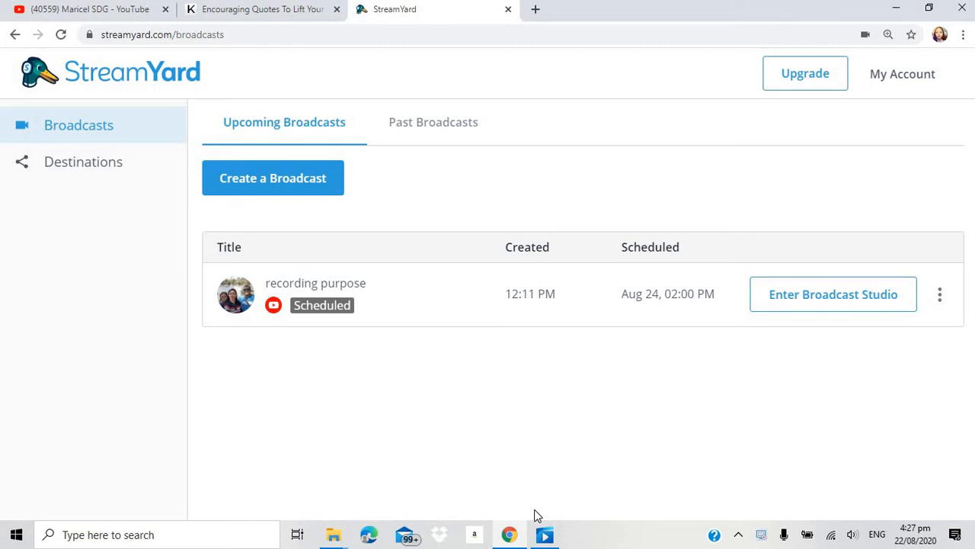
{"action": "mouse_move", "coordinate": [424, 384]}
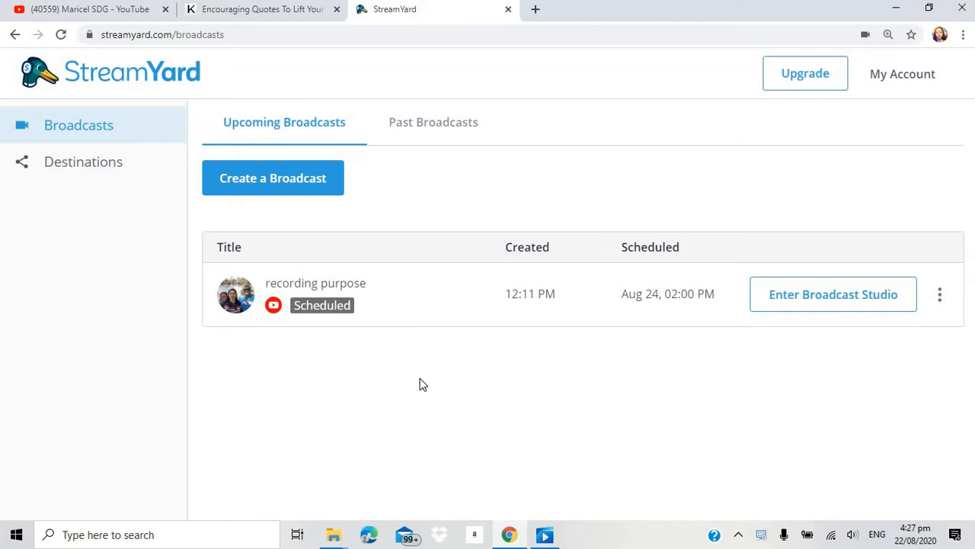
- Start a new broadcast to reach the 'Broadcast to' destination prompt
{"action": "left_click", "coordinate": [273, 176]}
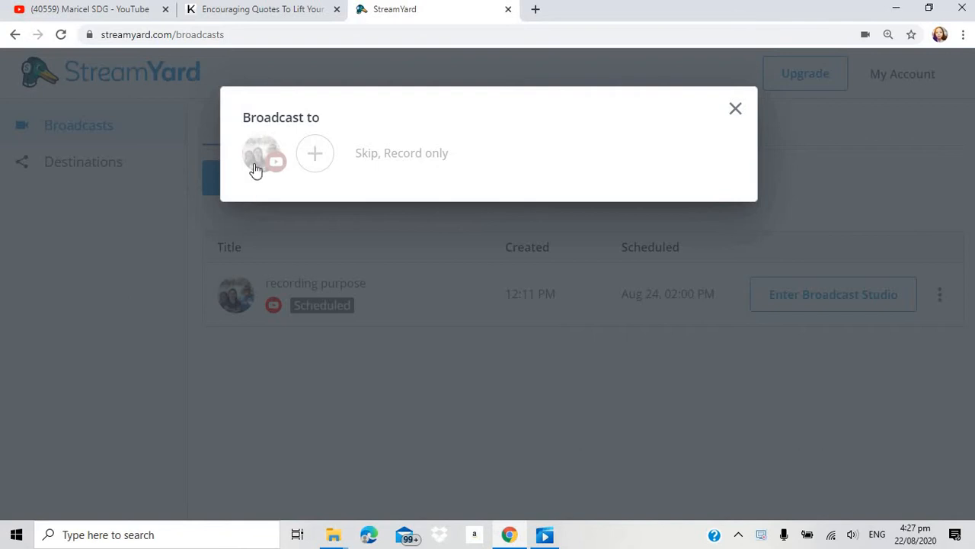
{"action": "mouse_move", "coordinate": [314, 152]}
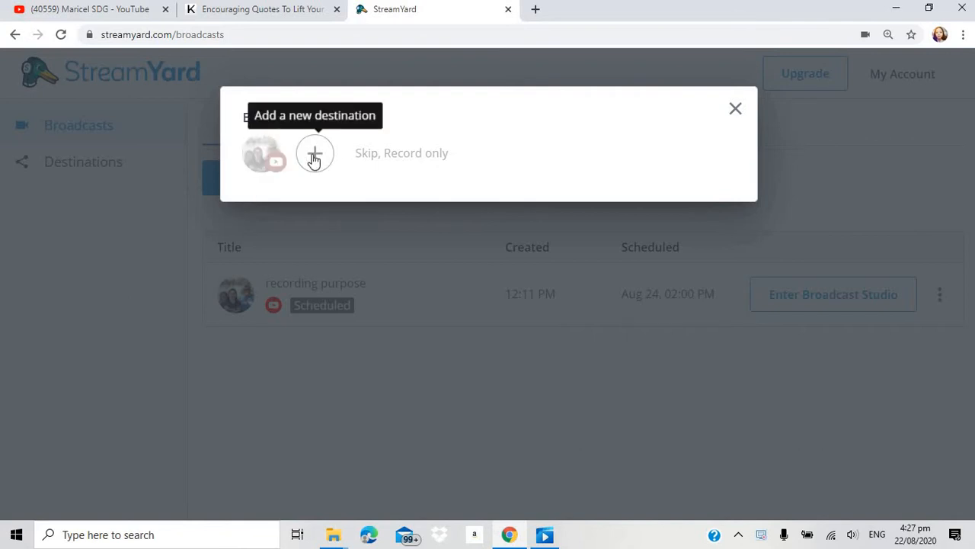
{"action": "mouse_move", "coordinate": [319, 160]}
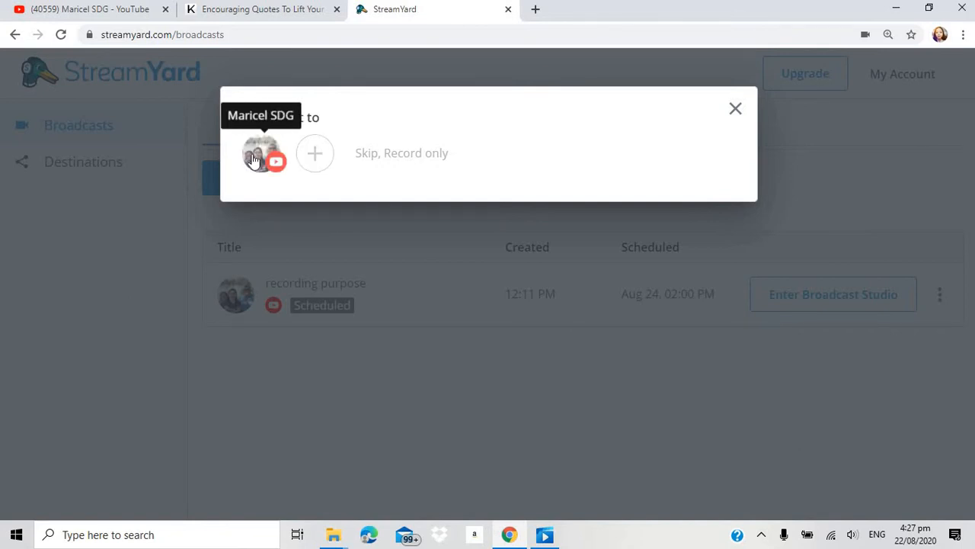
- Choose the YouTube destination, abandon the setup form, and add an empty browser tab
{"action": "left_click", "coordinate": [262, 152]}
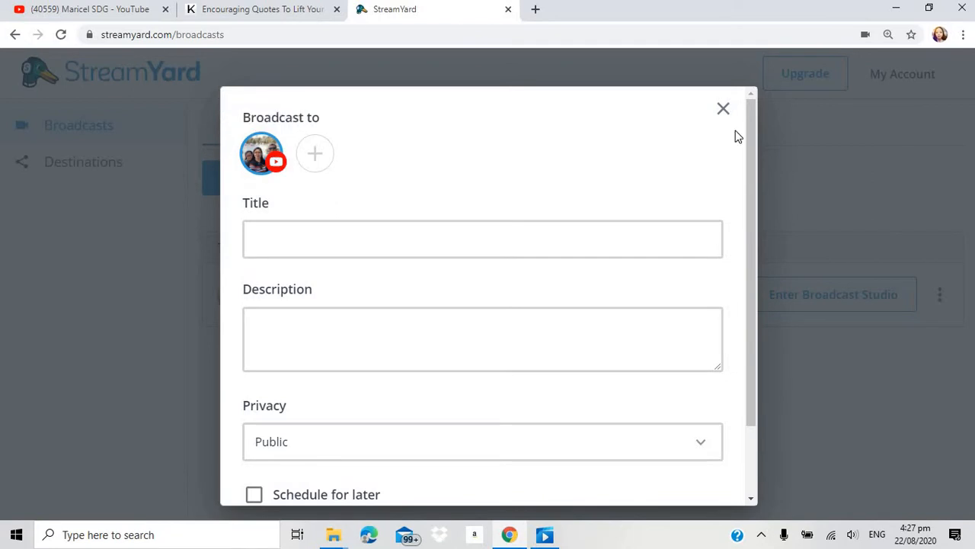
{"action": "left_click", "coordinate": [722, 109]}
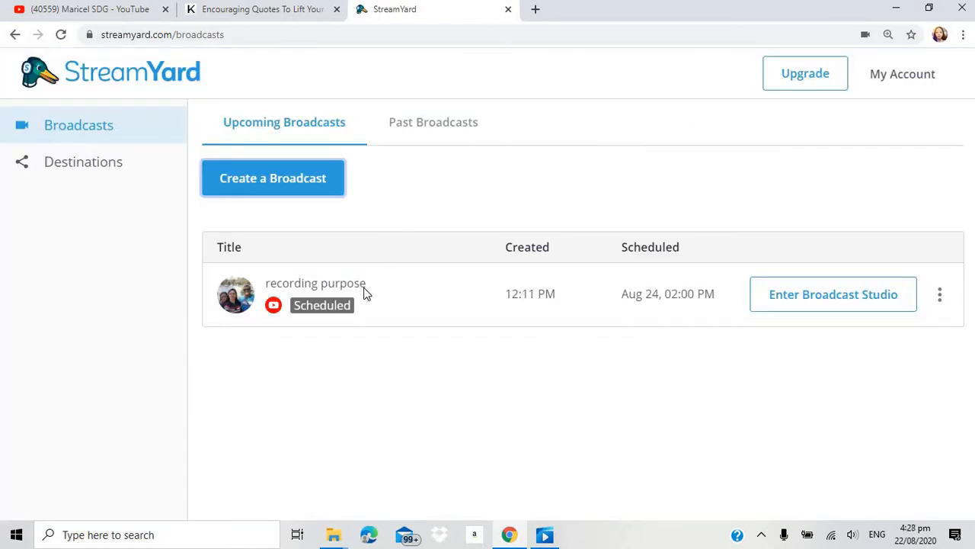
{"action": "mouse_move", "coordinate": [388, 262]}
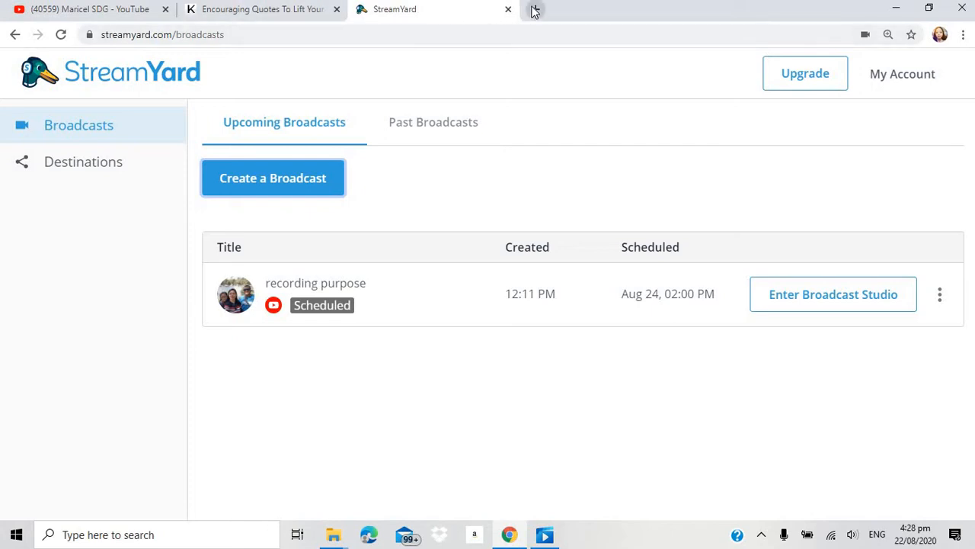
{"action": "left_click", "coordinate": [533, 11]}
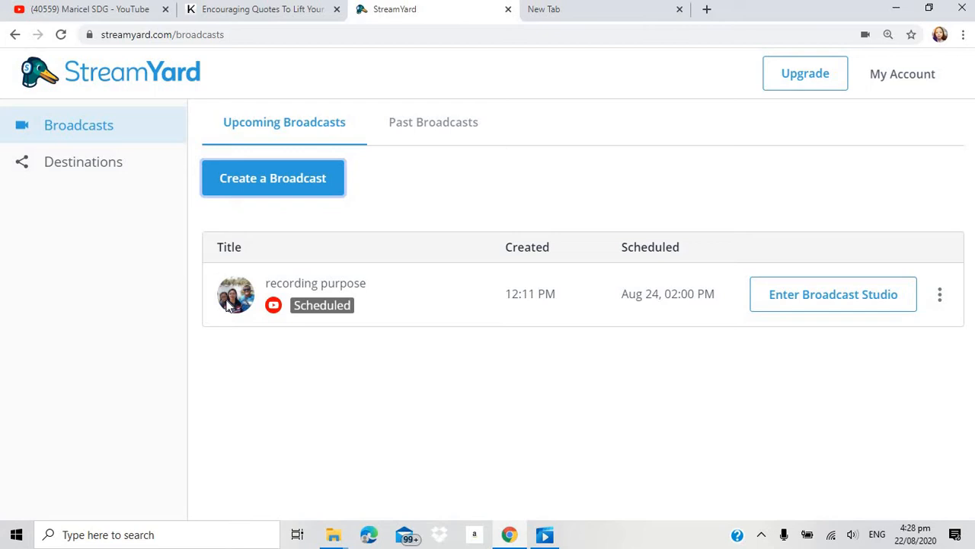
{"action": "mouse_move", "coordinate": [236, 327]}
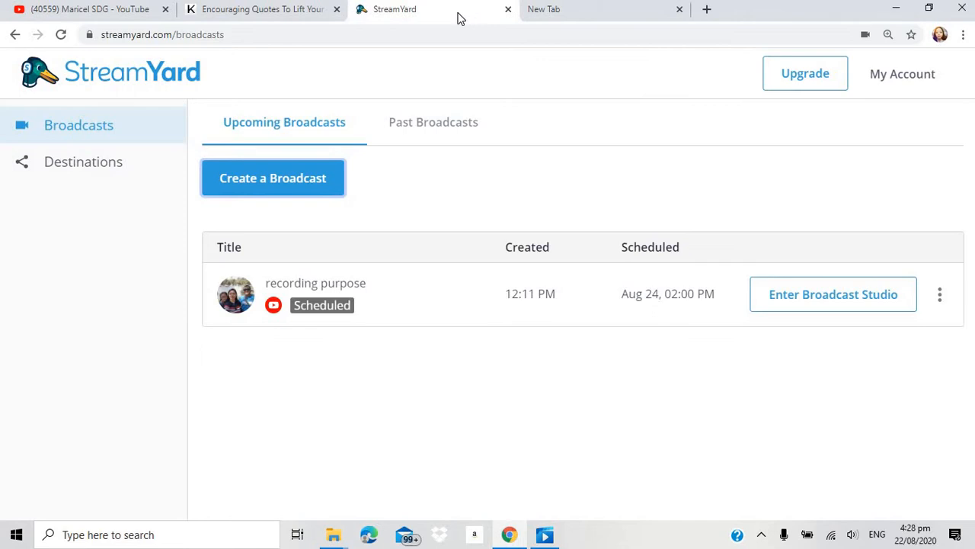
{"action": "mouse_move", "coordinate": [425, 48]}
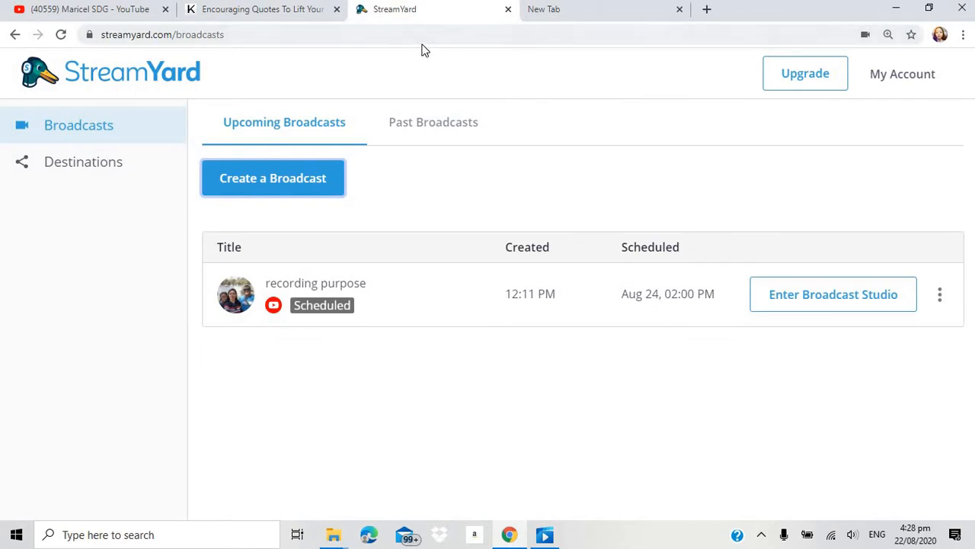
{"action": "mouse_move", "coordinate": [445, 17]}
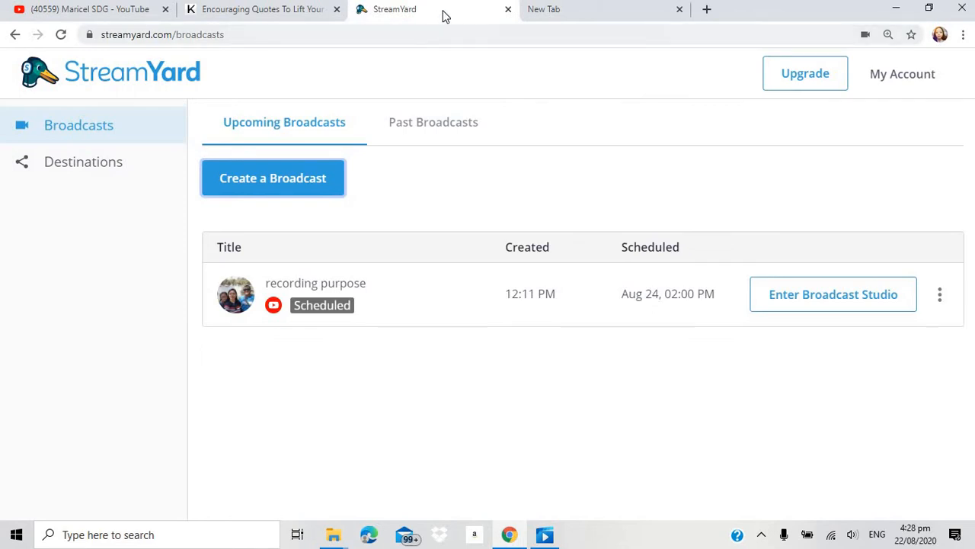
{"action": "mouse_move", "coordinate": [387, 54]}
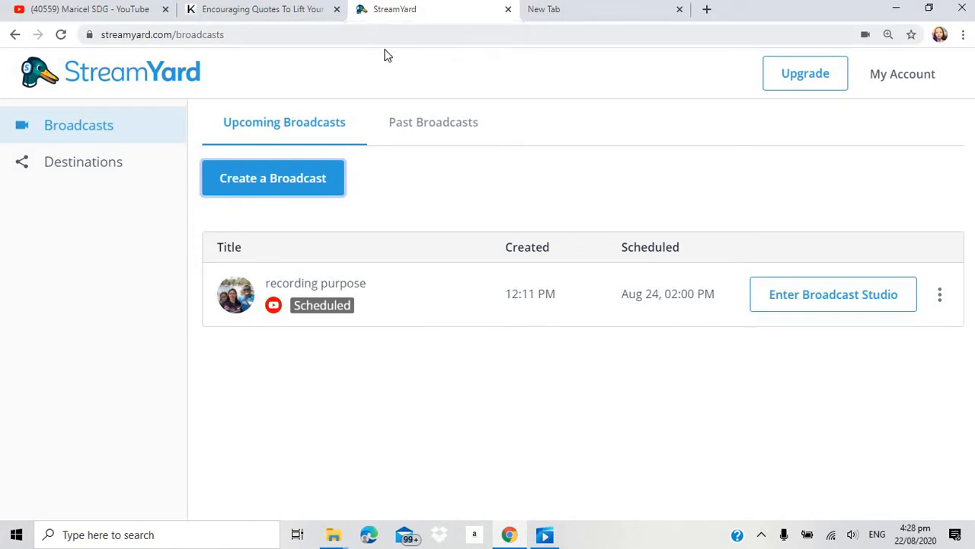
{"action": "mouse_move", "coordinate": [241, 298]}
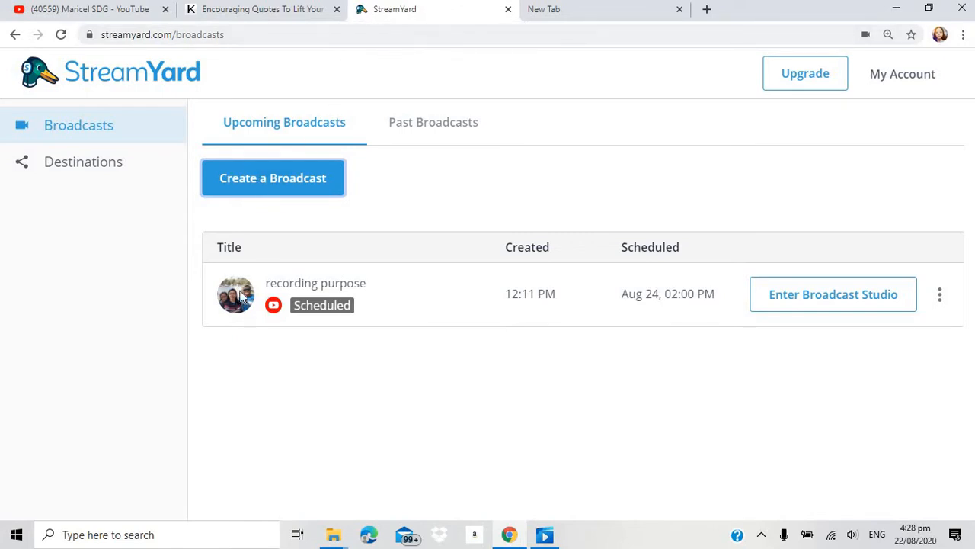
{"action": "mouse_move", "coordinate": [272, 181]}
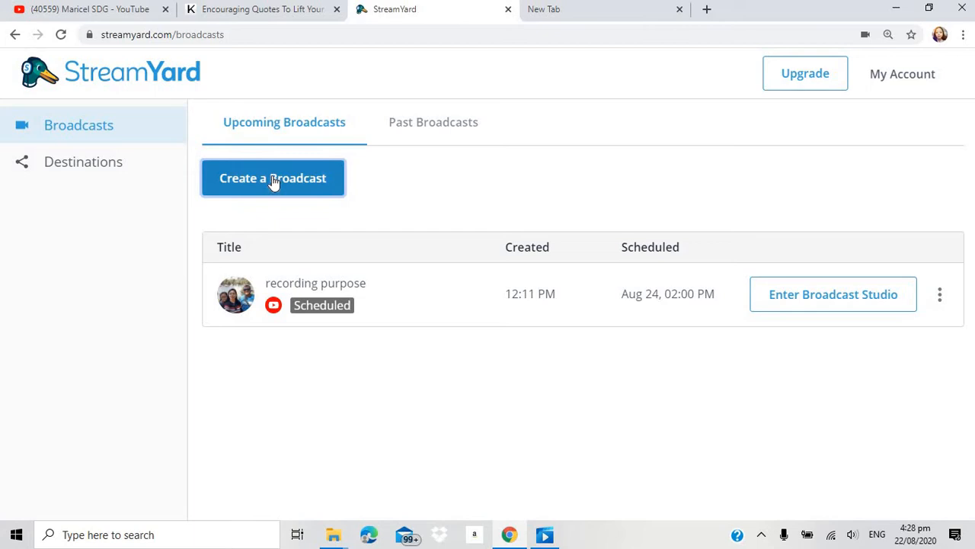
- Start a new YouTube broadcast and title it 'Tutorial'
{"action": "left_click", "coordinate": [272, 177]}
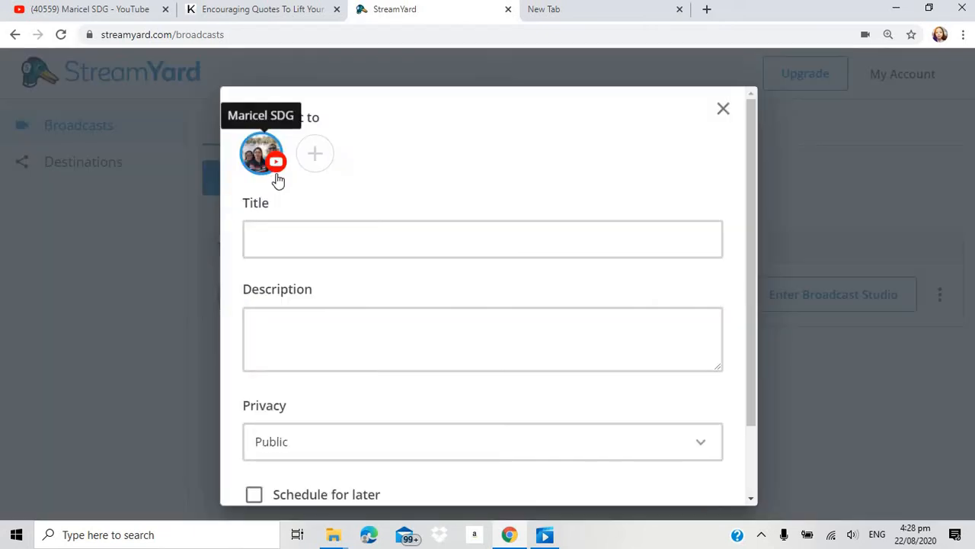
{"action": "mouse_move", "coordinate": [315, 152]}
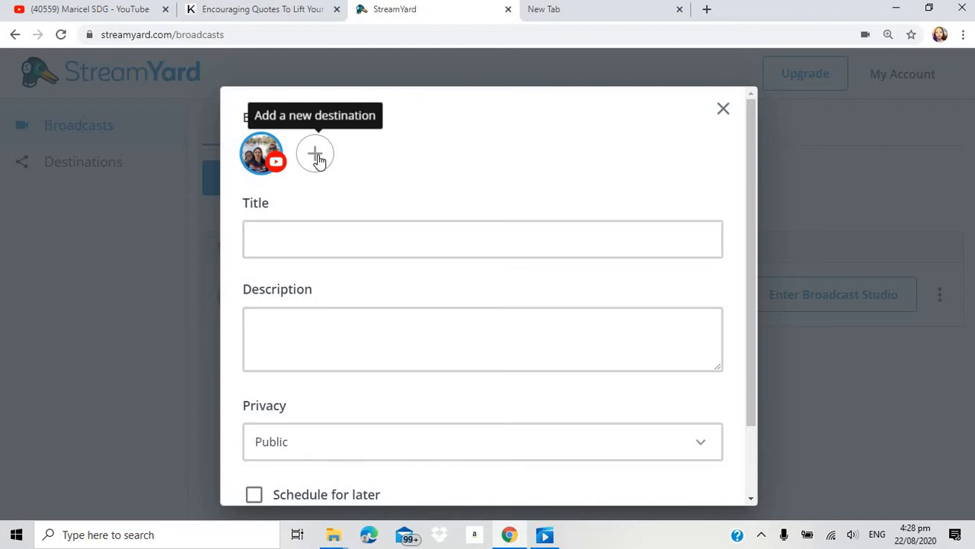
{"action": "mouse_move", "coordinate": [262, 154]}
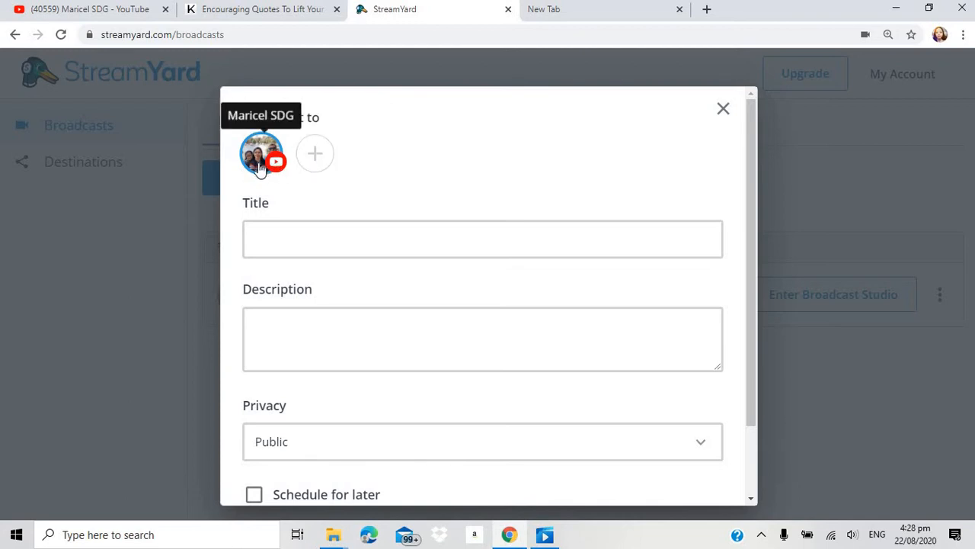
{"action": "mouse_move", "coordinate": [314, 153]}
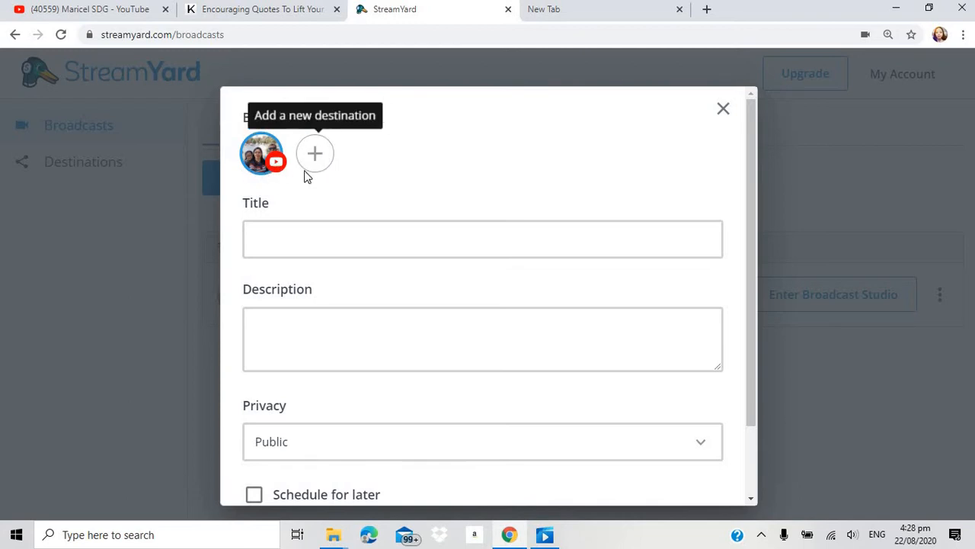
{"action": "left_click", "coordinate": [481, 237]}
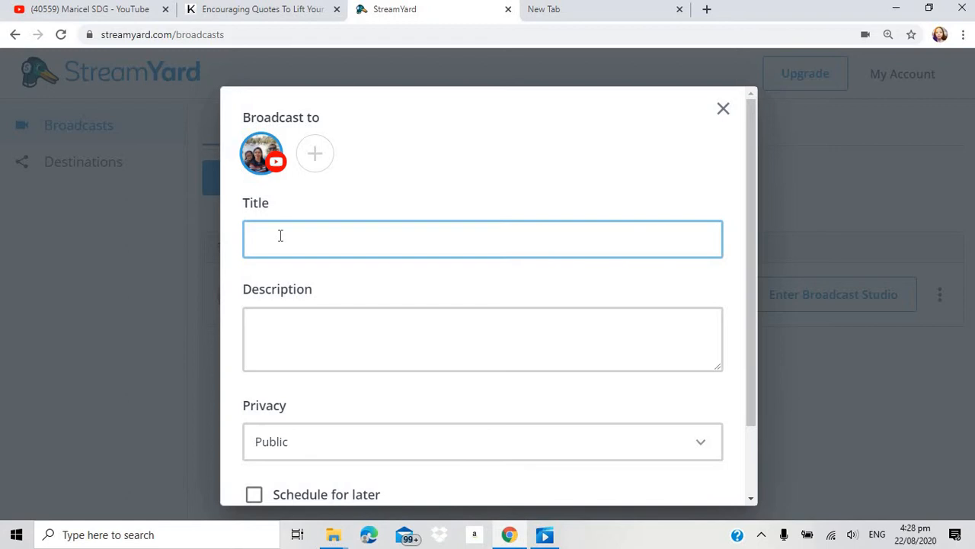
{"action": "type", "text": "T"}
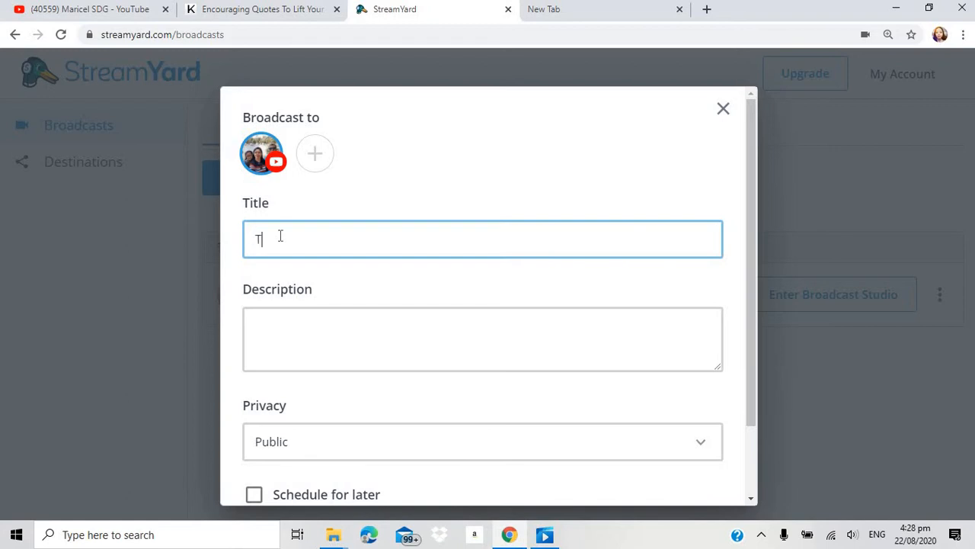
{"action": "type", "text": "utorial"}
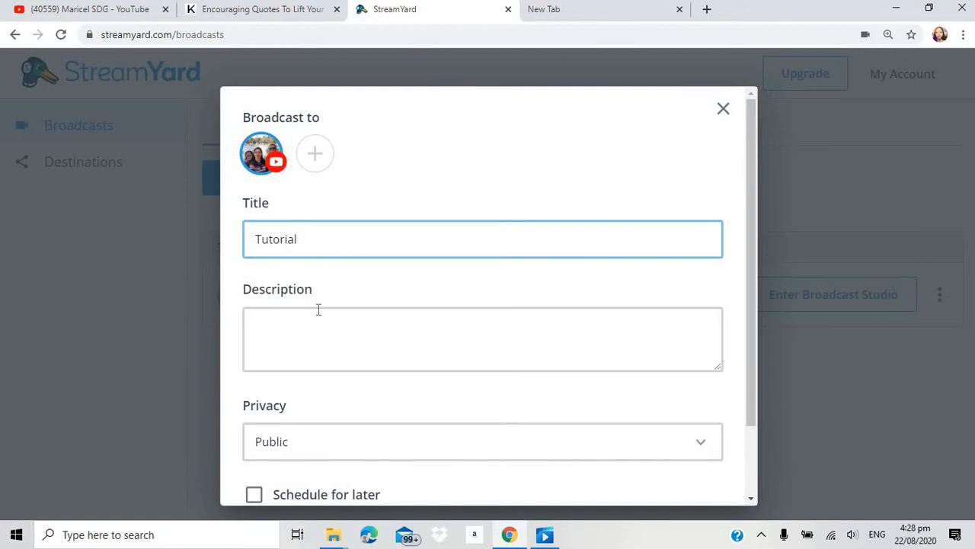
- Set the broadcast description to 'Recording purpose only'
{"action": "left_click", "coordinate": [482, 339]}
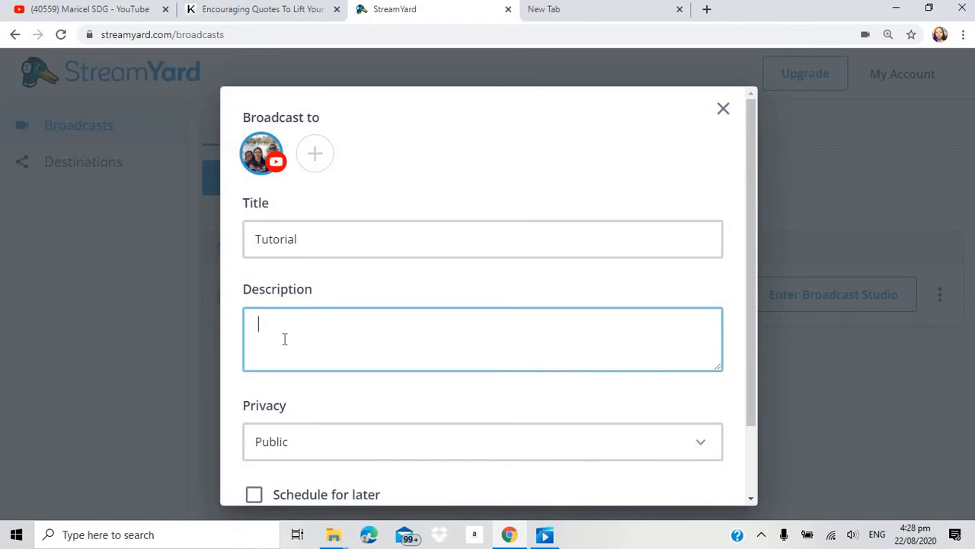
{"action": "type", "text": "Record"}
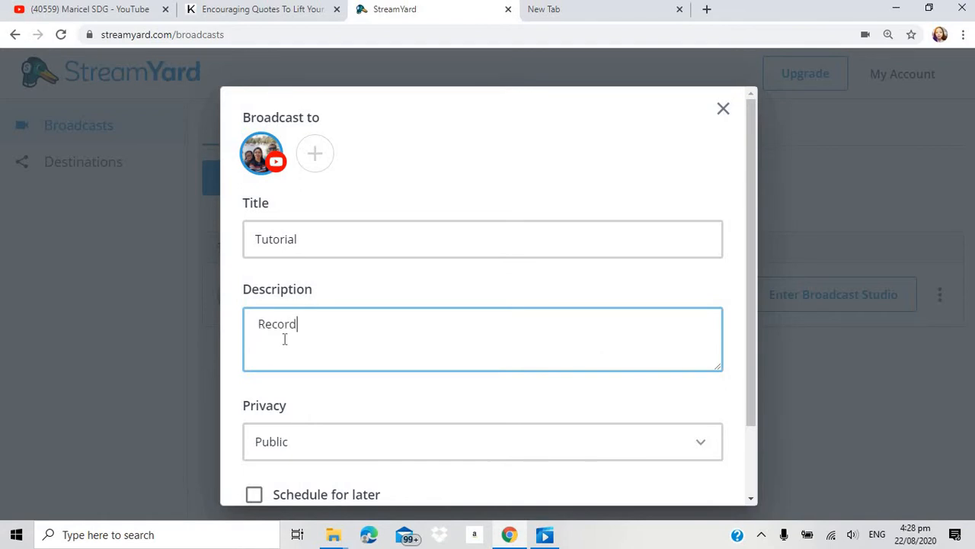
{"action": "type", "text": "ing pu"}
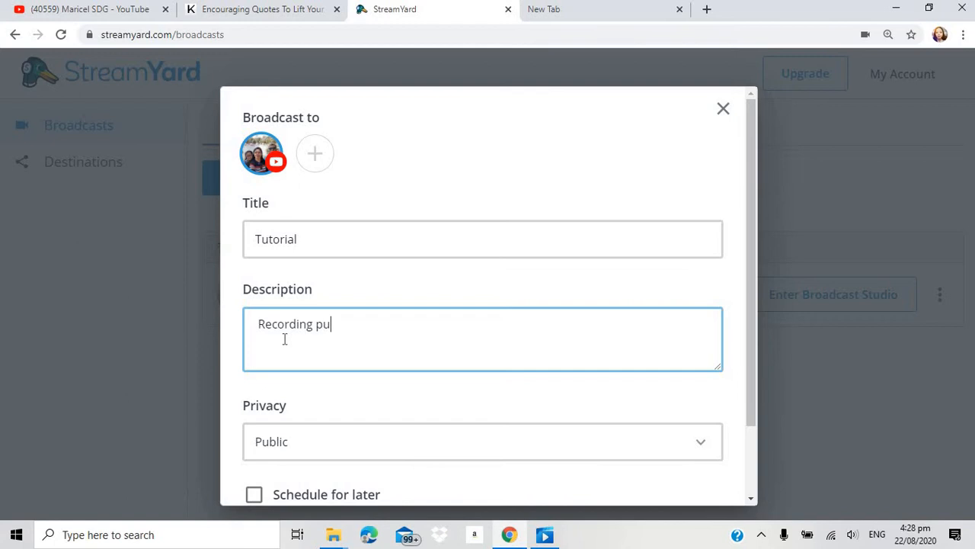
{"action": "type", "text": "rpose only"}
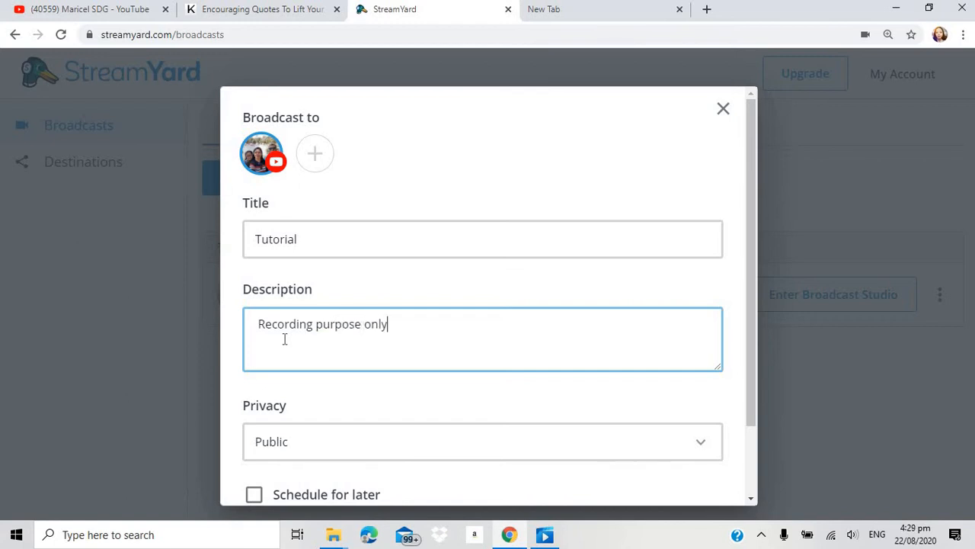
- Keep privacy Public and enable Schedule for later on the broadcast
{"action": "scroll", "scroll_direction": "down", "scroll_amount": 3}
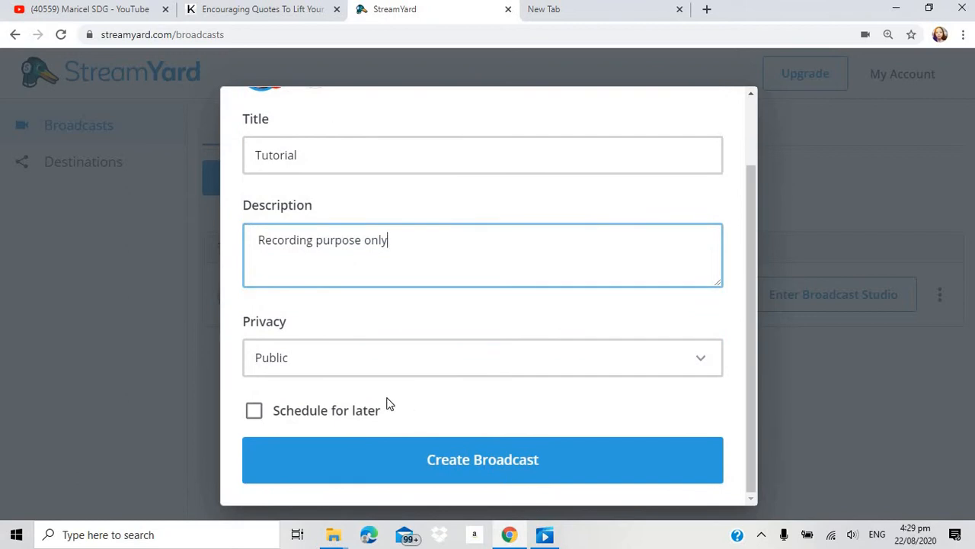
{"action": "mouse_move", "coordinate": [707, 365]}
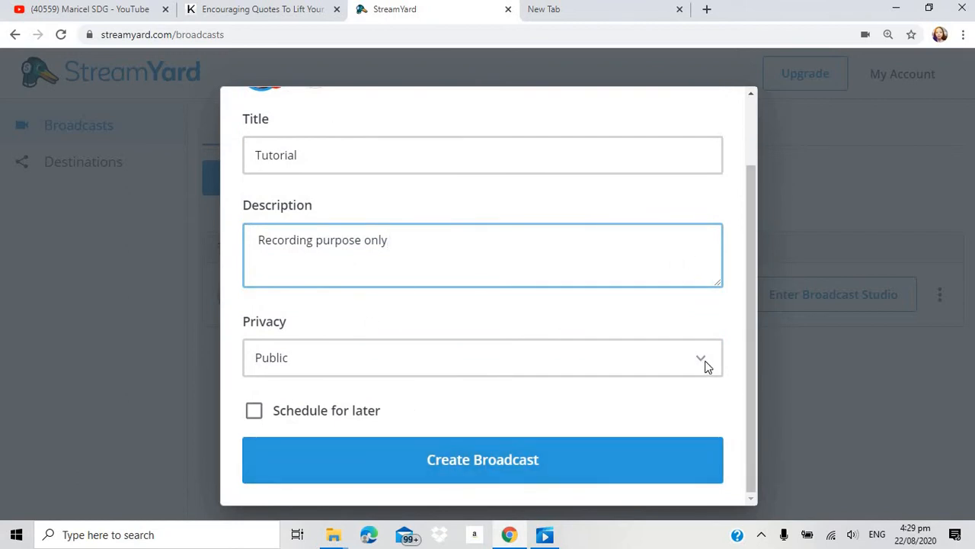
{"action": "left_click", "coordinate": [482, 357]}
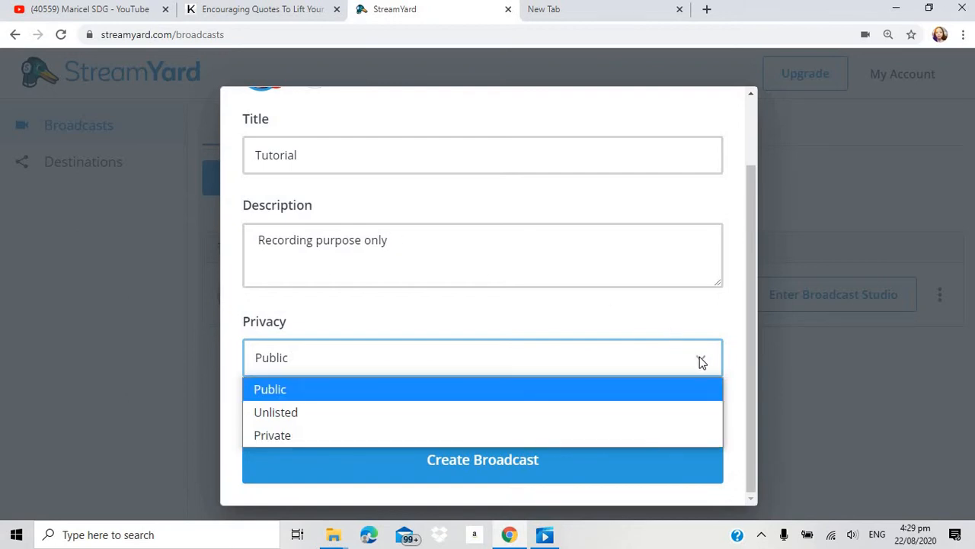
{"action": "left_click", "coordinate": [270, 388]}
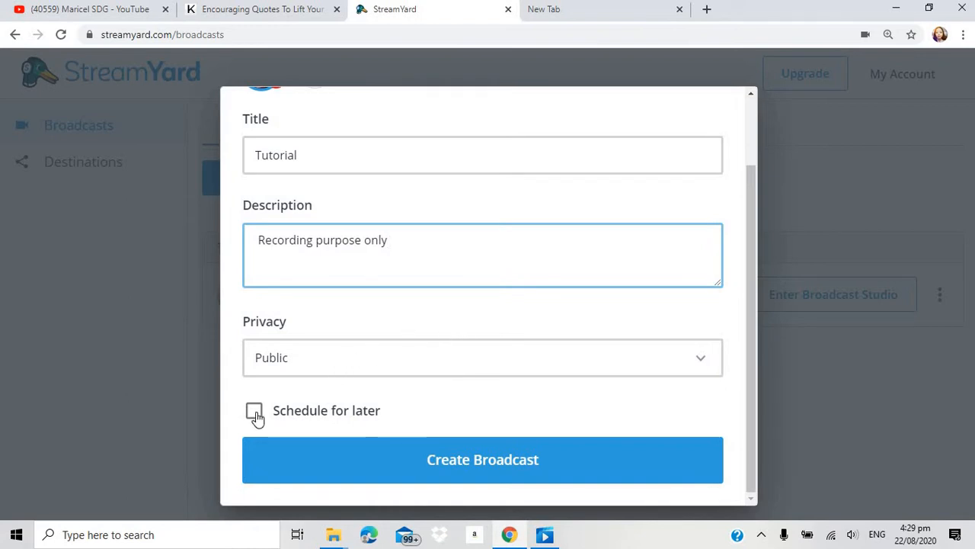
{"action": "left_click", "coordinate": [253, 410]}
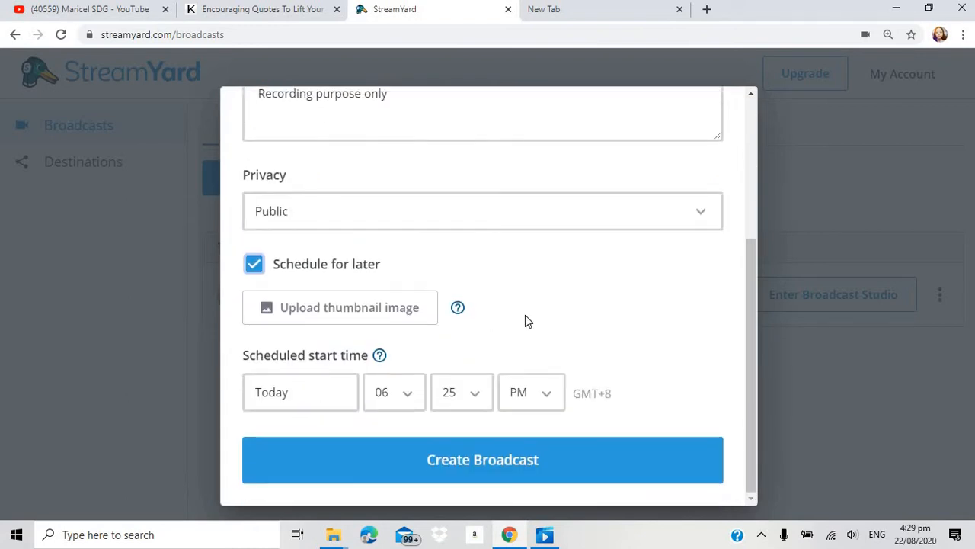
{"action": "mouse_move", "coordinate": [392, 320]}
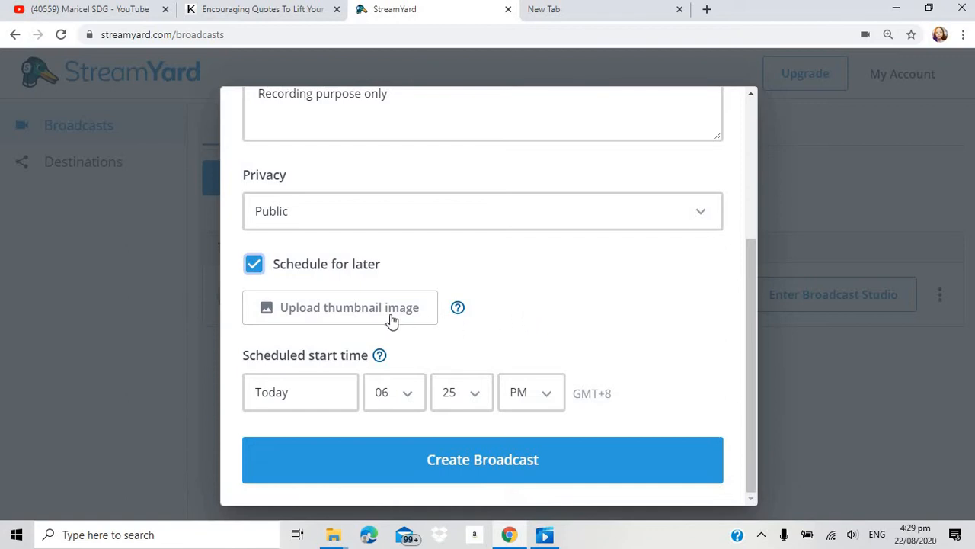
{"action": "mouse_move", "coordinate": [358, 312]}
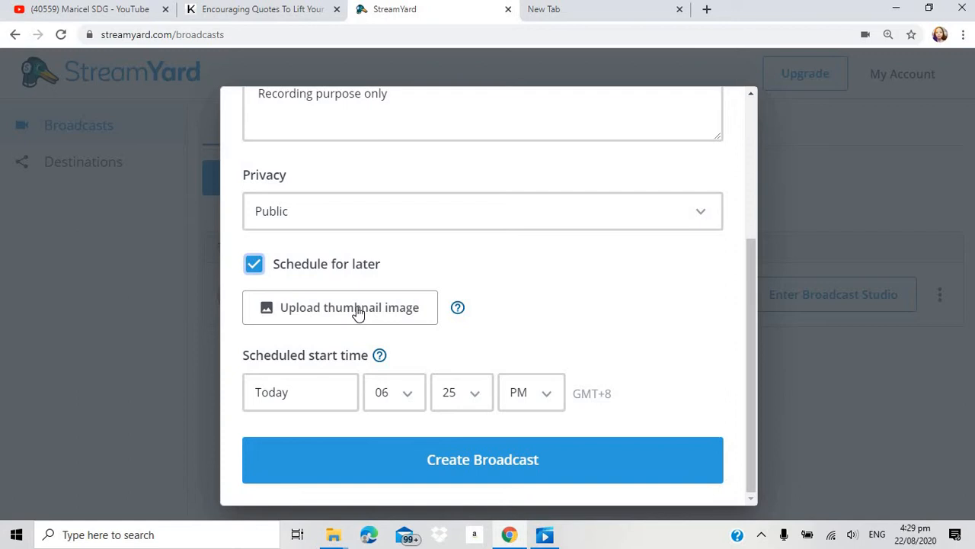
- Upload the '3rd LiveStream' welcome picture from Downloads as the thumbnail
{"action": "left_click", "coordinate": [339, 307]}
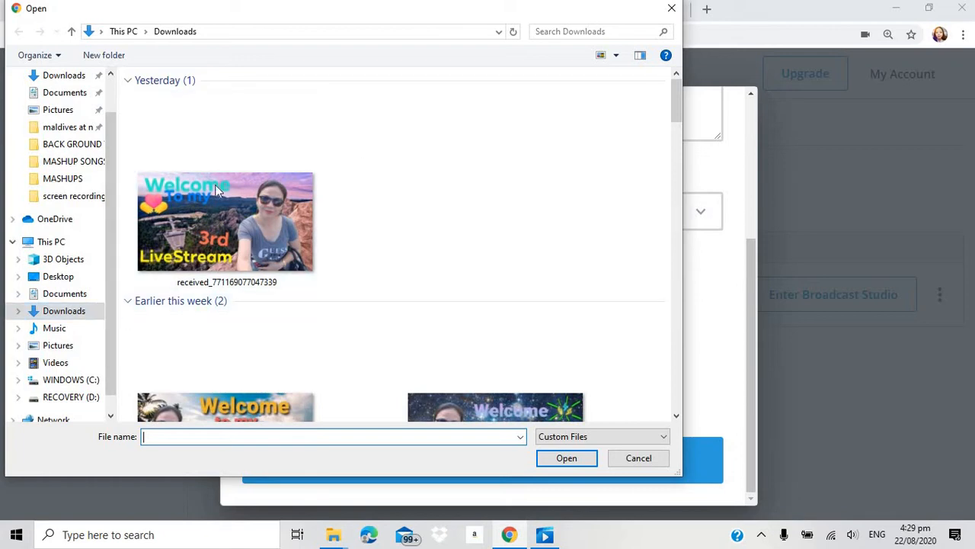
{"action": "mouse_move", "coordinate": [186, 212]}
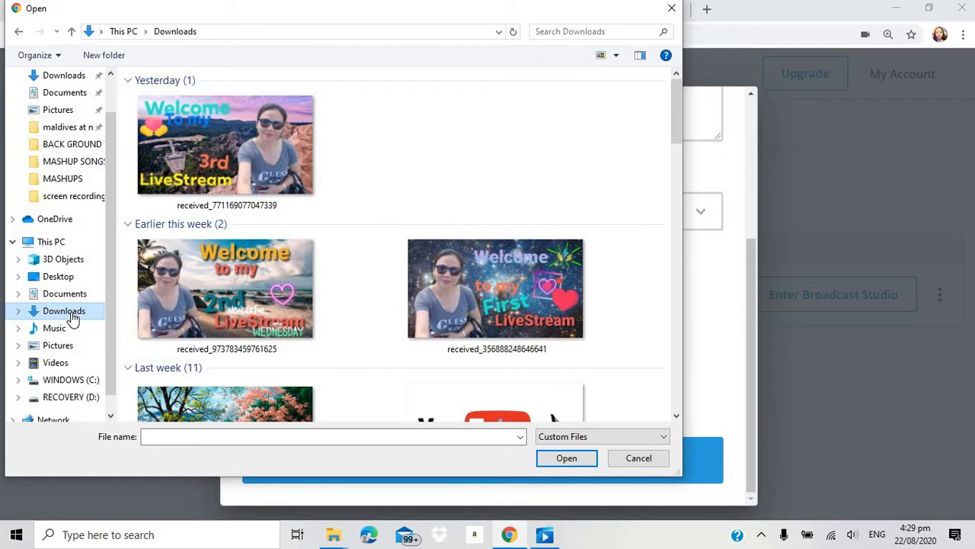
{"action": "left_click", "coordinate": [225, 145]}
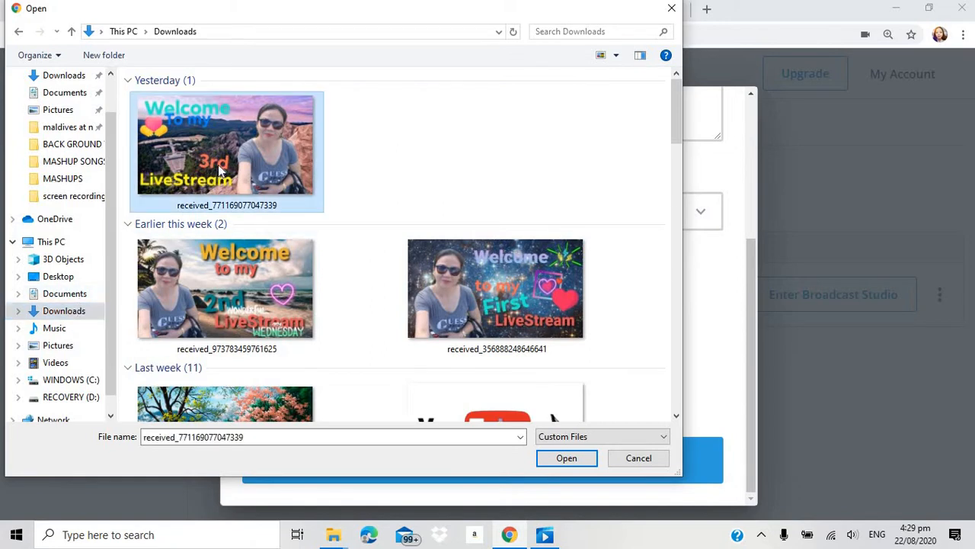
{"action": "mouse_move", "coordinate": [567, 457]}
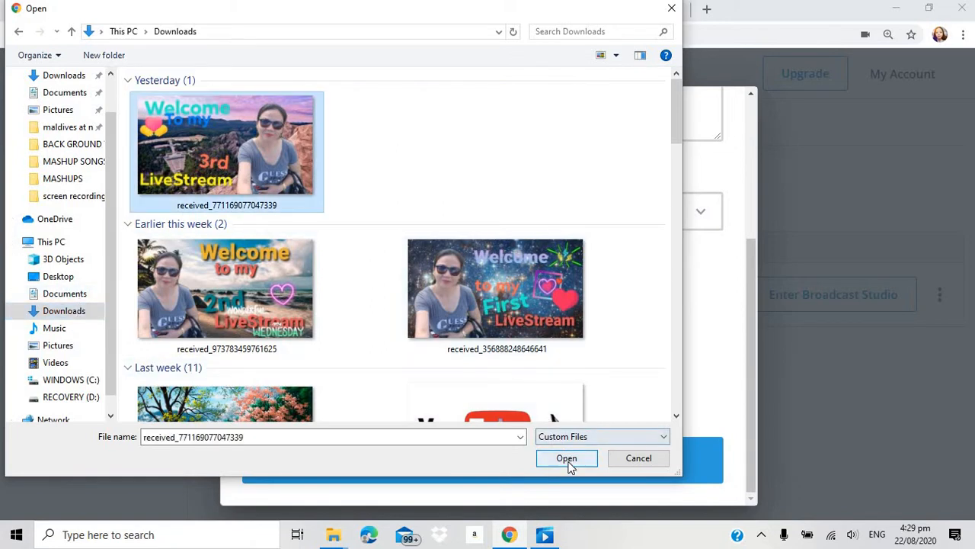
{"action": "left_click", "coordinate": [567, 457]}
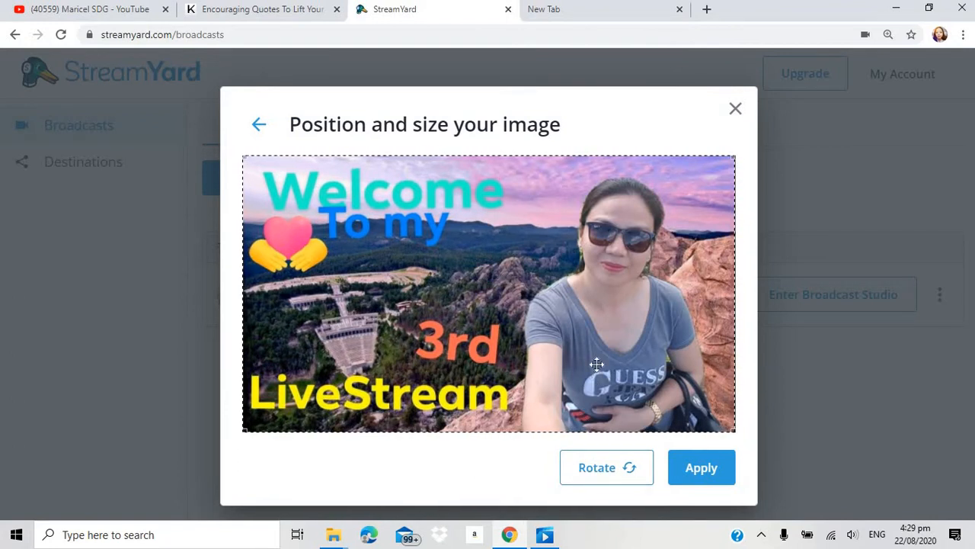
{"action": "mouse_move", "coordinate": [658, 128]}
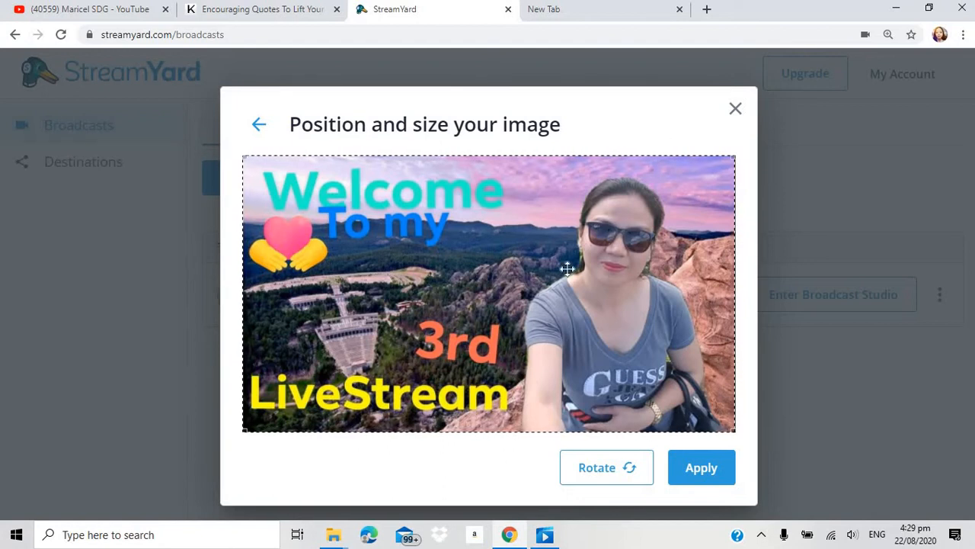
{"action": "mouse_move", "coordinate": [733, 156]}
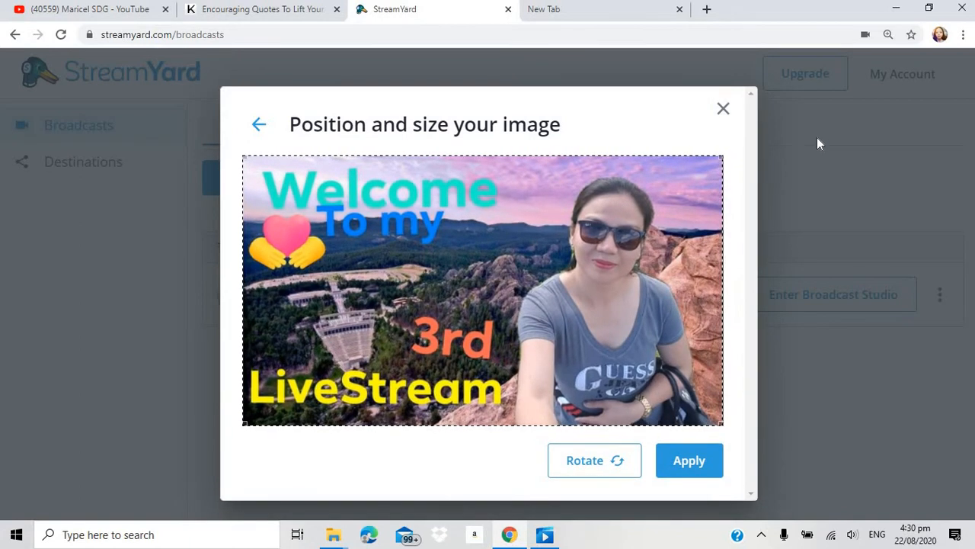
- Apply the welcome picture's position and size as the Tutorial thumbnail
{"action": "left_click", "coordinate": [722, 109]}
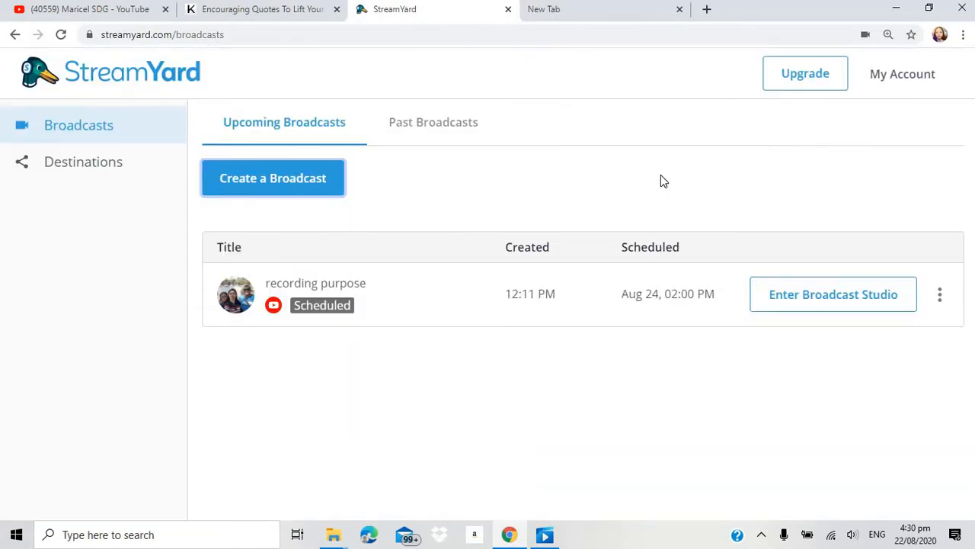
{"action": "mouse_move", "coordinate": [273, 186]}
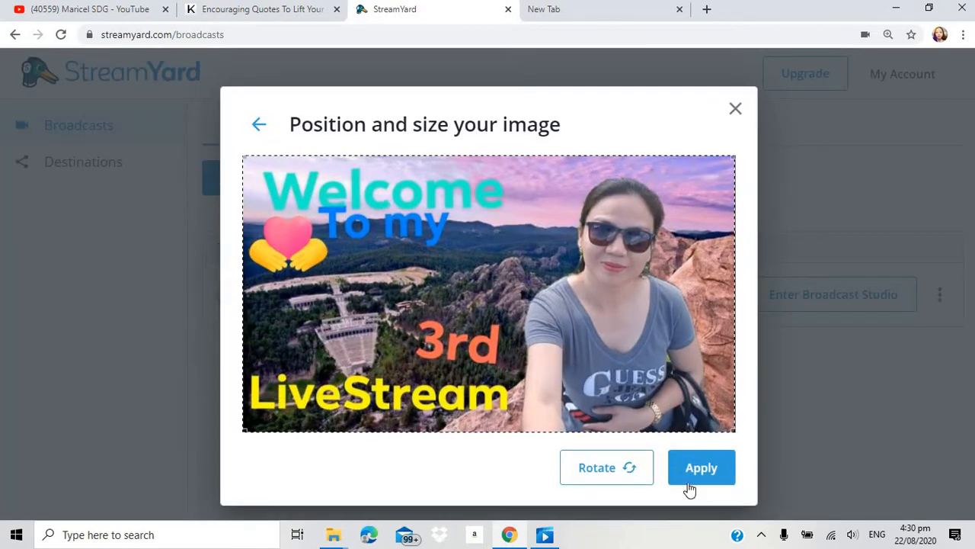
{"action": "left_click", "coordinate": [700, 467]}
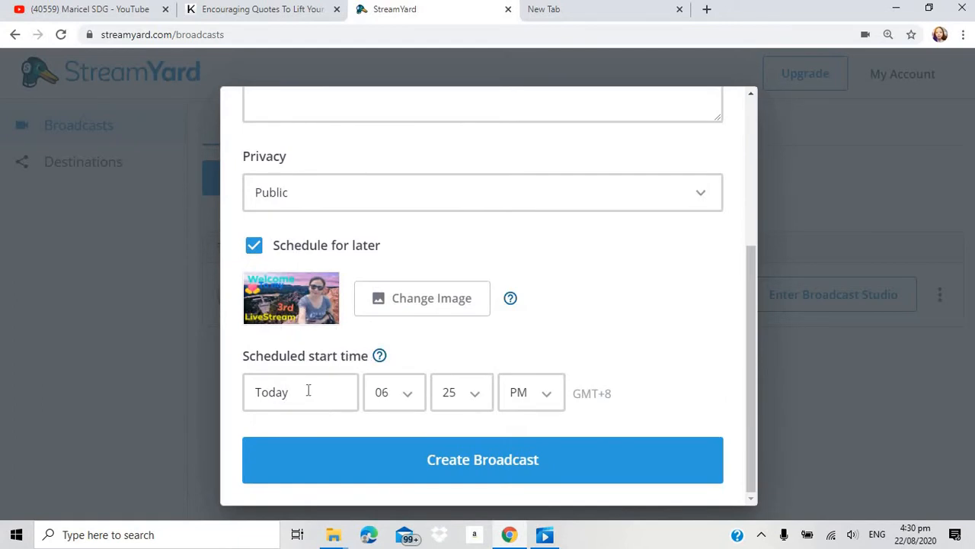
{"action": "mouse_move", "coordinate": [358, 409]}
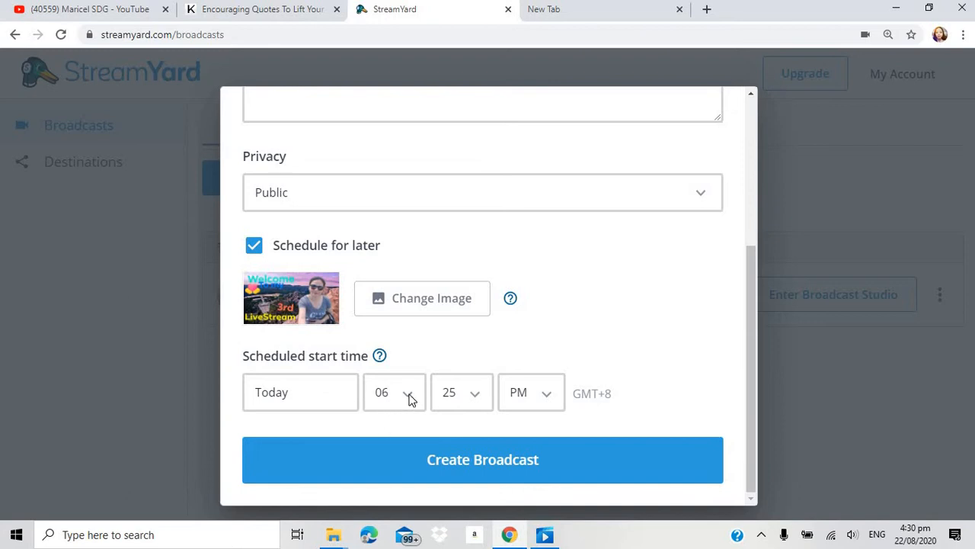
- Set the scheduled start time to 06:30 PM and create the broadcast
{"action": "left_click", "coordinate": [460, 391]}
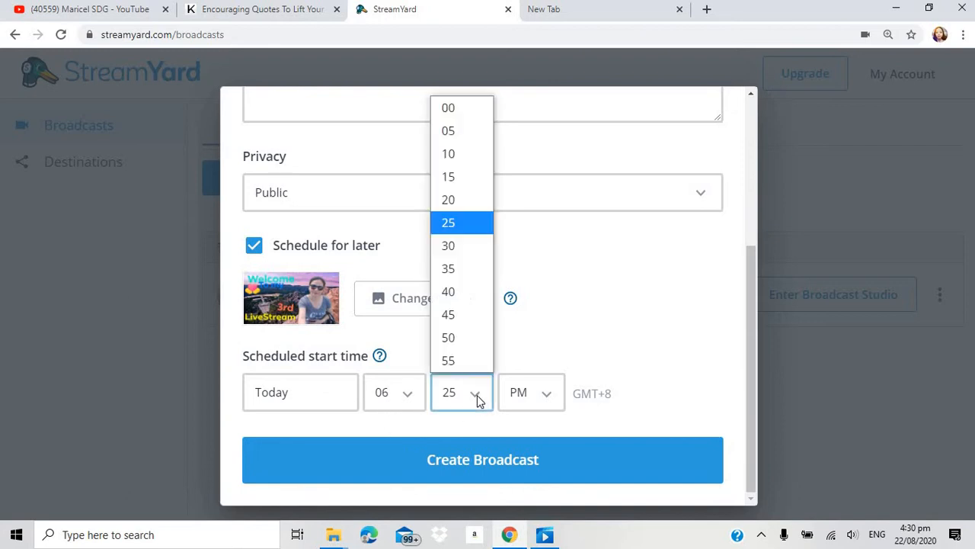
{"action": "left_click", "coordinate": [448, 246]}
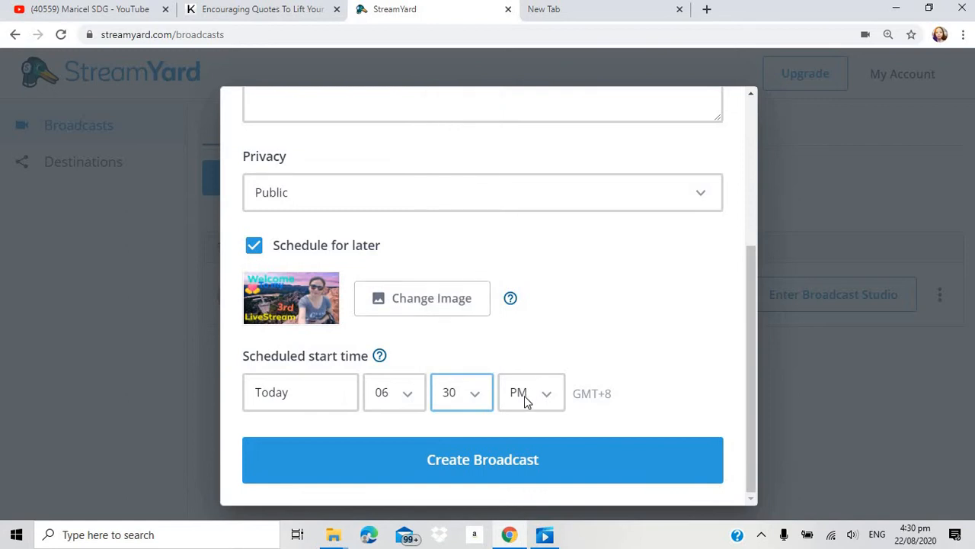
{"action": "left_click", "coordinate": [482, 459]}
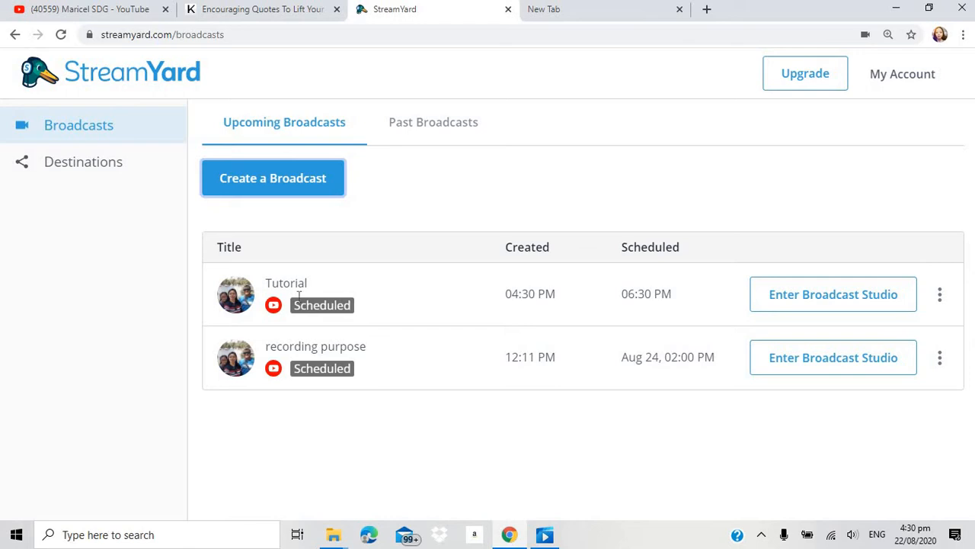
{"action": "mouse_move", "coordinate": [831, 294]}
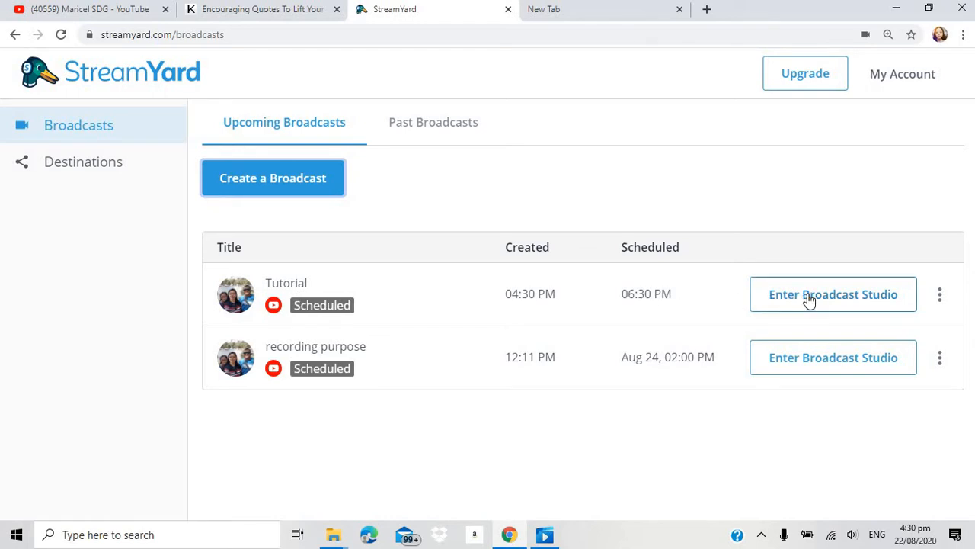
- Enter the Tutorial broadcast studio at its camera and mic check
{"action": "left_click", "coordinate": [832, 293]}
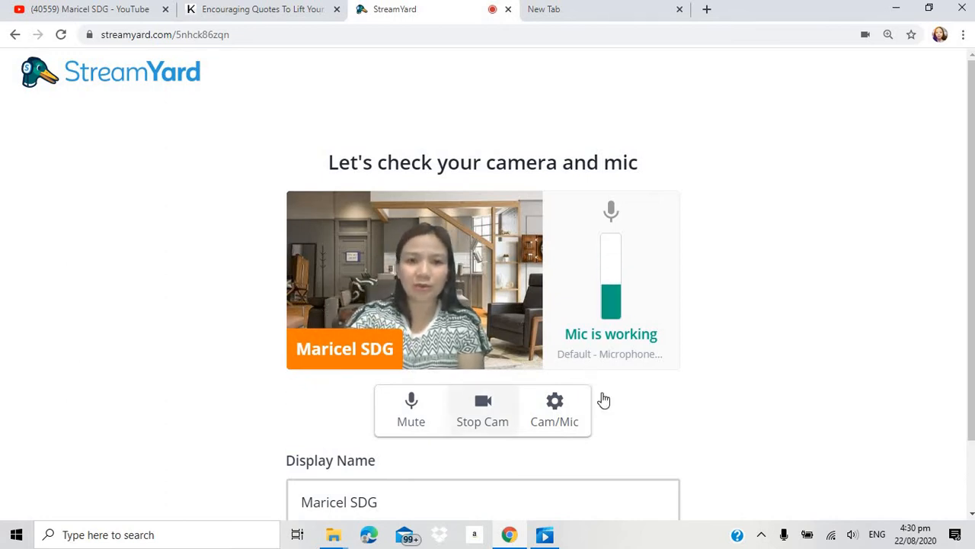
{"action": "mouse_move", "coordinate": [815, 199]}
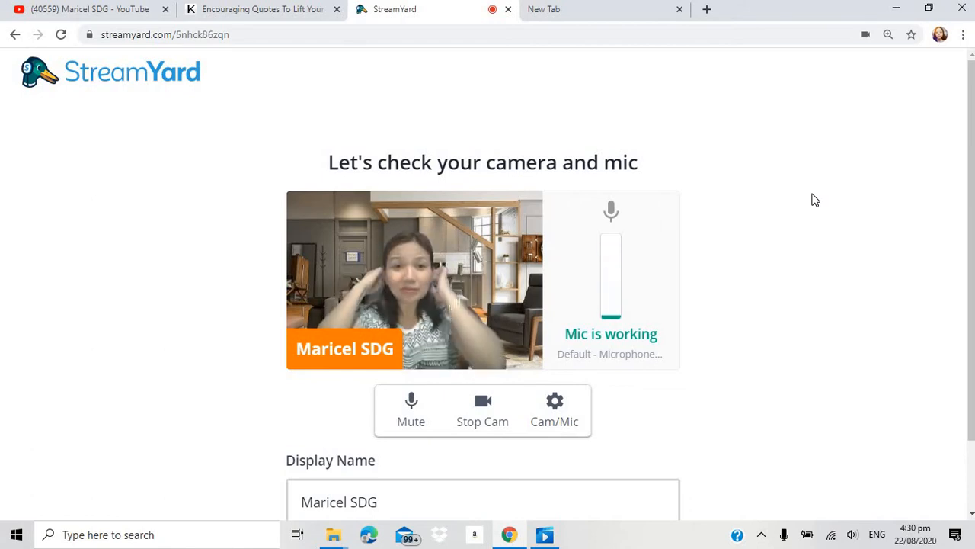
{"action": "mouse_move", "coordinate": [802, 216]}
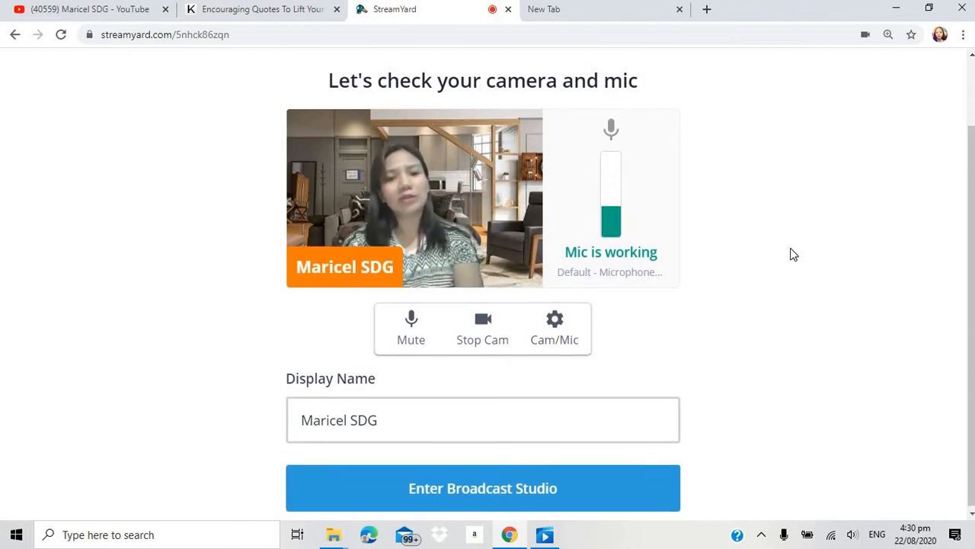
{"action": "left_click", "coordinate": [481, 488]}
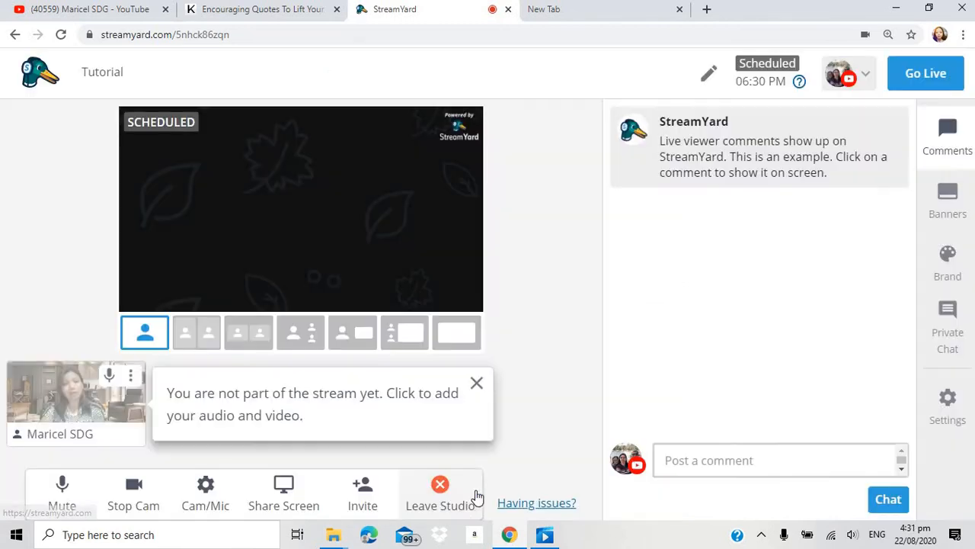
{"action": "mouse_move", "coordinate": [448, 434]}
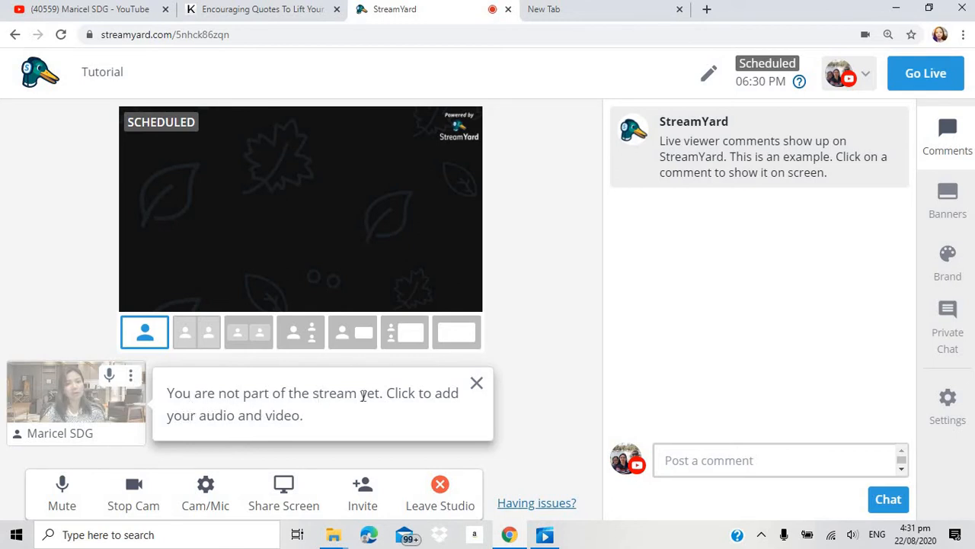
{"action": "mouse_move", "coordinate": [285, 436]}
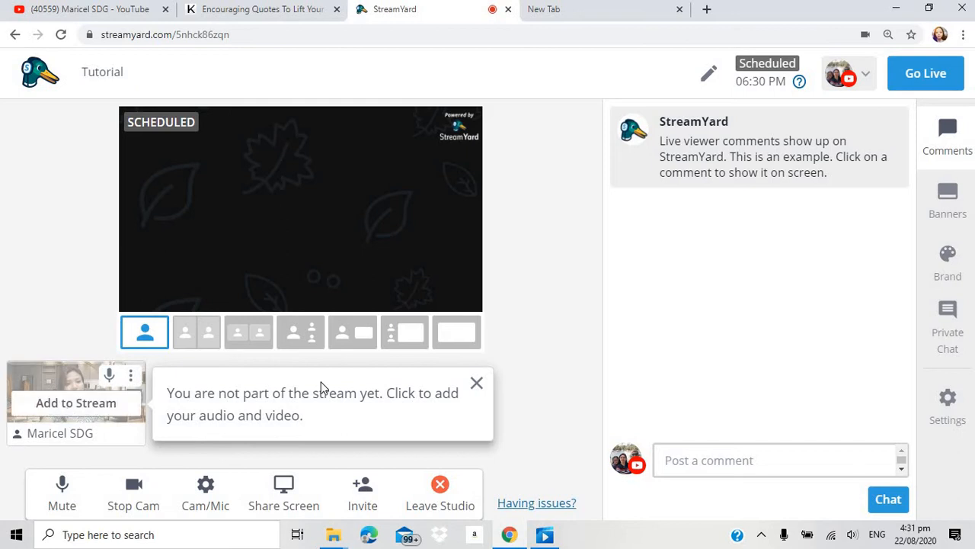
{"action": "left_click", "coordinate": [76, 402]}
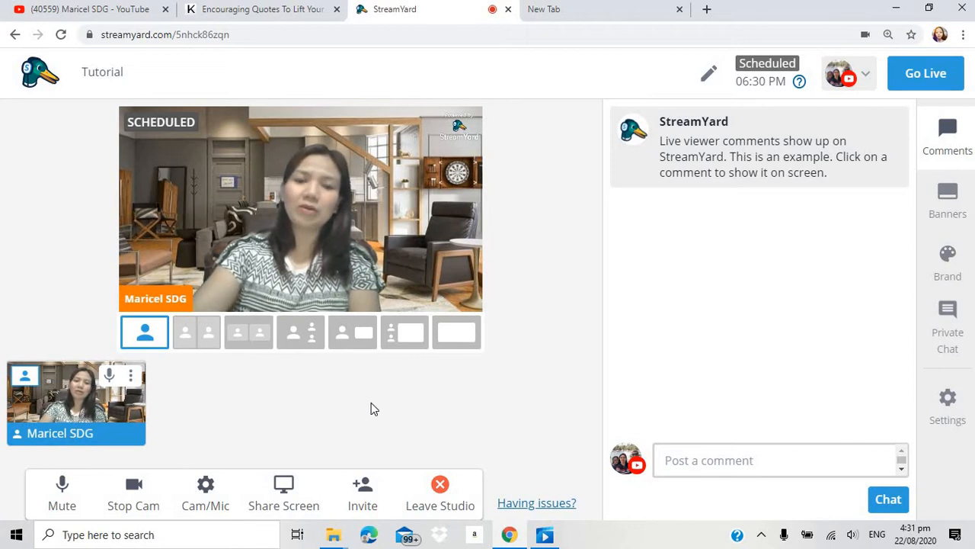
{"action": "mouse_move", "coordinate": [387, 509]}
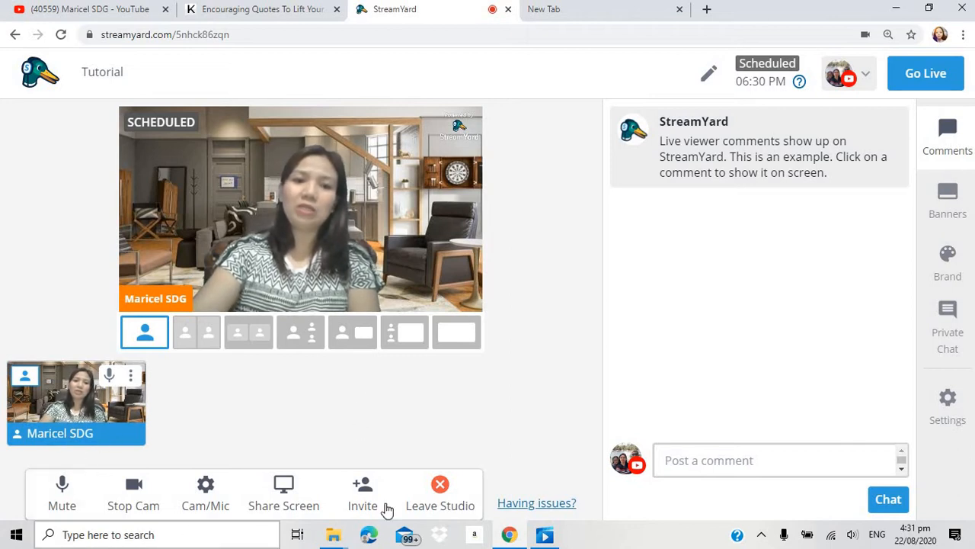
{"action": "mouse_move", "coordinate": [325, 425]}
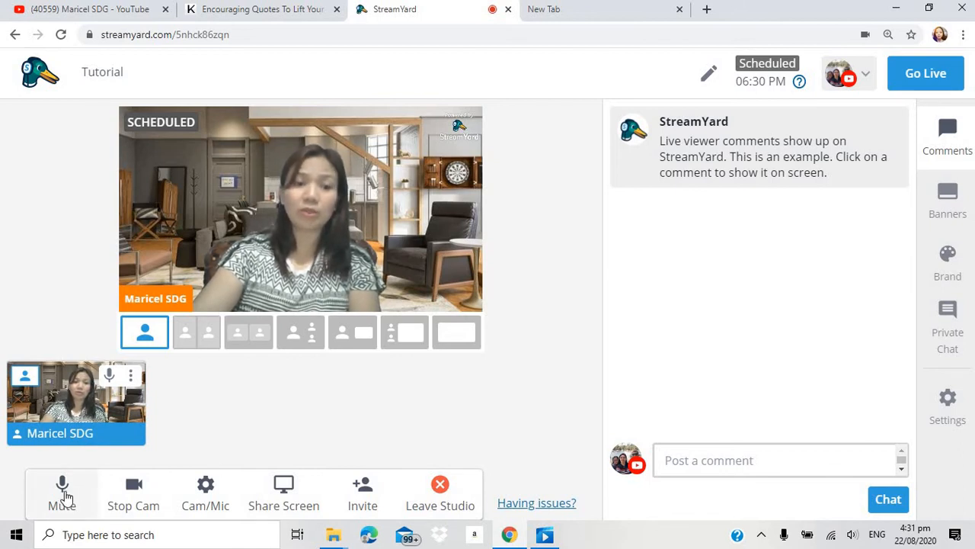
- Mute then unmute the mic, and switch the camera off then back on
{"action": "left_click", "coordinate": [61, 490]}
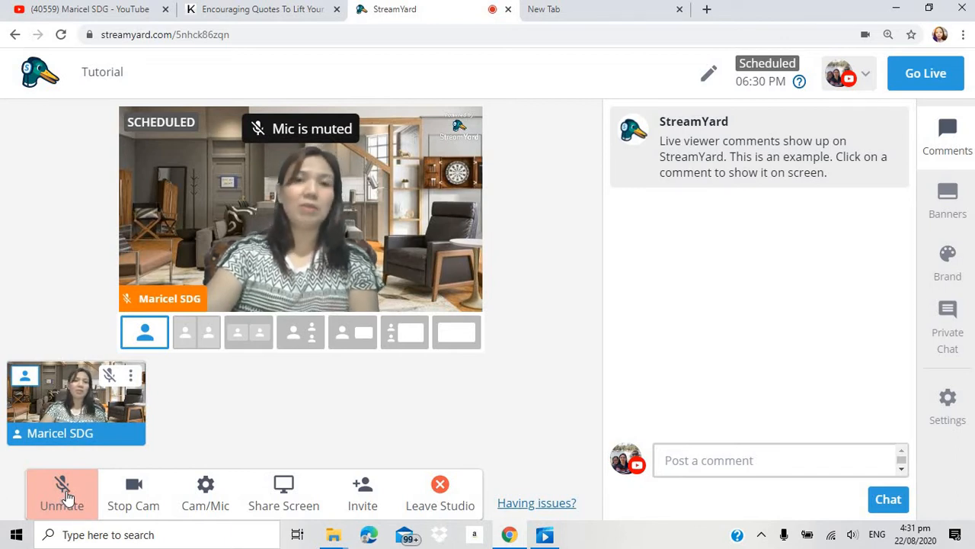
{"action": "left_click", "coordinate": [61, 493]}
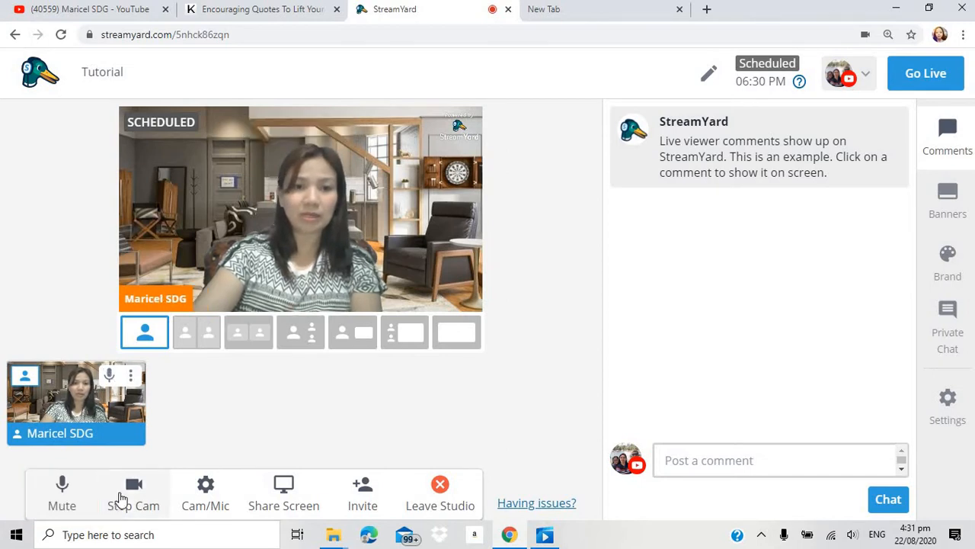
{"action": "left_click", "coordinate": [134, 494]}
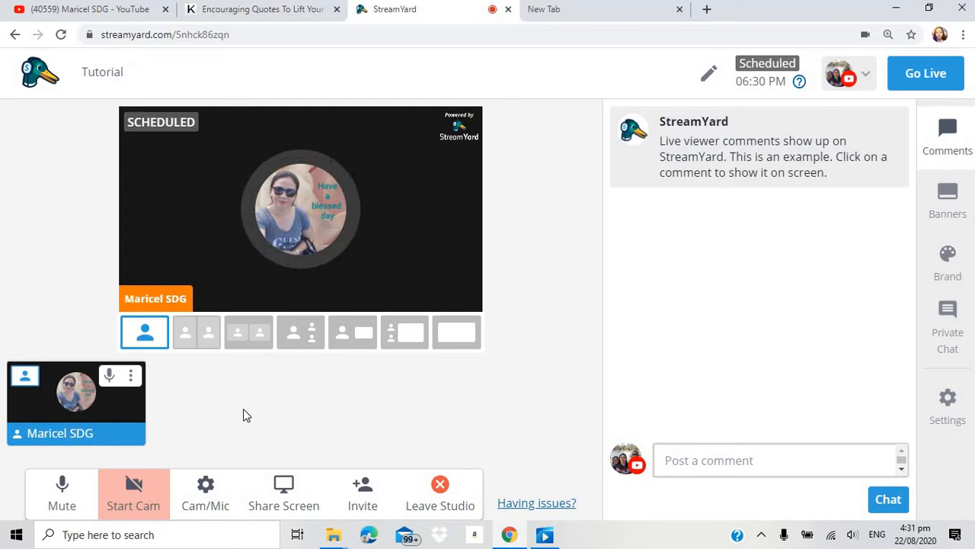
{"action": "mouse_move", "coordinate": [53, 366]}
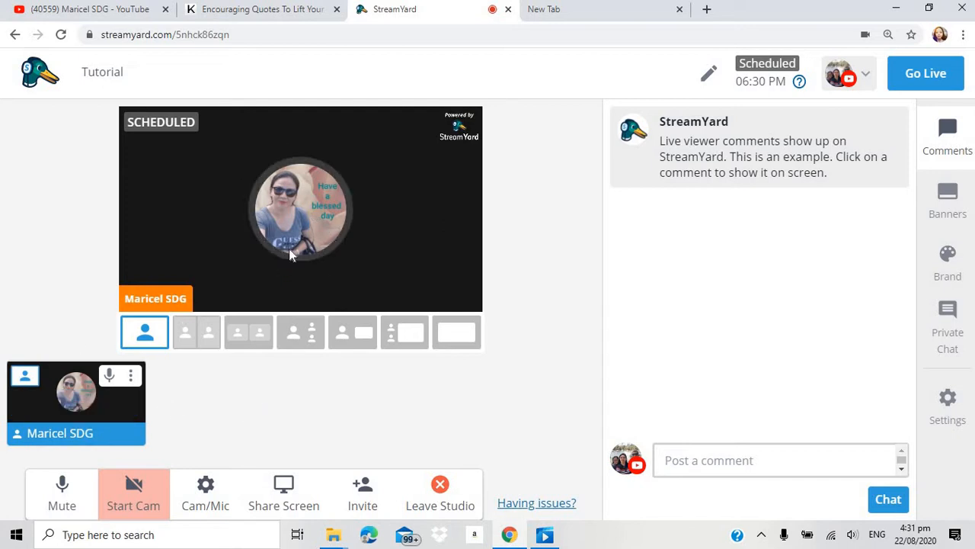
{"action": "mouse_move", "coordinate": [319, 221]}
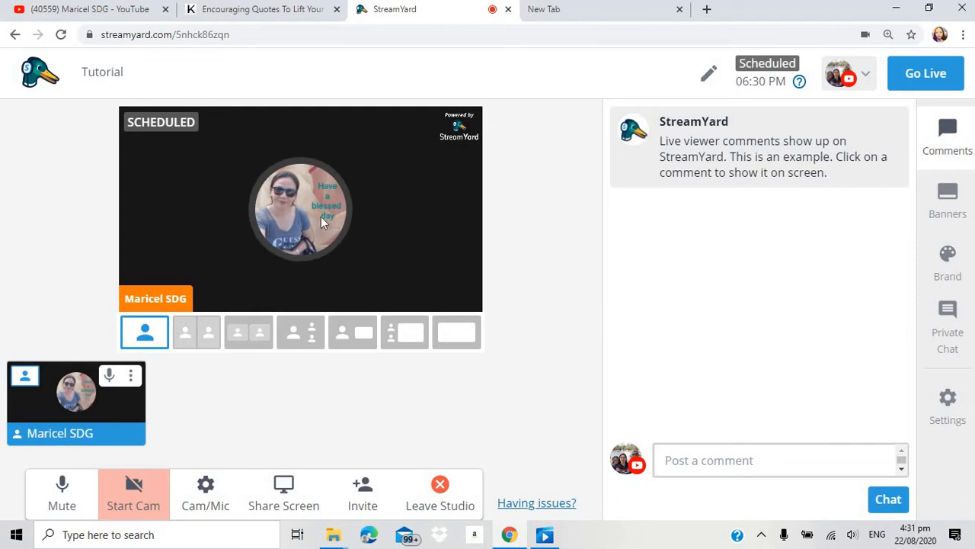
{"action": "mouse_move", "coordinate": [265, 402]}
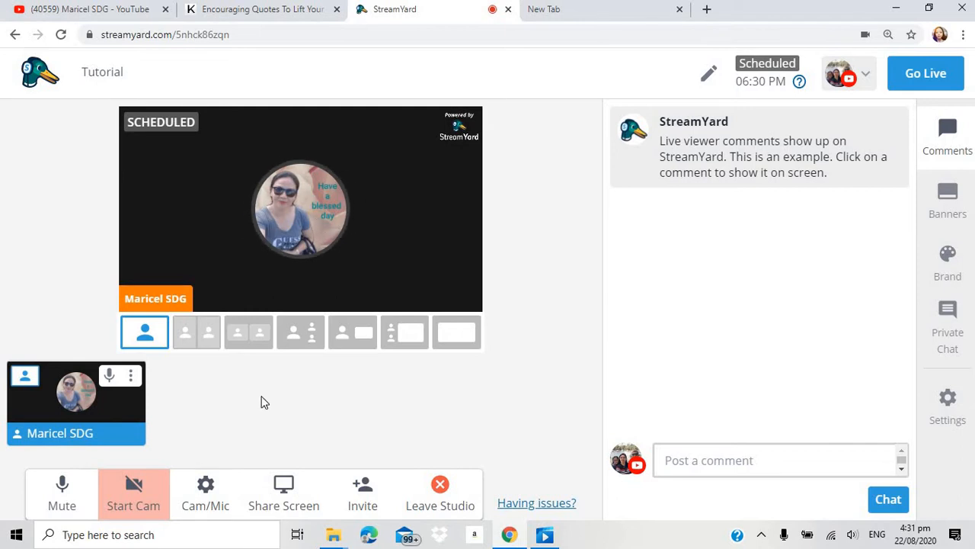
{"action": "left_click", "coordinate": [134, 494]}
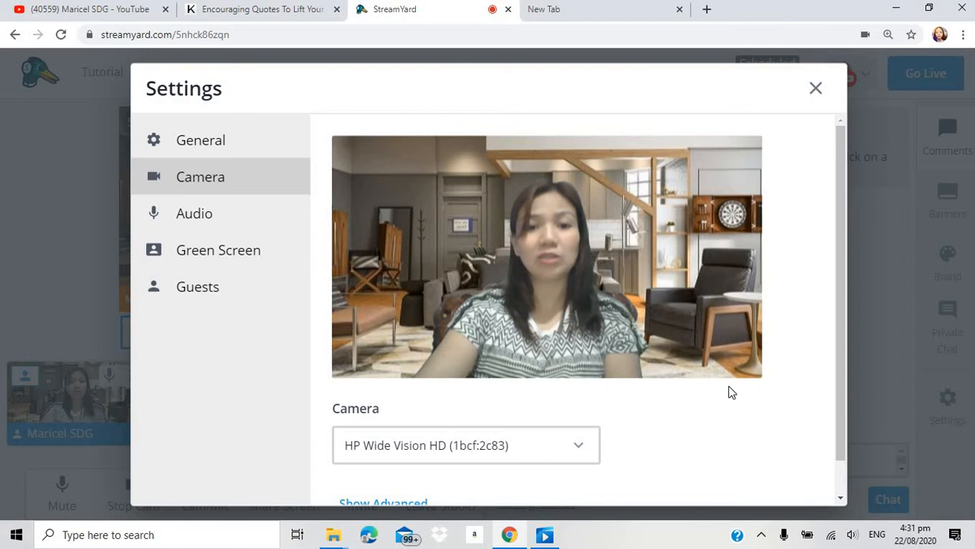
- Keep the same webcam and show advanced options listing resolutions, currently High Definition (720p)
{"action": "scroll", "scroll_direction": "down", "scroll_amount": 3}
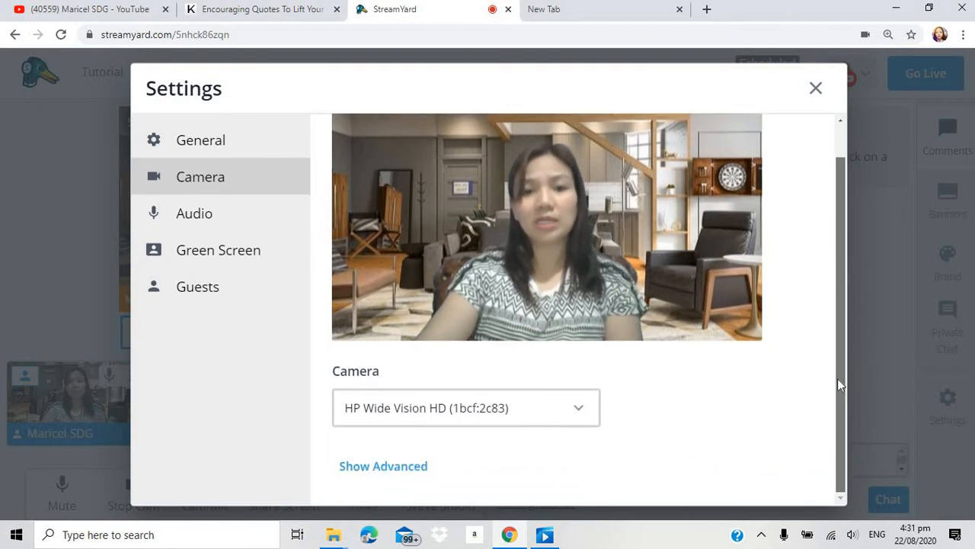
{"action": "left_click", "coordinate": [466, 408]}
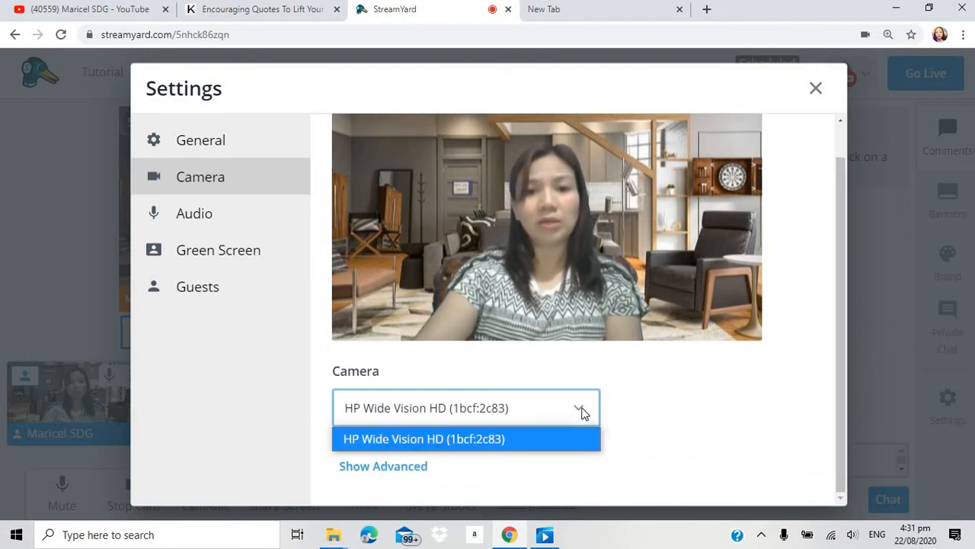
{"action": "left_click", "coordinate": [423, 439]}
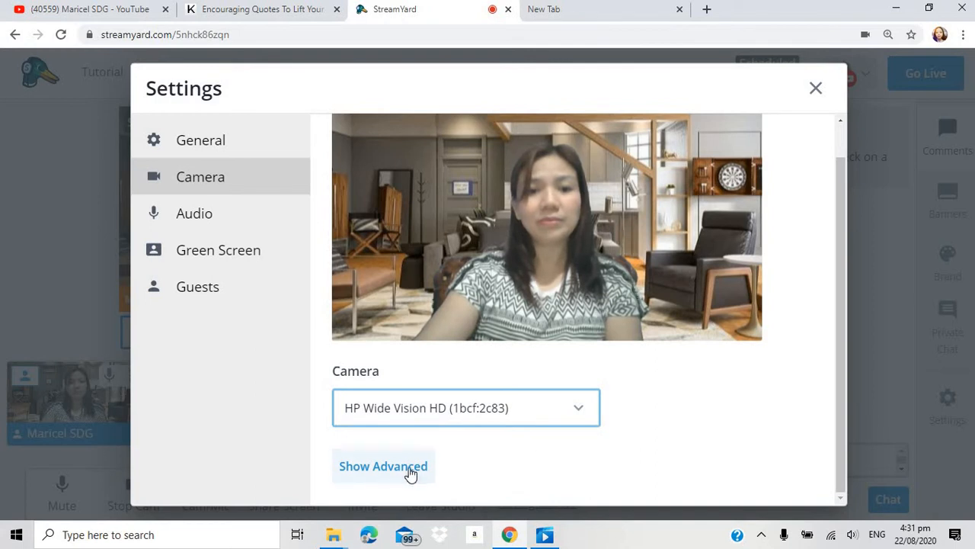
{"action": "left_click", "coordinate": [382, 466]}
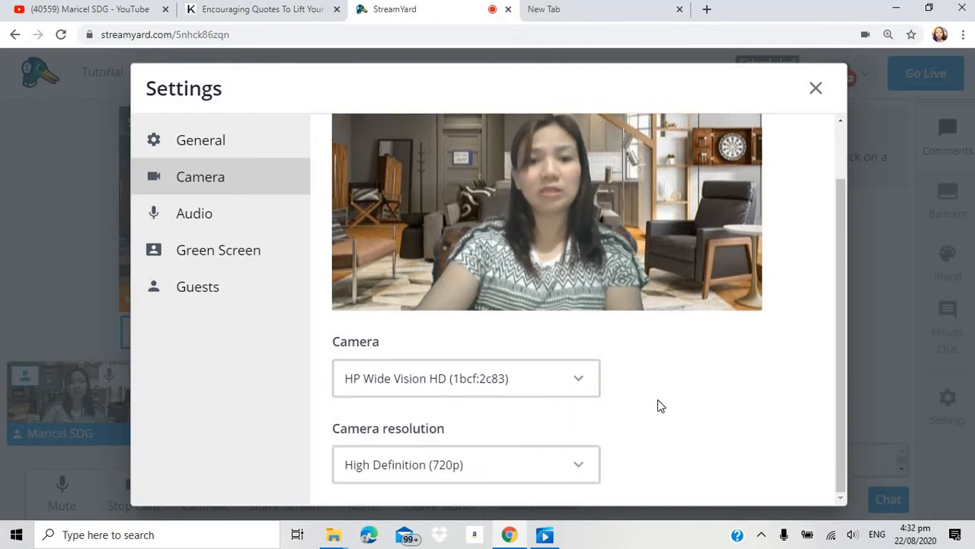
{"action": "left_click", "coordinate": [467, 464]}
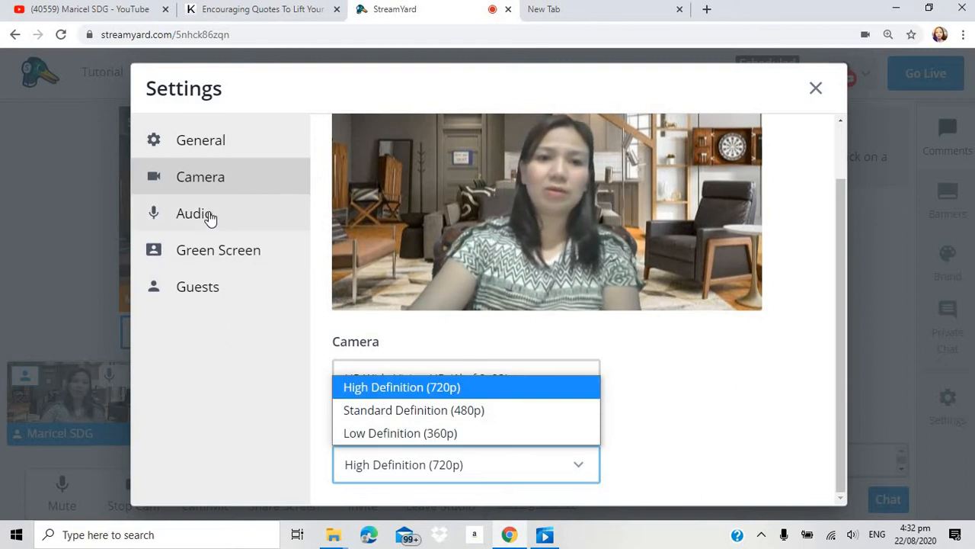
- Play a speaker test sound in Audio settings, then move to the Green Screen section
{"action": "left_click", "coordinate": [195, 213]}
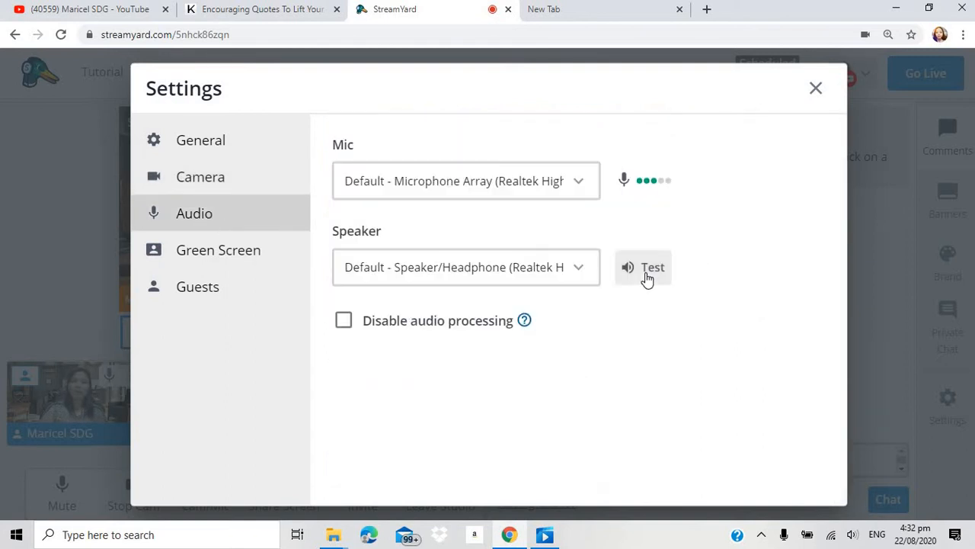
{"action": "left_click", "coordinate": [653, 267]}
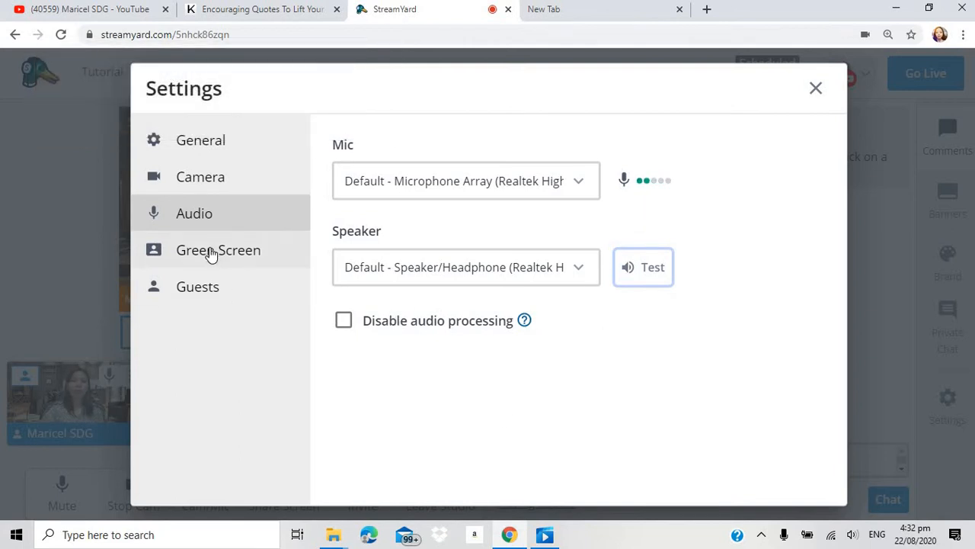
{"action": "left_click", "coordinate": [217, 250]}
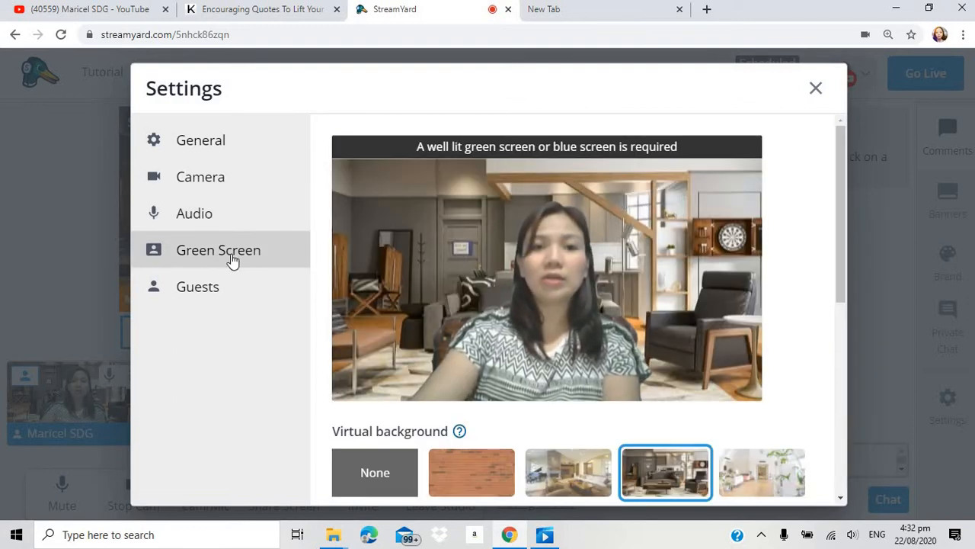
- Try the brick wall background, then choose the bright living room with the grand piano
{"action": "scroll", "scroll_direction": "down", "scroll_amount": 3}
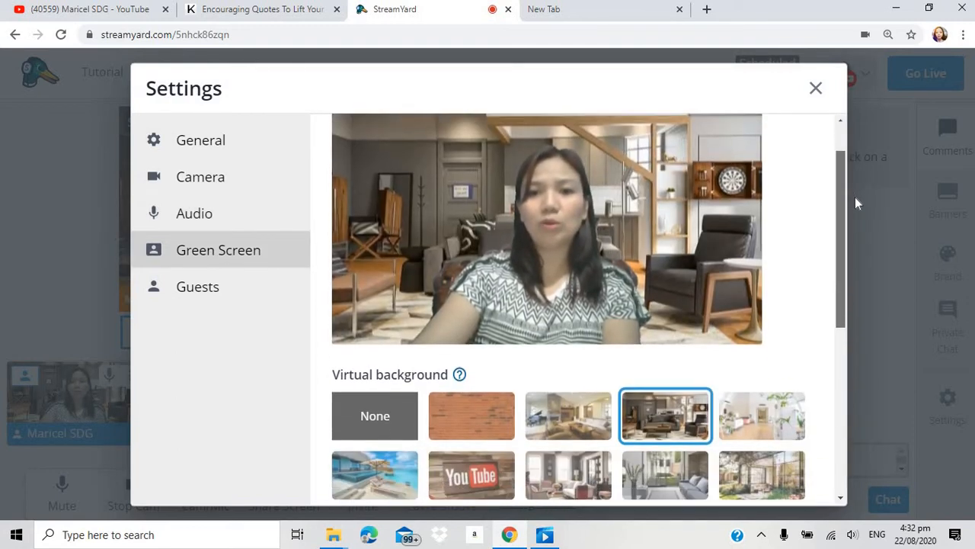
{"action": "scroll", "scroll_direction": "down", "scroll_amount": 3}
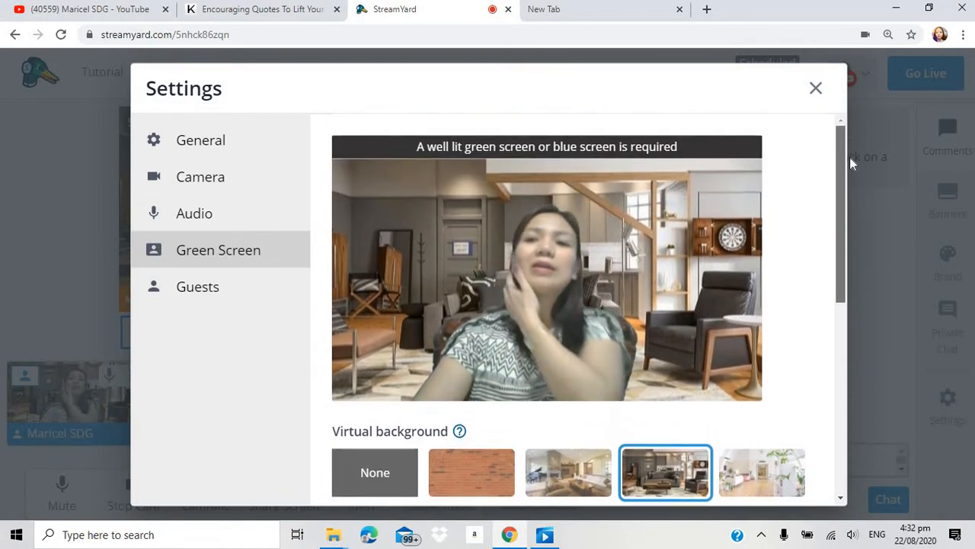
{"action": "scroll", "scroll_direction": "down", "scroll_amount": 3}
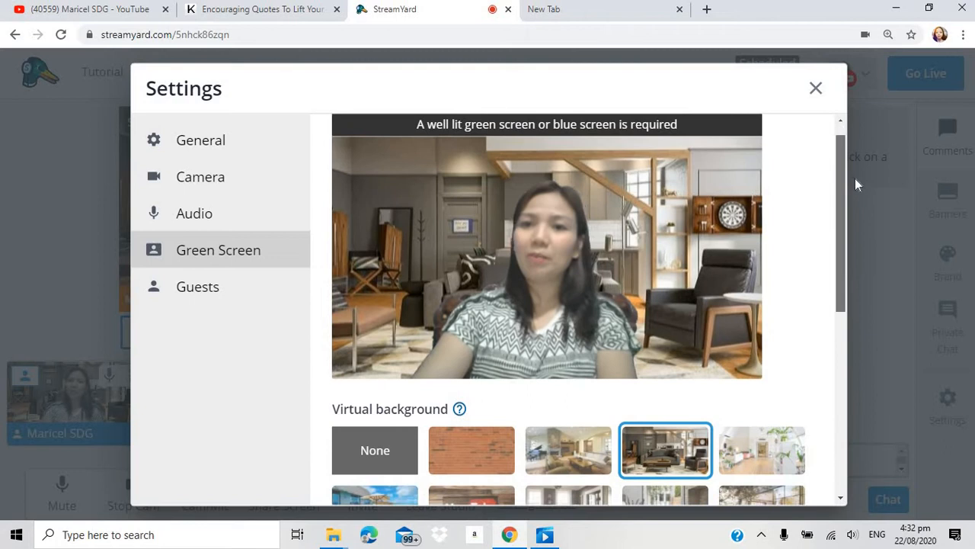
{"action": "scroll", "scroll_direction": "down", "scroll_amount": 3}
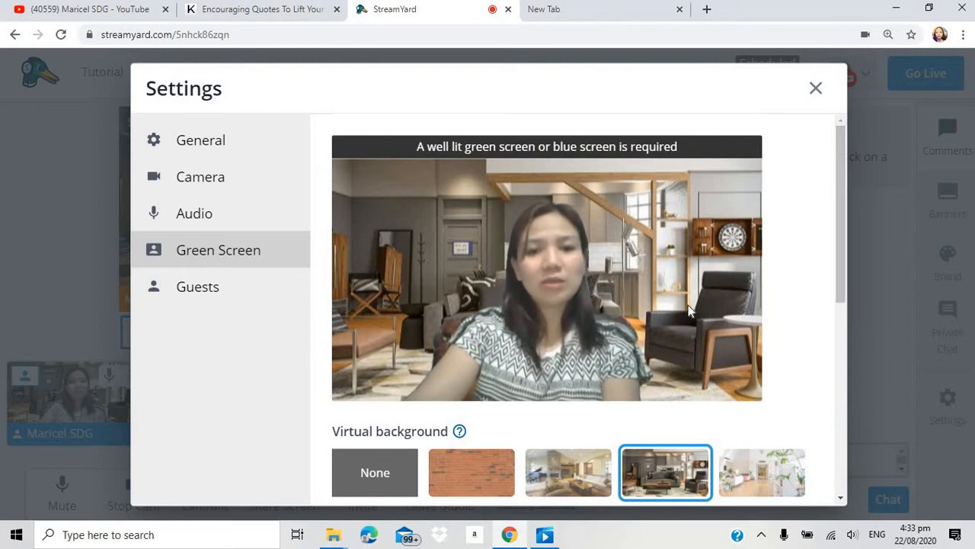
{"action": "scroll", "scroll_direction": "down", "scroll_amount": 3}
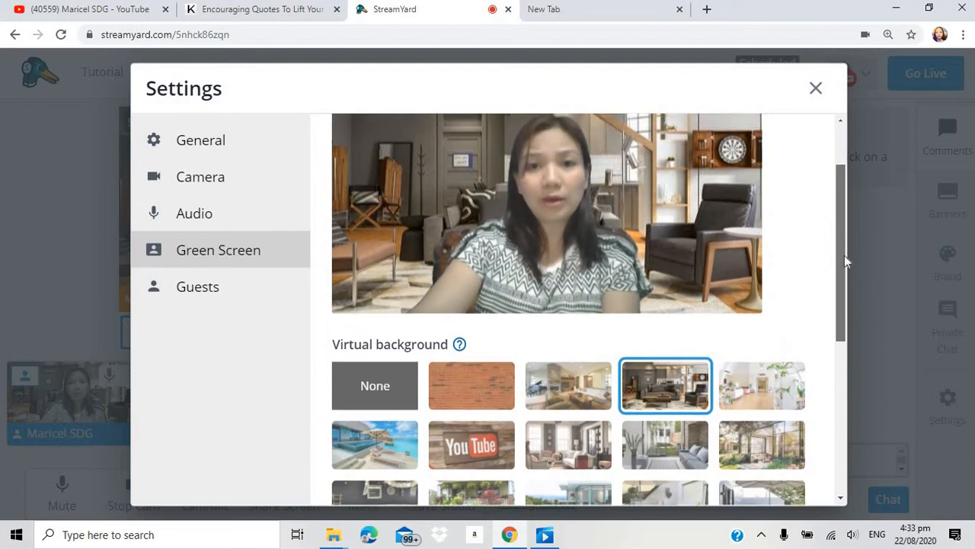
{"action": "mouse_move", "coordinate": [472, 384]}
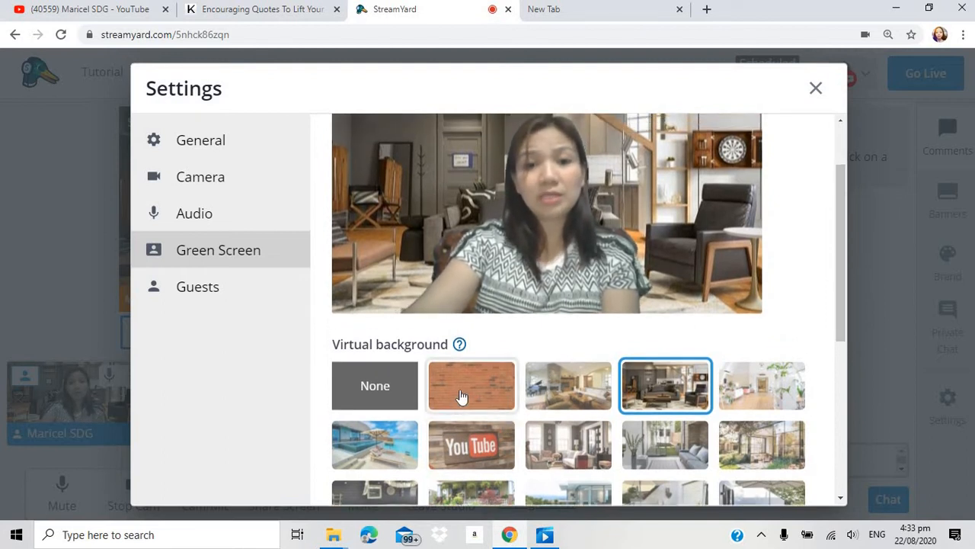
{"action": "left_click", "coordinate": [472, 384]}
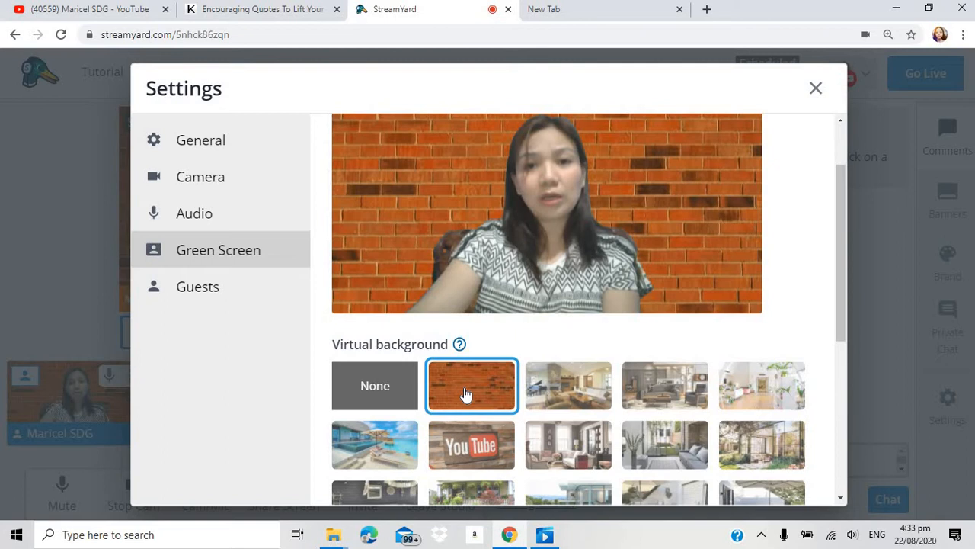
{"action": "left_click", "coordinate": [567, 384]}
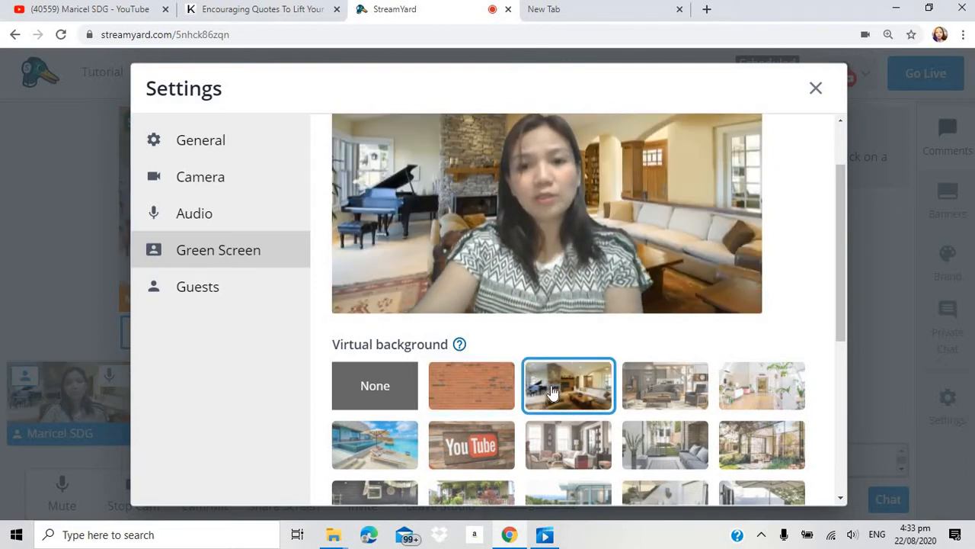
{"action": "scroll", "scroll_direction": "down", "scroll_amount": 3}
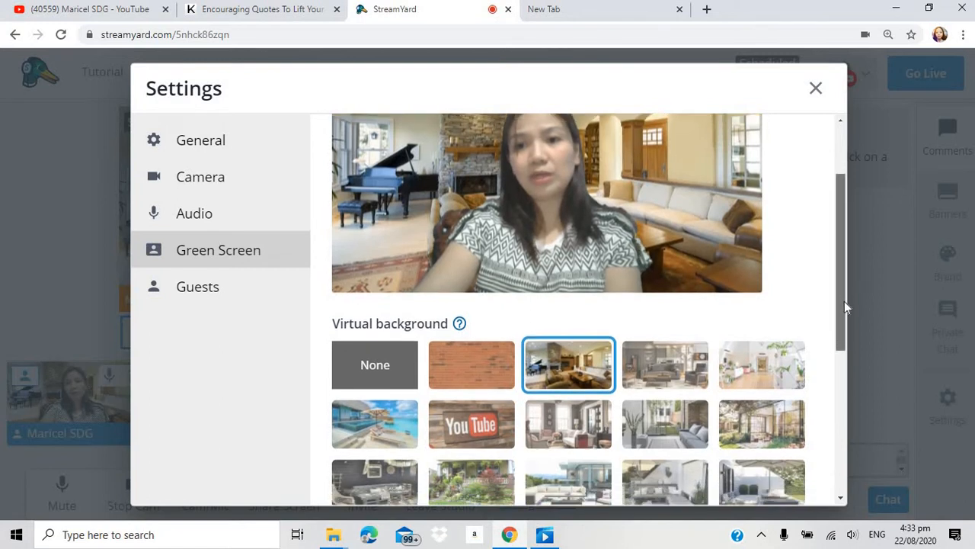
{"action": "scroll", "scroll_direction": "down", "scroll_amount": 3}
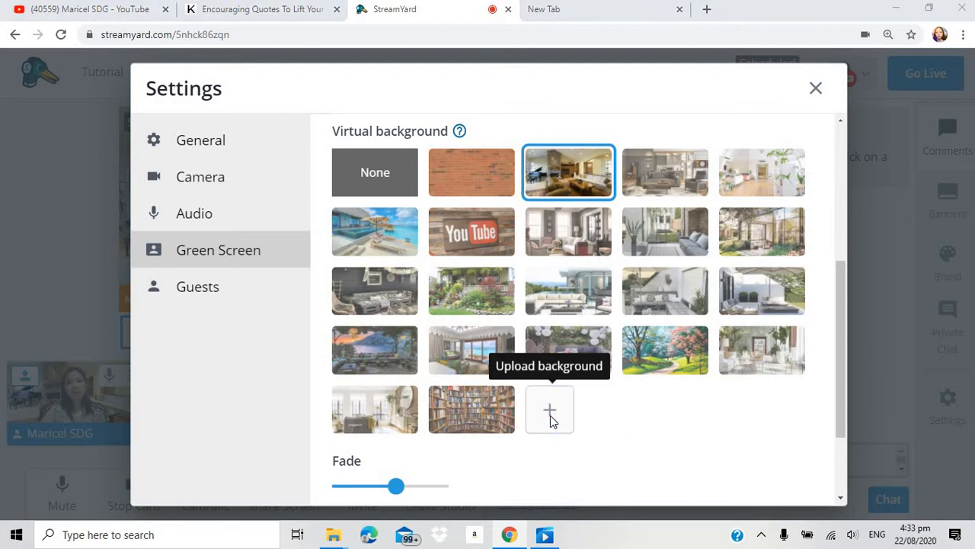
- Upload a custom background: the blue TV-studio image from the Desktop Background folder
{"action": "left_click", "coordinate": [548, 409]}
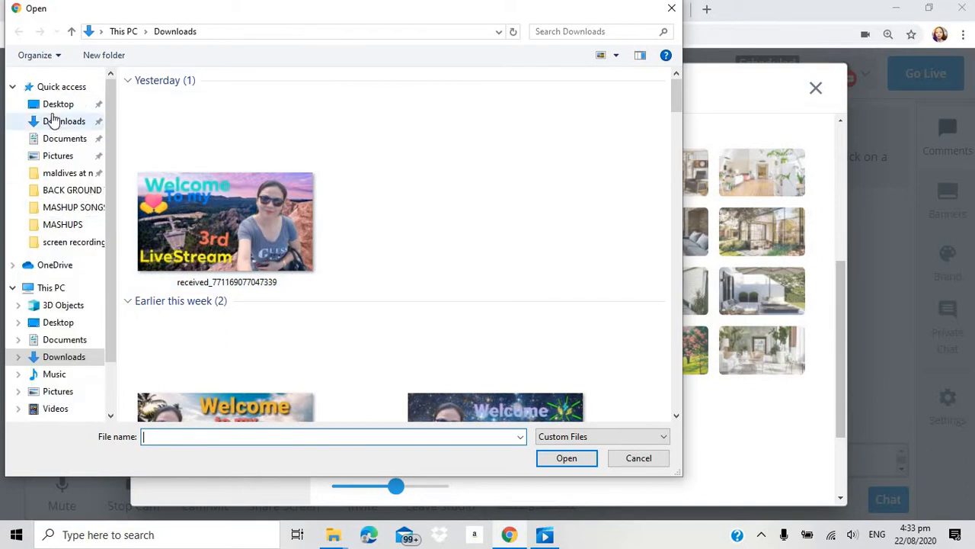
{"action": "left_click", "coordinate": [58, 103]}
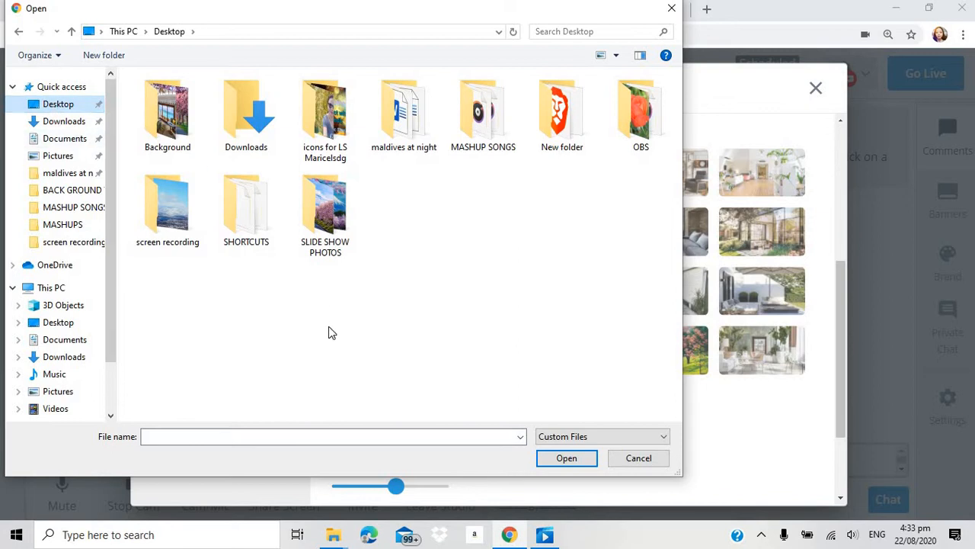
{"action": "left_click", "coordinate": [167, 110]}
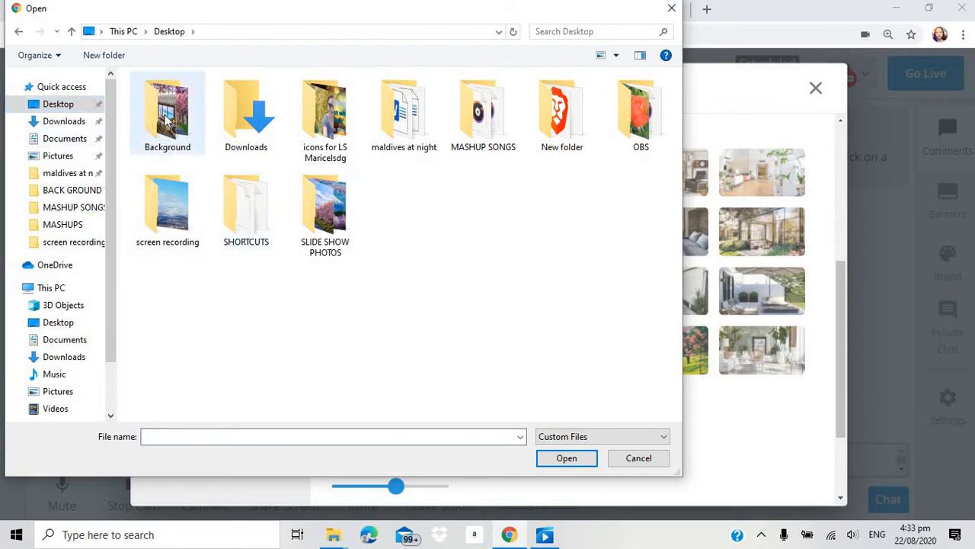
{"action": "double_click", "coordinate": [168, 110]}
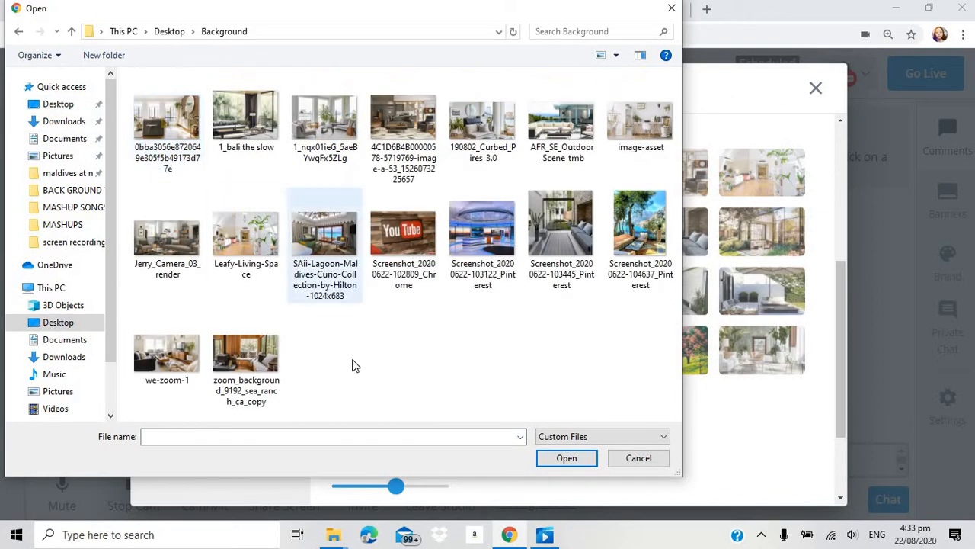
{"action": "left_click", "coordinate": [482, 229]}
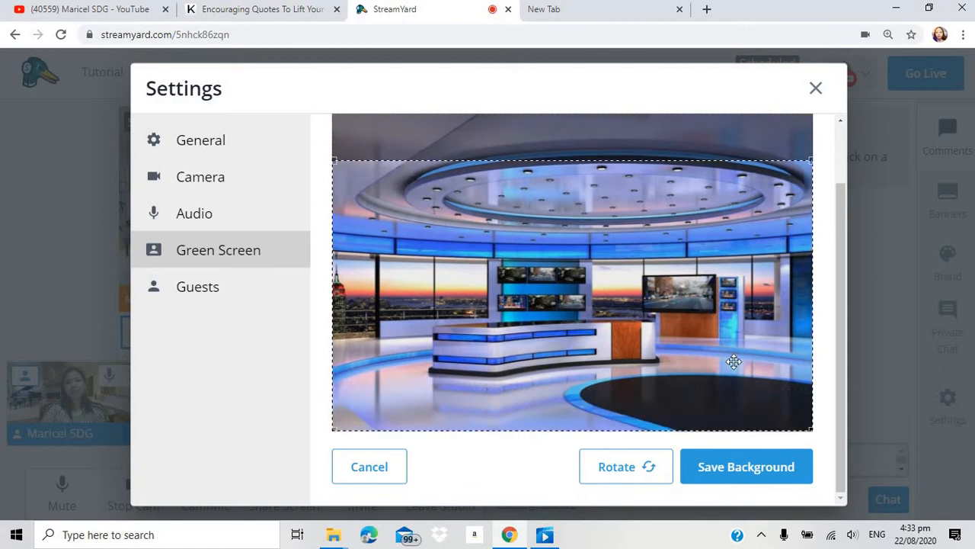
{"action": "mouse_move", "coordinate": [746, 467]}
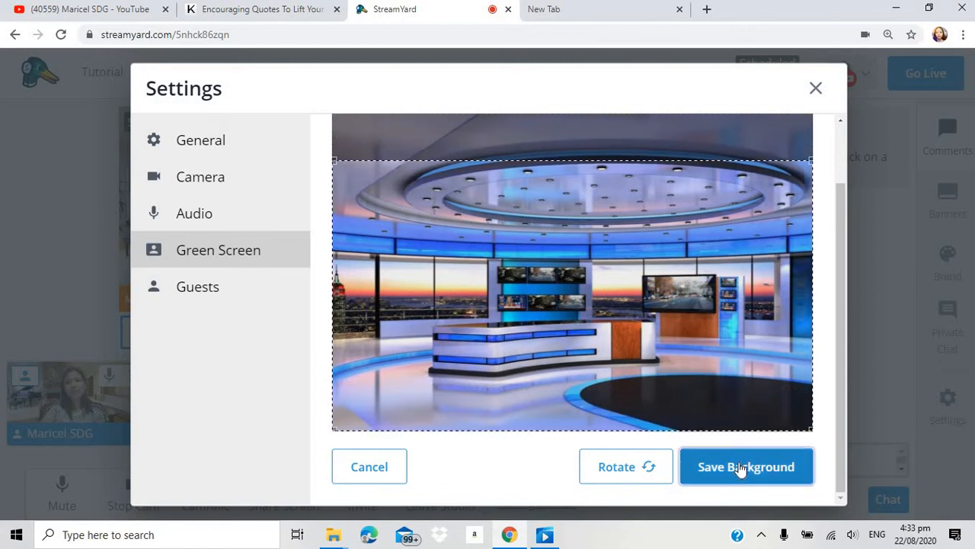
- Save the cropped news-studio picture as a virtual background and find its new thumbnail
{"action": "left_click", "coordinate": [746, 466]}
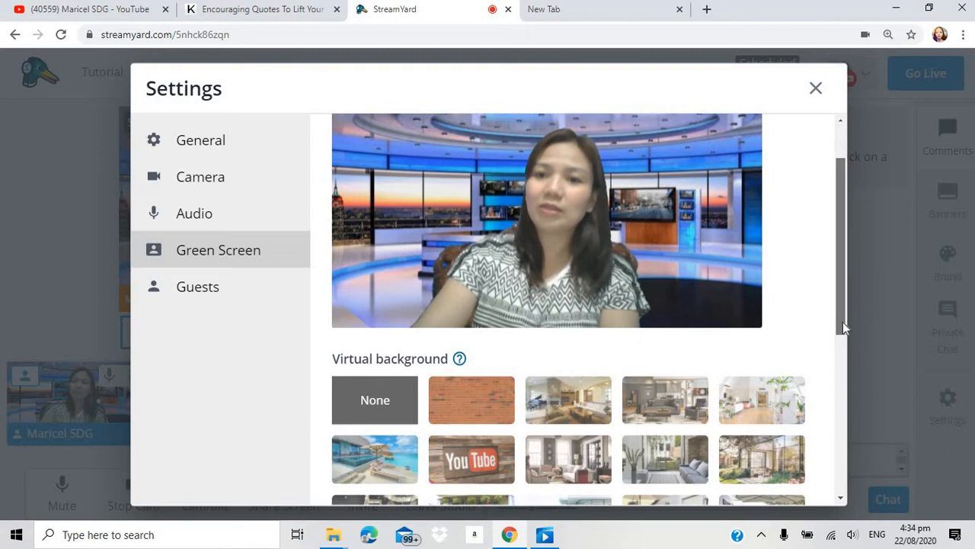
{"action": "scroll", "scroll_direction": "down", "scroll_amount": 3}
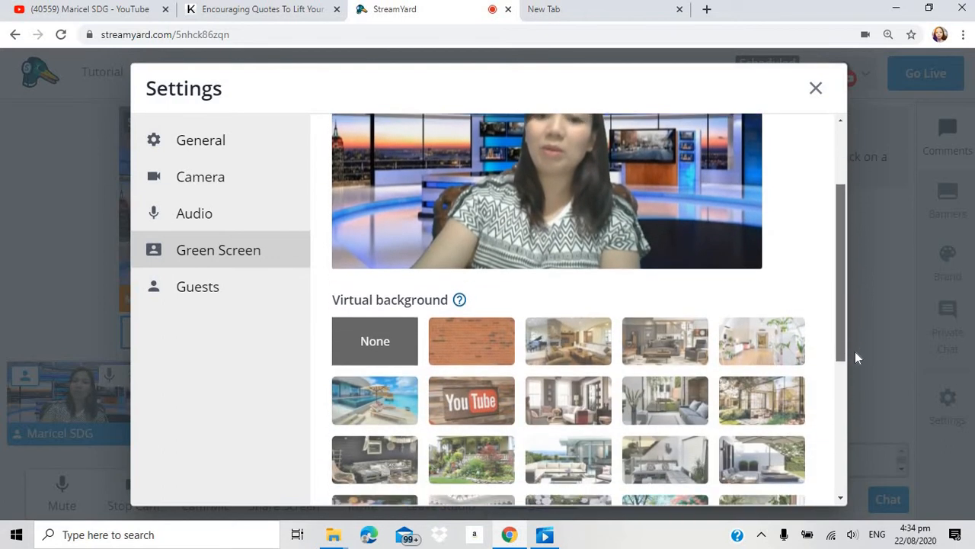
{"action": "scroll", "scroll_direction": "down", "scroll_amount": 3}
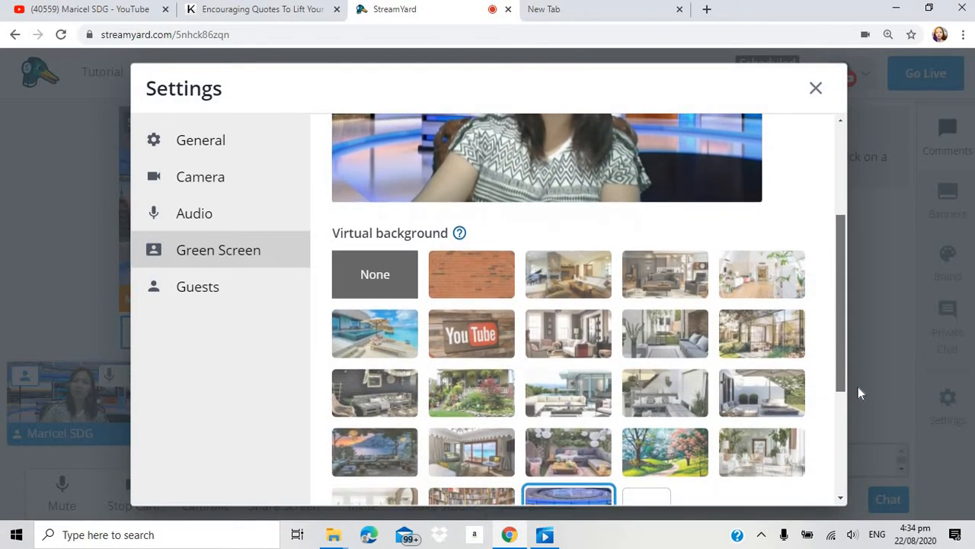
- Switch the virtual background from the newsroom studio to the bookshelf library scene
{"action": "scroll", "scroll_direction": "down", "scroll_amount": 3}
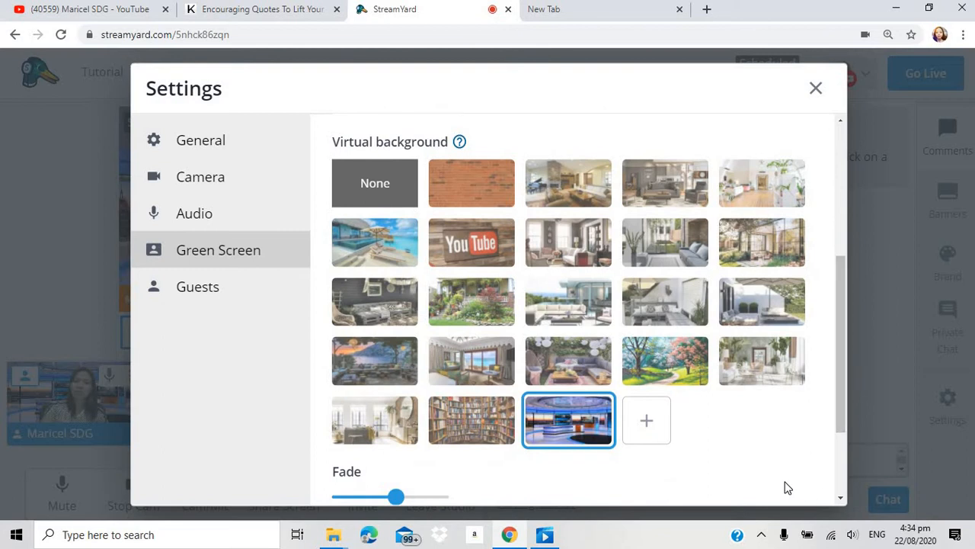
{"action": "left_click", "coordinate": [471, 420]}
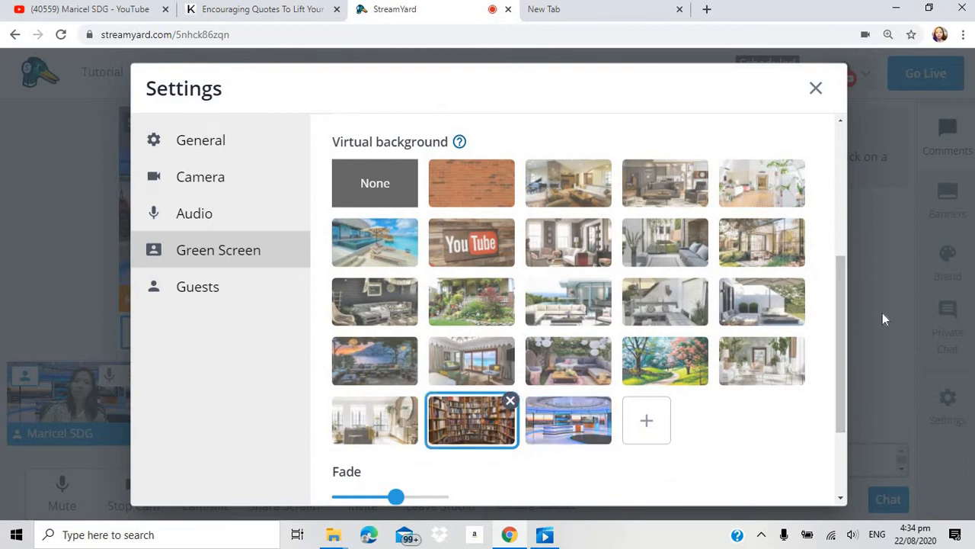
{"action": "scroll", "scroll_direction": "up", "scroll_amount": 3}
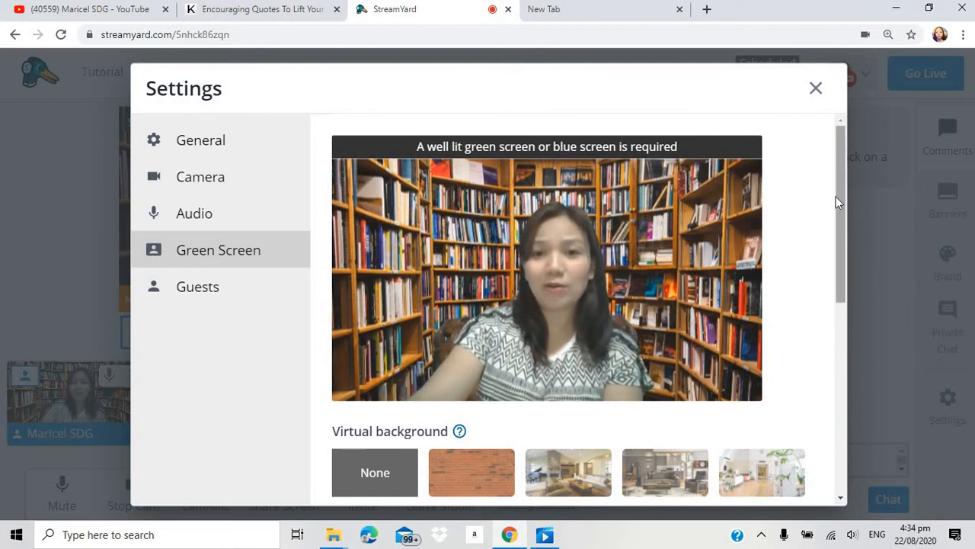
{"action": "scroll", "scroll_direction": "down", "scroll_amount": 3}
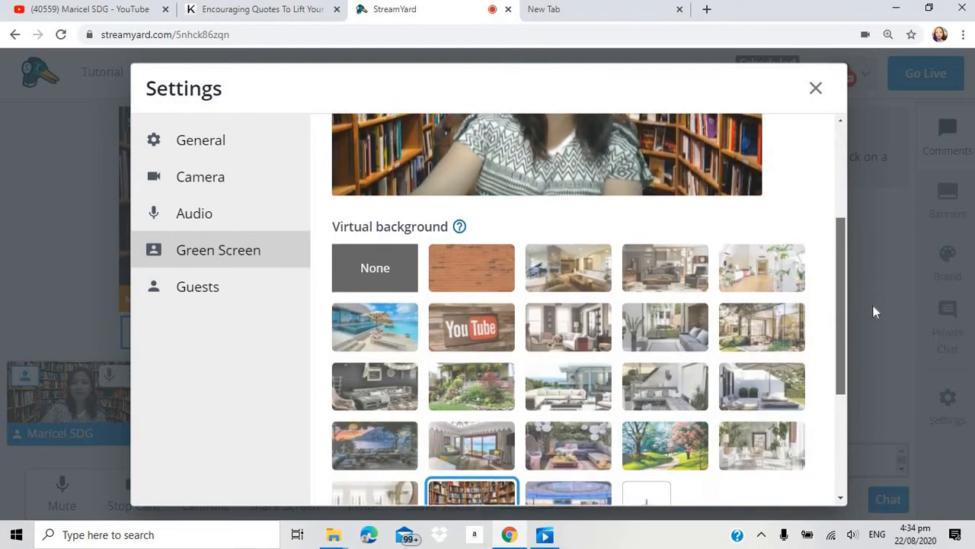
{"action": "scroll", "scroll_direction": "down", "scroll_amount": 3}
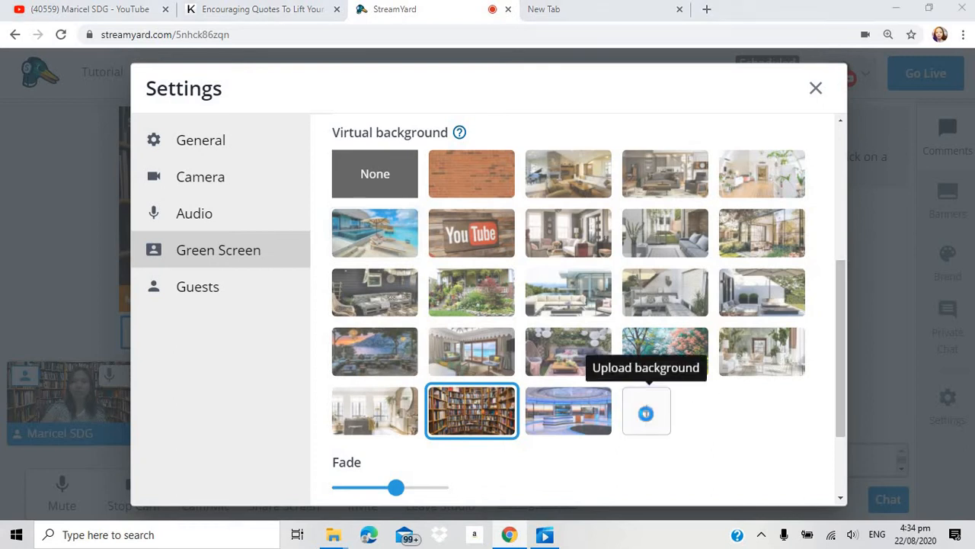
- Attempt another upload, refused at the 20-background limit, then pick the studio and YouTube-sign wall
{"action": "left_click", "coordinate": [646, 412]}
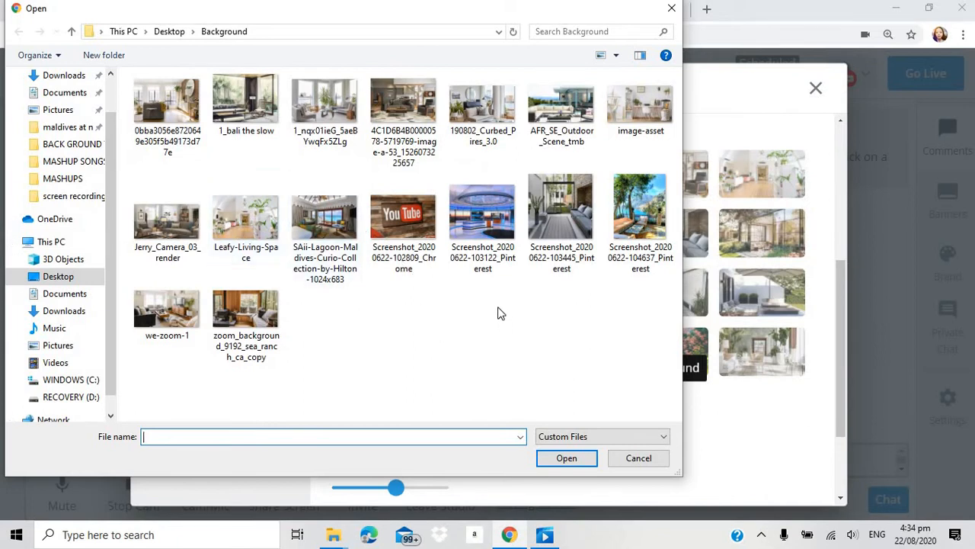
{"action": "mouse_move", "coordinate": [512, 297]}
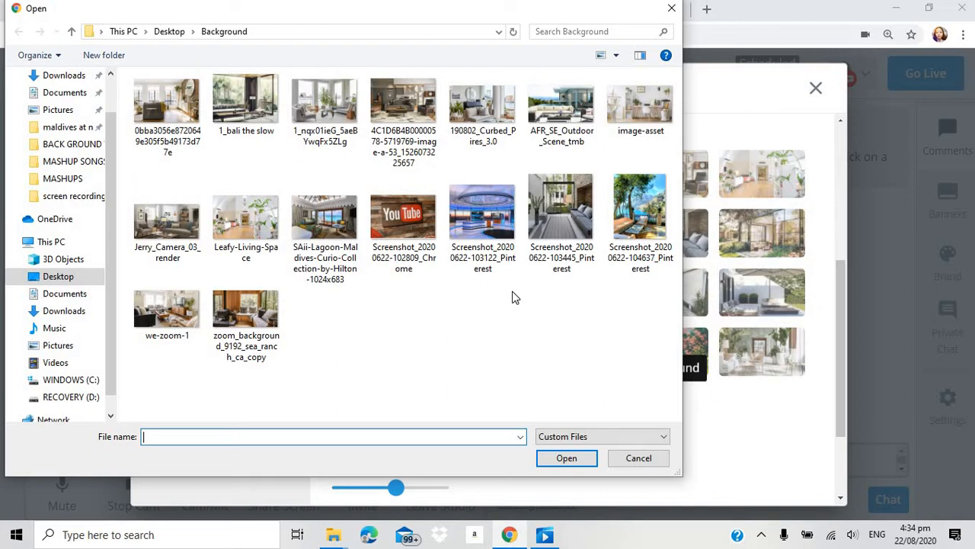
{"action": "left_click", "coordinate": [640, 208]}
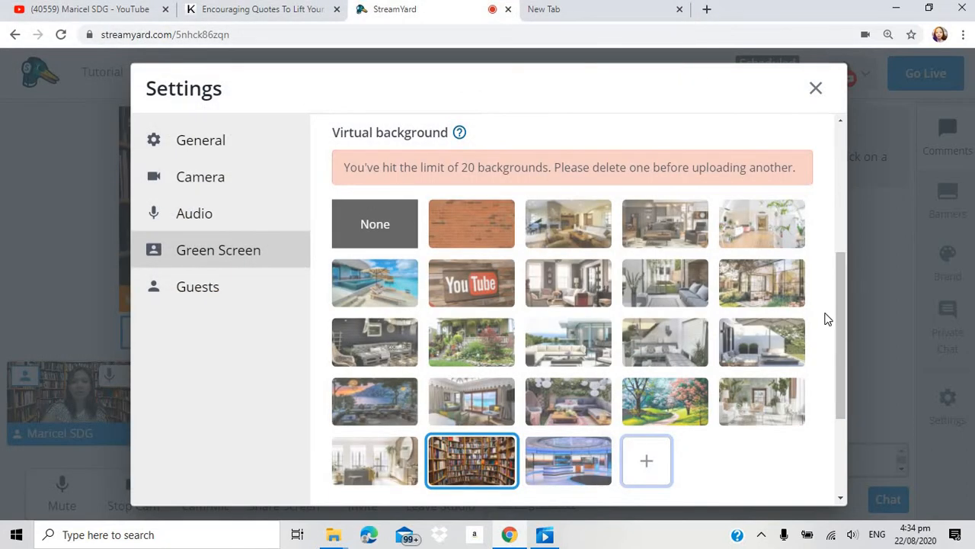
{"action": "left_click", "coordinate": [472, 223]}
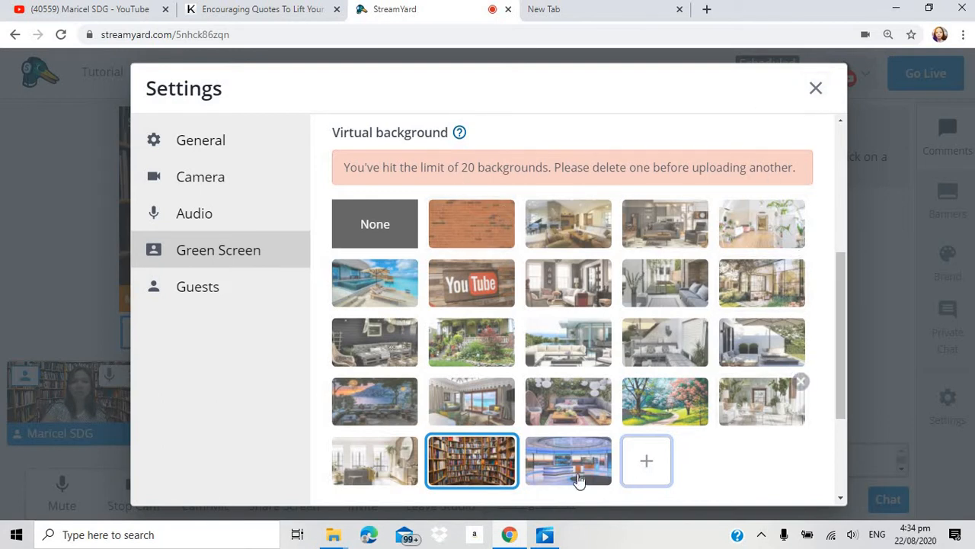
{"action": "left_click", "coordinate": [567, 460]}
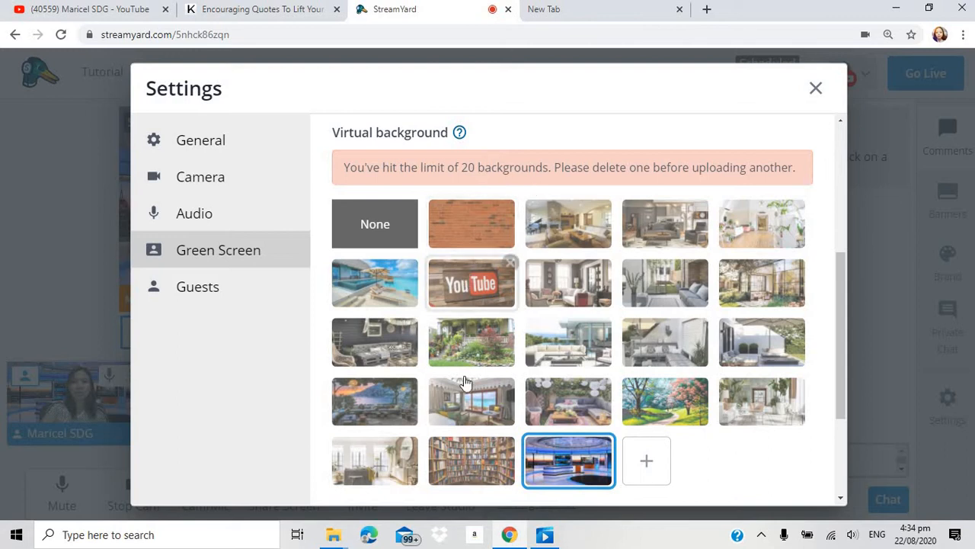
{"action": "left_click", "coordinate": [471, 281]}
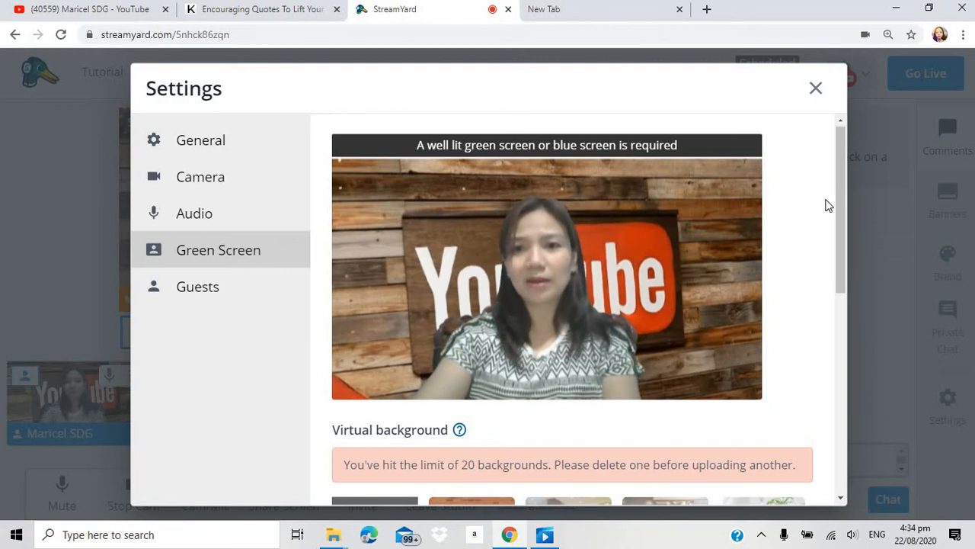
- Choose the bright living room with the round mirror, fade reading 55
{"action": "scroll", "scroll_direction": "down", "scroll_amount": 3}
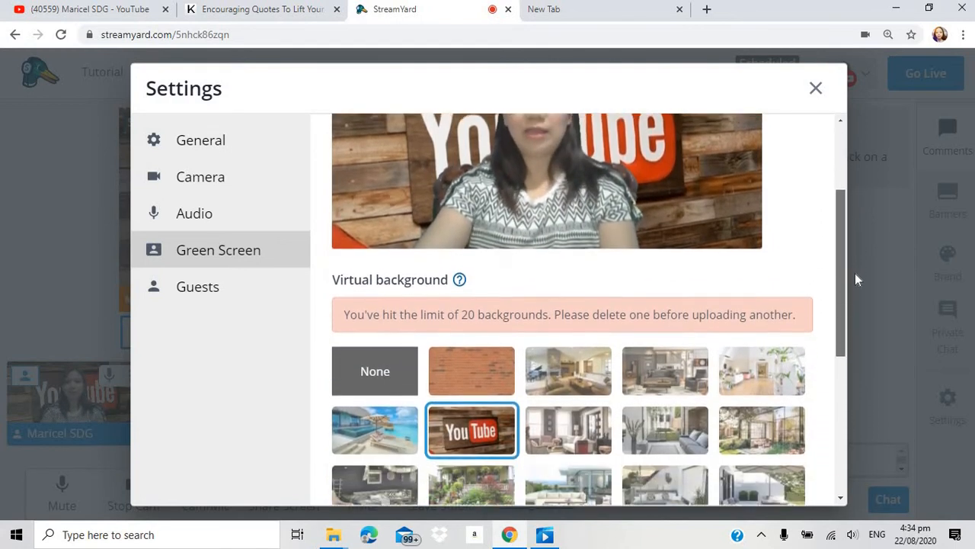
{"action": "scroll", "scroll_direction": "down", "scroll_amount": 3}
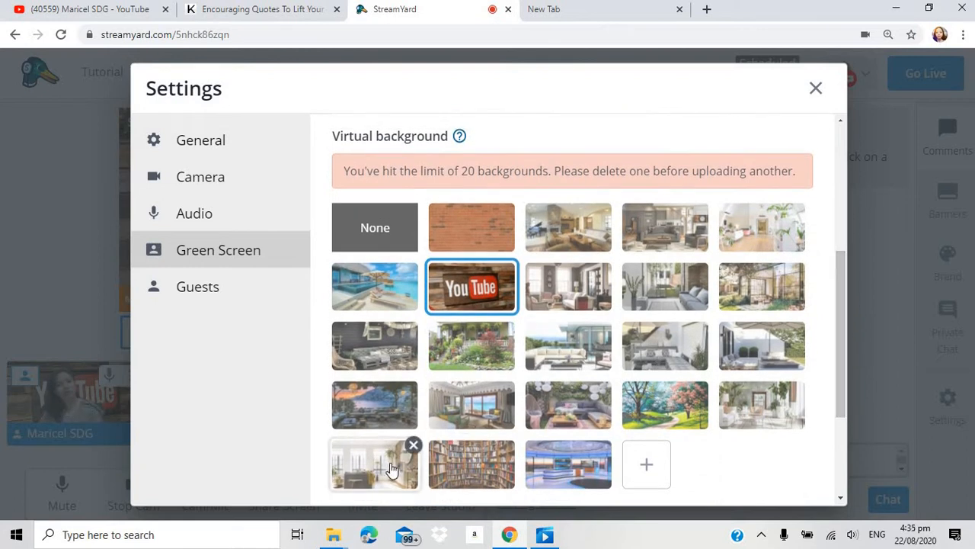
{"action": "left_click", "coordinate": [375, 464]}
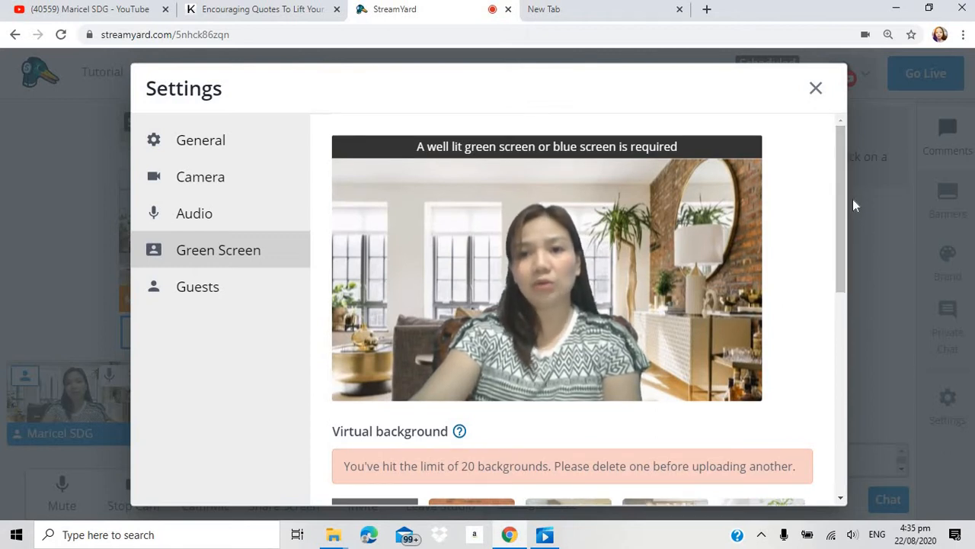
{"action": "scroll", "scroll_direction": "down", "scroll_amount": 3}
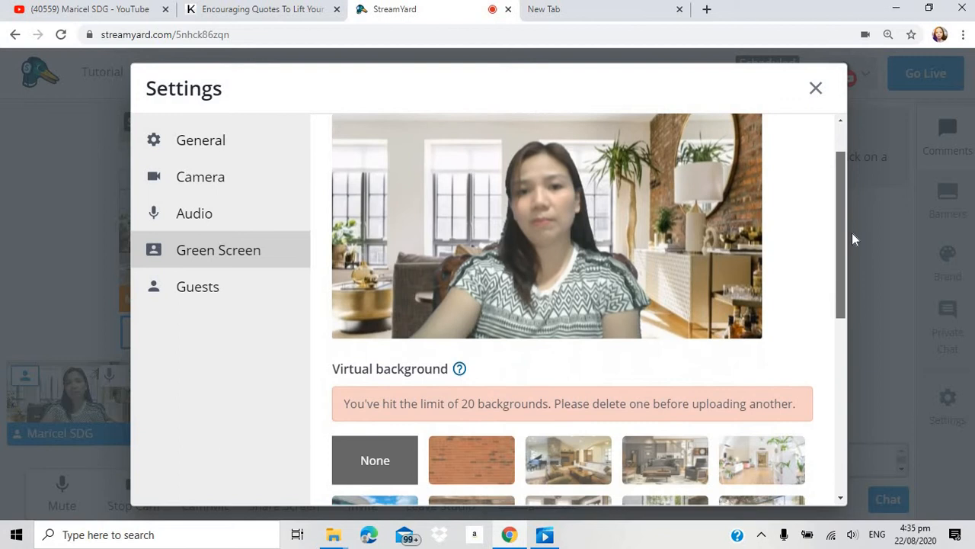
{"action": "scroll", "scroll_direction": "down", "scroll_amount": 3}
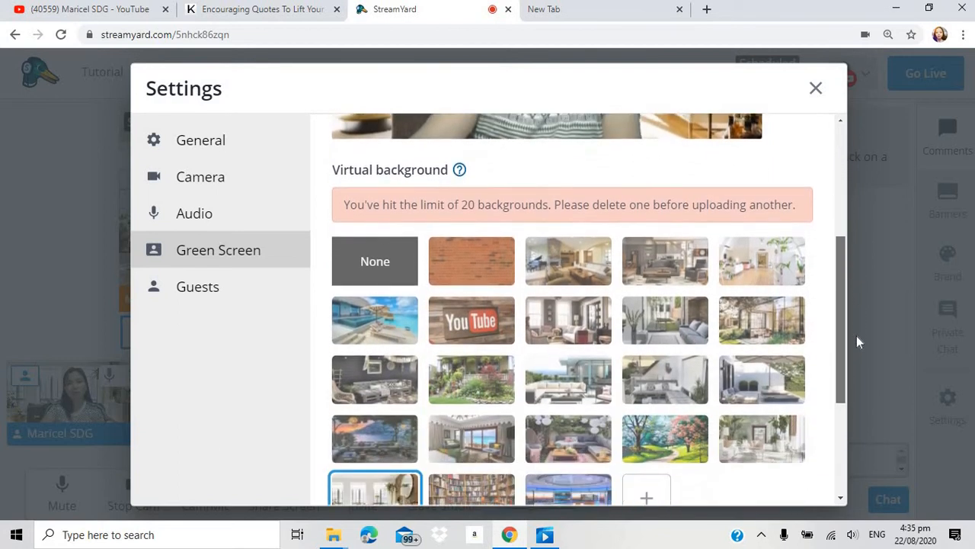
{"action": "scroll", "scroll_direction": "down", "scroll_amount": 3}
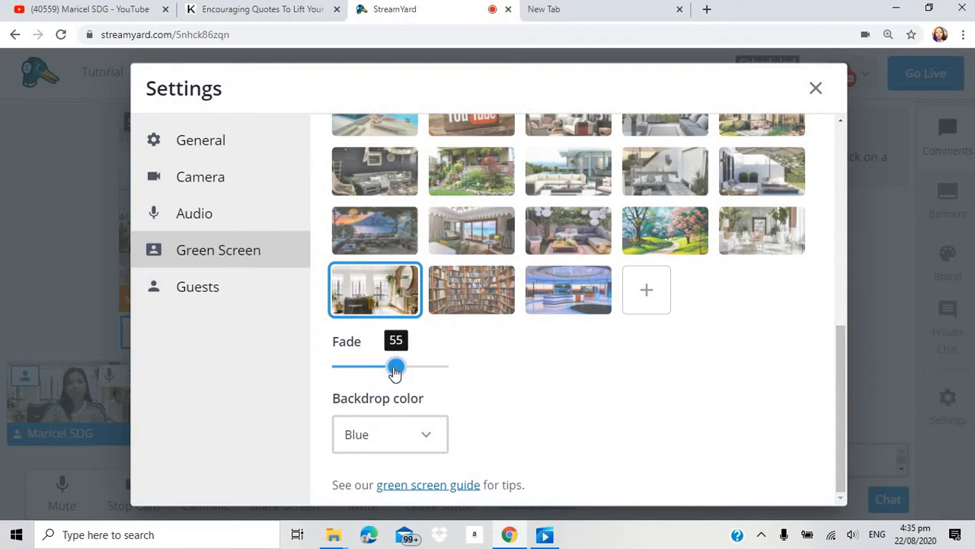
- Drag the Fade slider through about 36, 44 and 53 to settle at 57, checking the preview
{"action": "left_click_drag", "start_coordinate": [396, 366], "coordinate": [375, 365]}
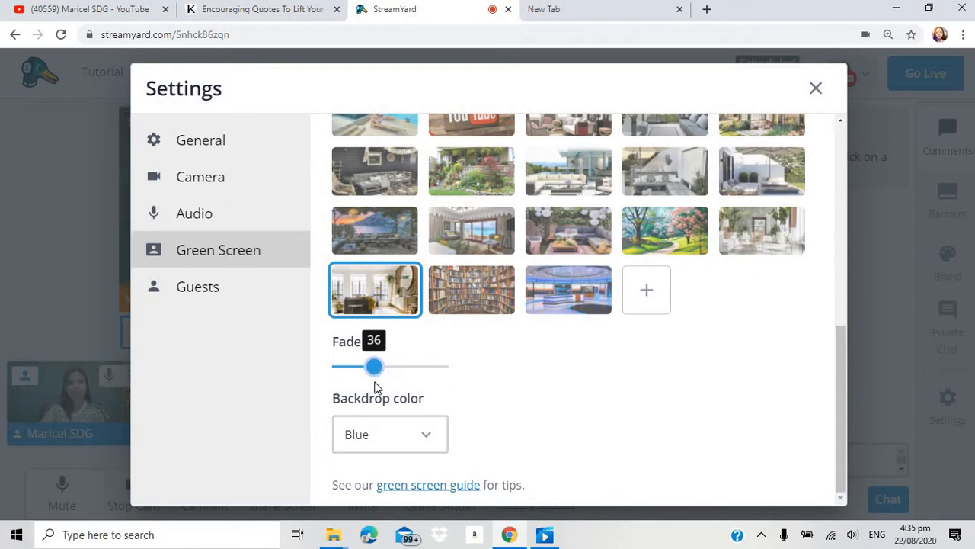
{"action": "left_click_drag", "start_coordinate": [375, 366], "coordinate": [399, 365]}
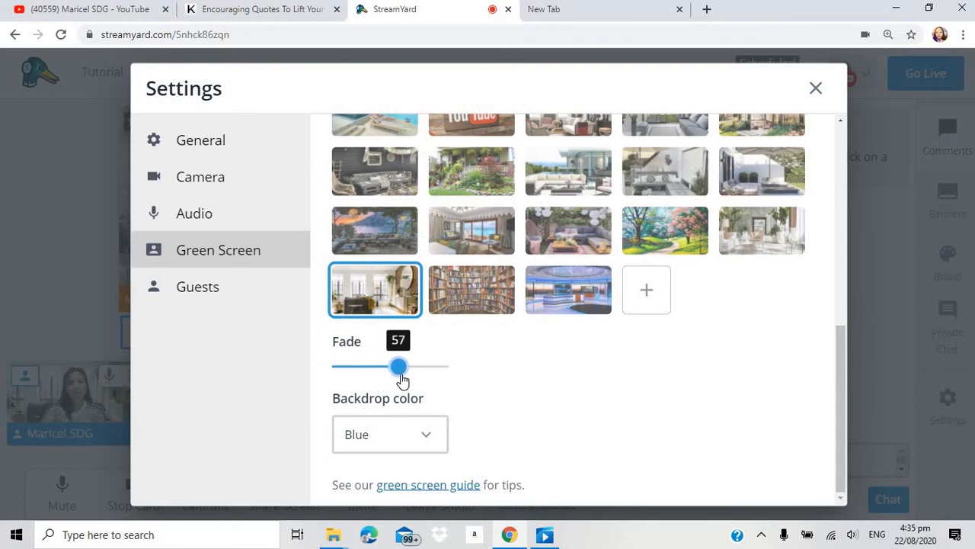
{"action": "left_click_drag", "start_coordinate": [400, 366], "coordinate": [332, 365]}
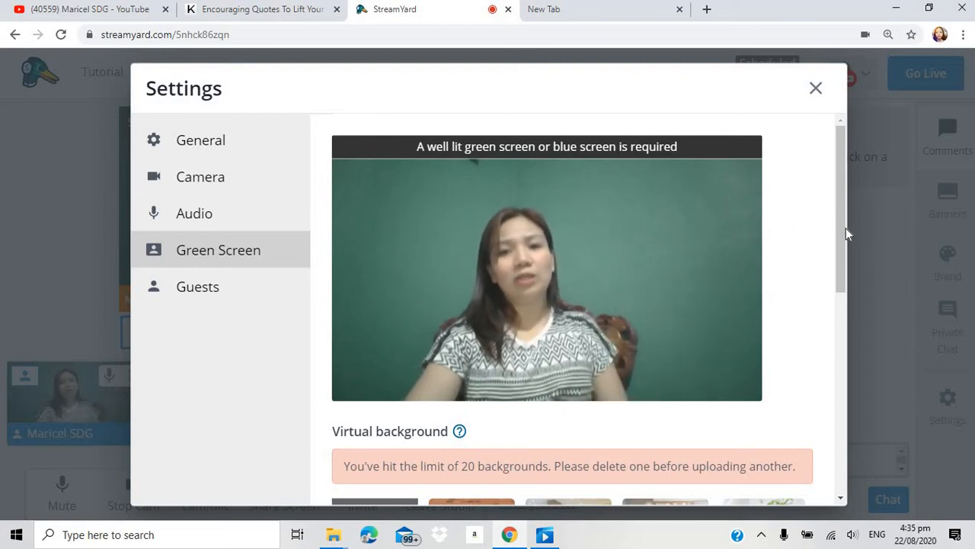
{"action": "scroll", "scroll_direction": "down", "scroll_amount": 3}
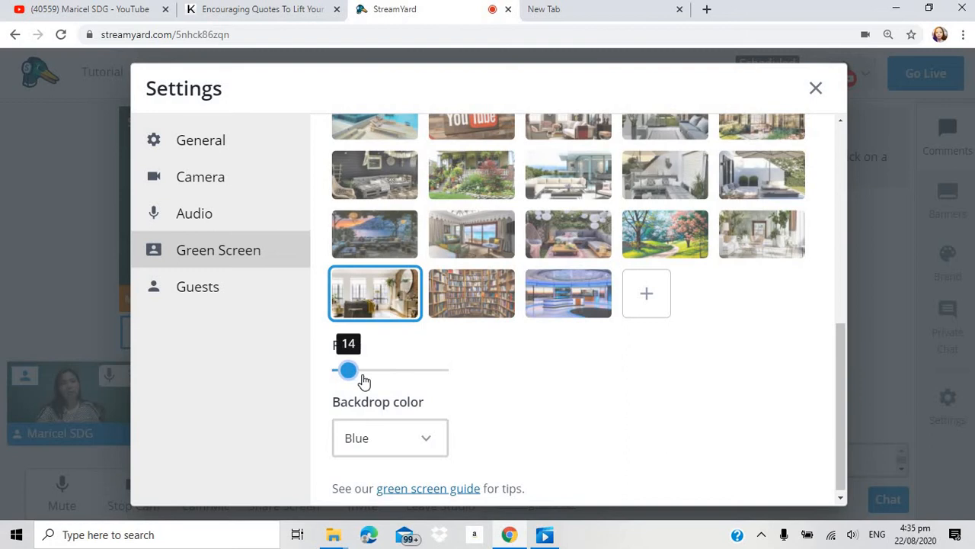
{"action": "left_click_drag", "start_coordinate": [348, 371], "coordinate": [384, 371]}
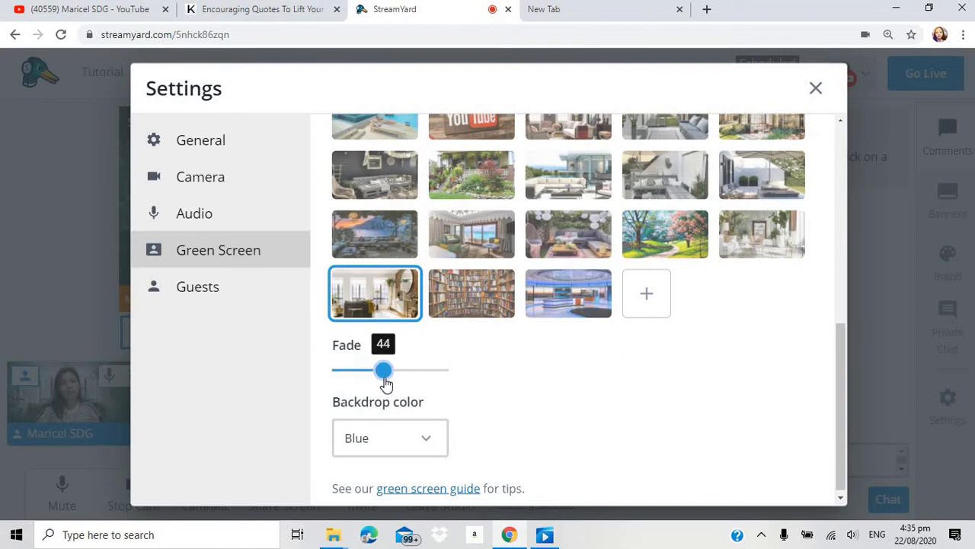
{"action": "left_click_drag", "start_coordinate": [384, 370], "coordinate": [395, 370]}
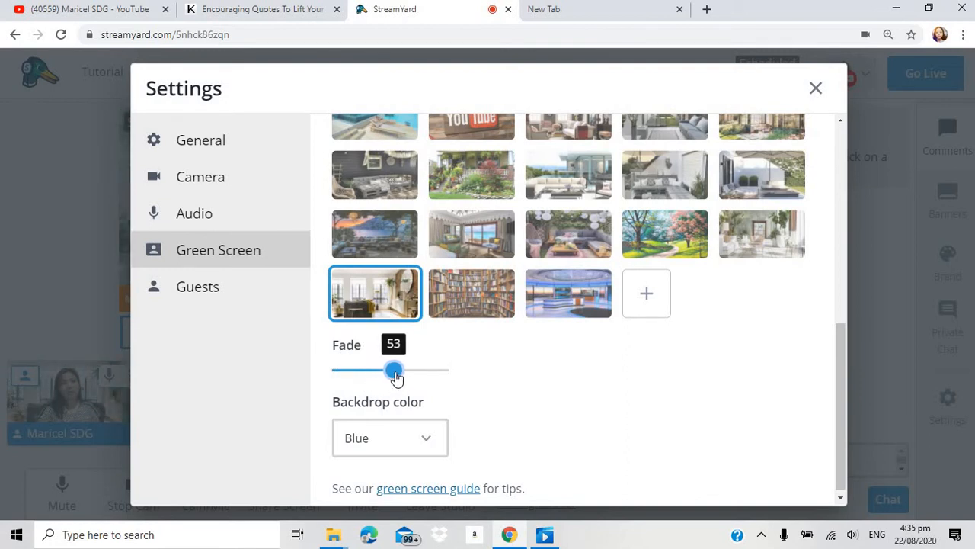
{"action": "left_click_drag", "start_coordinate": [395, 370], "coordinate": [399, 371]}
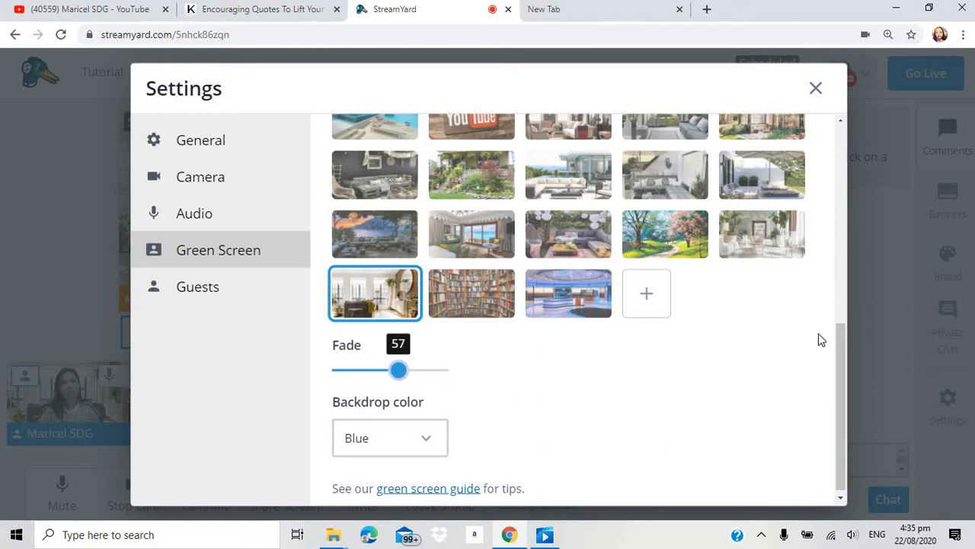
{"action": "scroll", "scroll_direction": "up", "scroll_amount": 3}
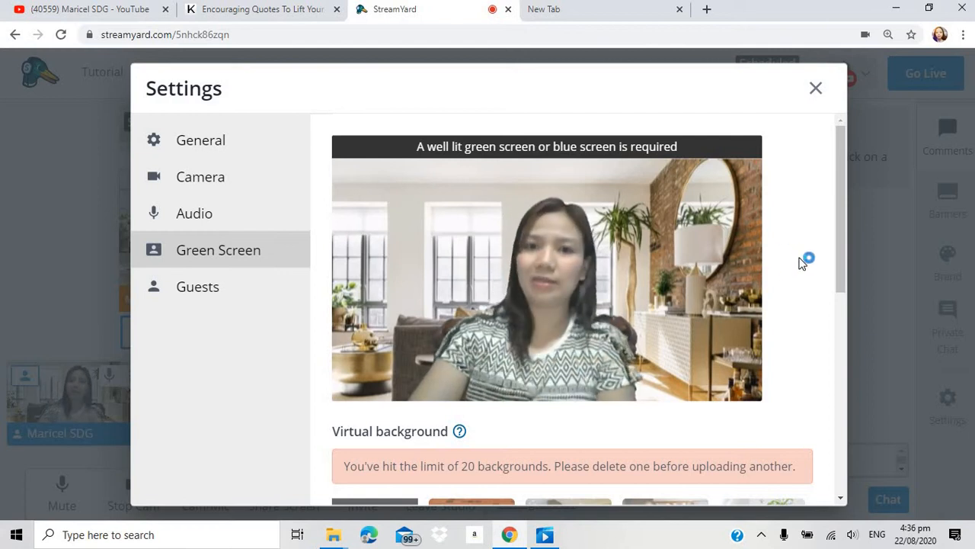
{"action": "scroll", "scroll_direction": "down", "scroll_amount": 3}
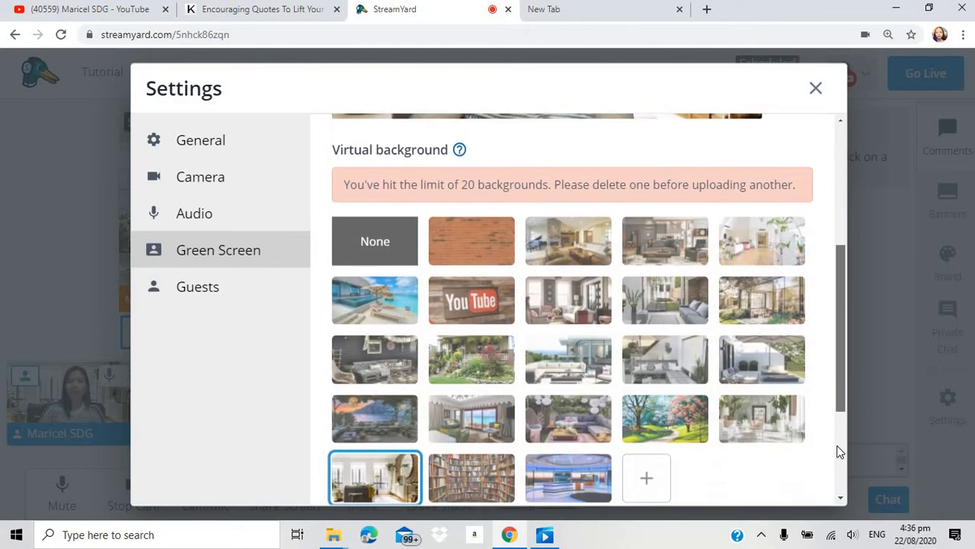
{"action": "scroll", "scroll_direction": "down", "scroll_amount": 3}
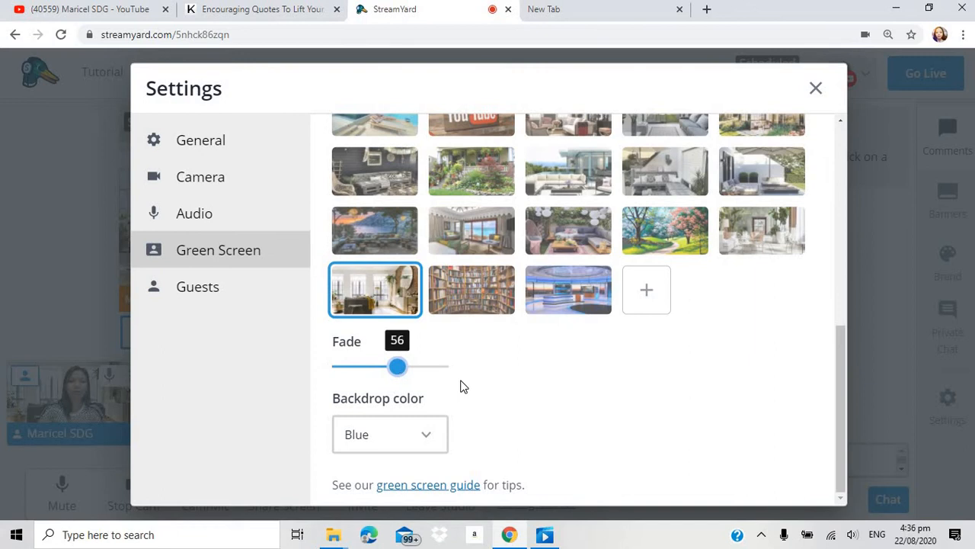
{"action": "left_click_drag", "start_coordinate": [396, 366], "coordinate": [448, 366]}
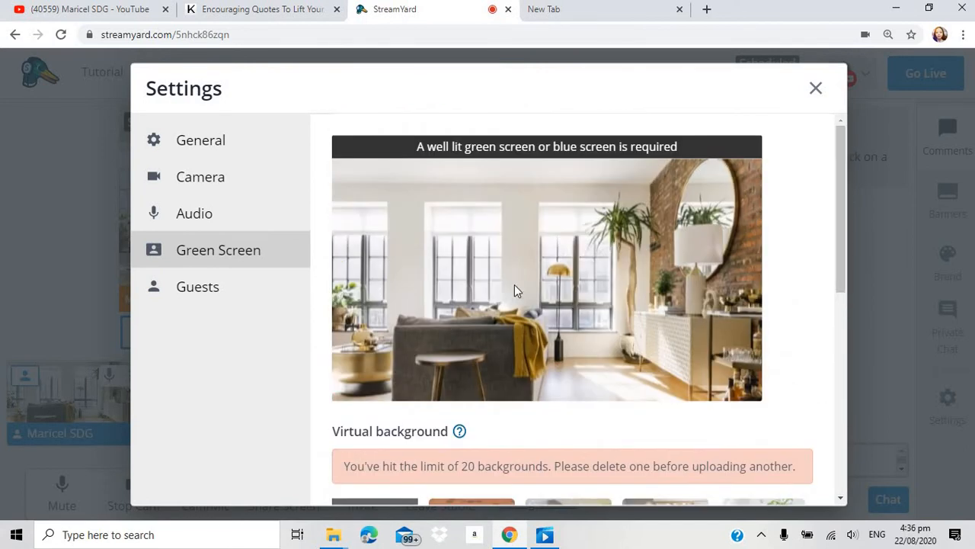
{"action": "scroll", "scroll_direction": "down", "scroll_amount": 3}
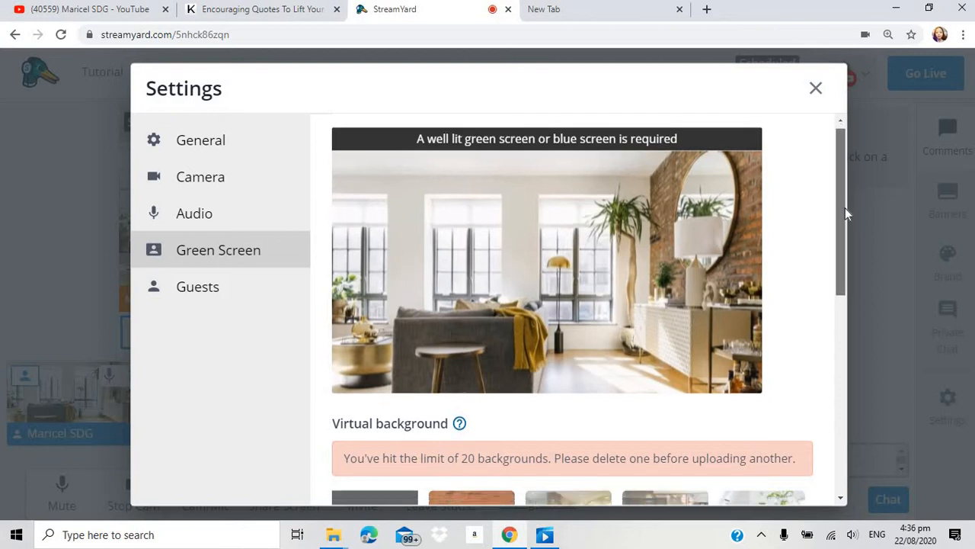
{"action": "scroll", "scroll_direction": "down", "scroll_amount": 3}
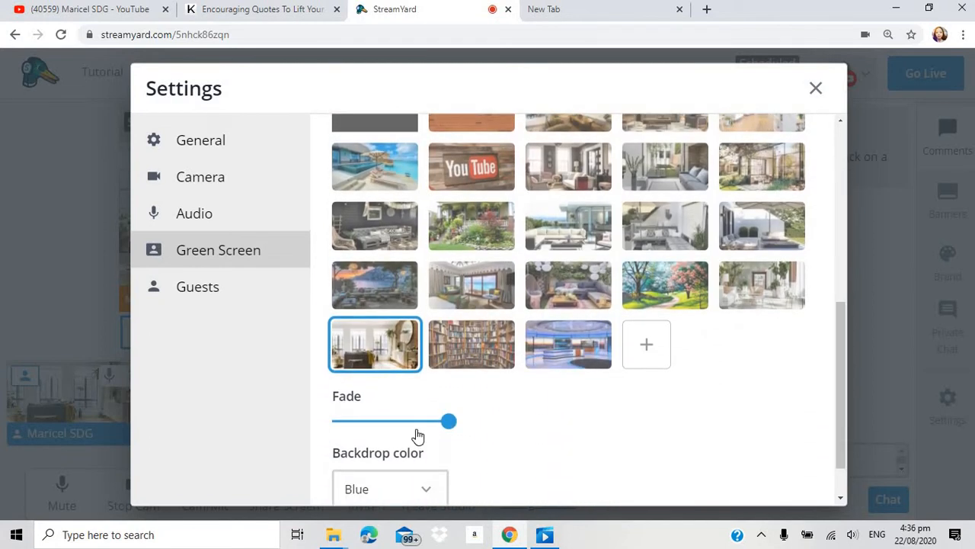
{"action": "left_click_drag", "start_coordinate": [448, 421], "coordinate": [410, 420]}
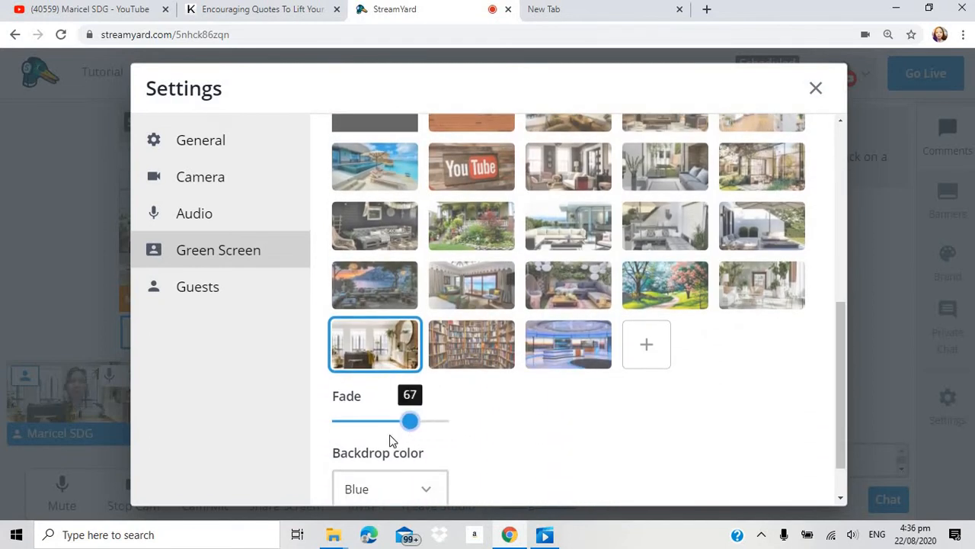
{"action": "left_click_drag", "start_coordinate": [410, 421], "coordinate": [401, 421]}
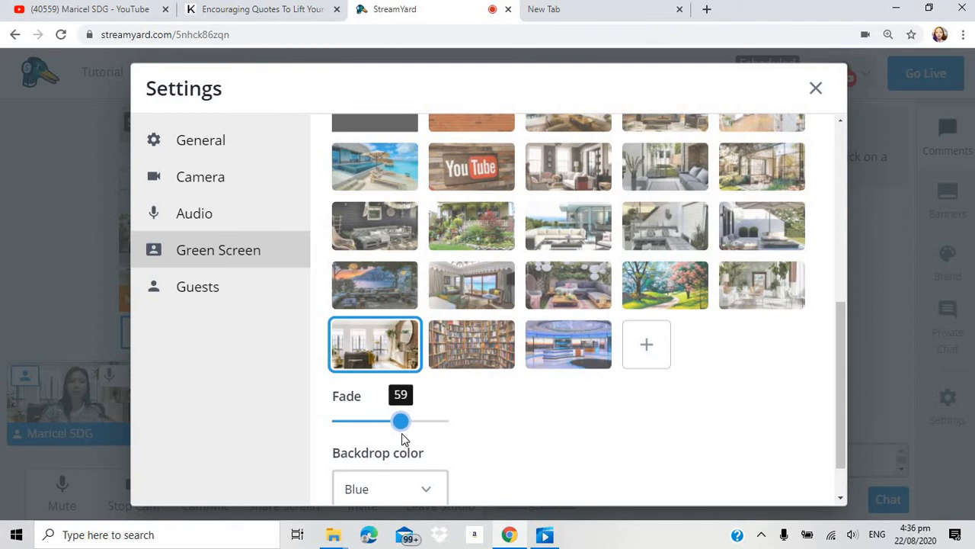
{"action": "left_click_drag", "start_coordinate": [401, 421], "coordinate": [399, 421]}
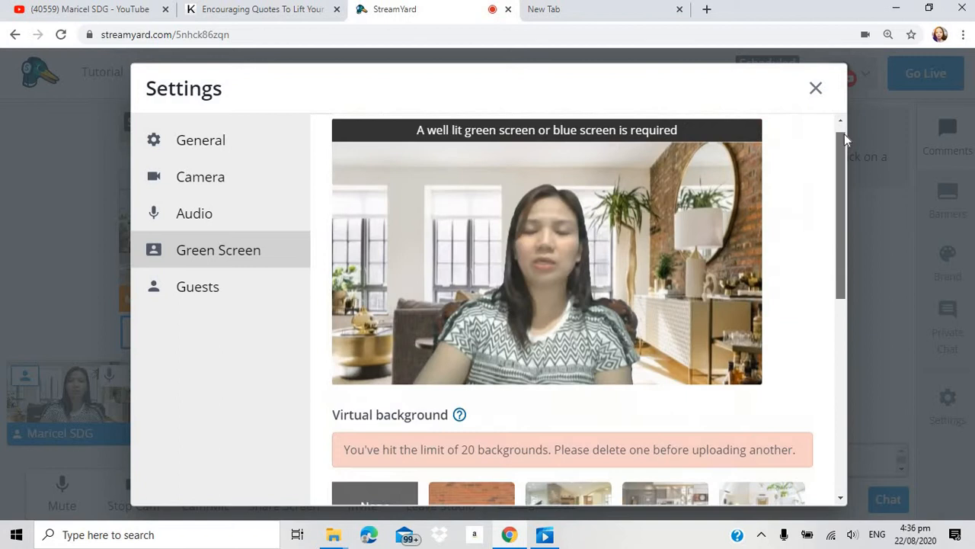
{"action": "scroll", "scroll_direction": "down", "scroll_amount": 3}
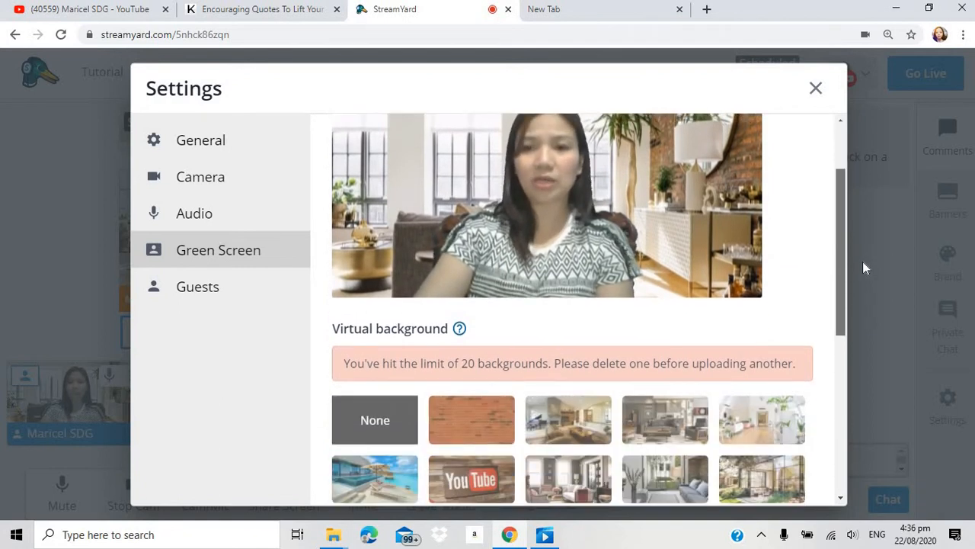
{"action": "scroll", "scroll_direction": "down", "scroll_amount": 3}
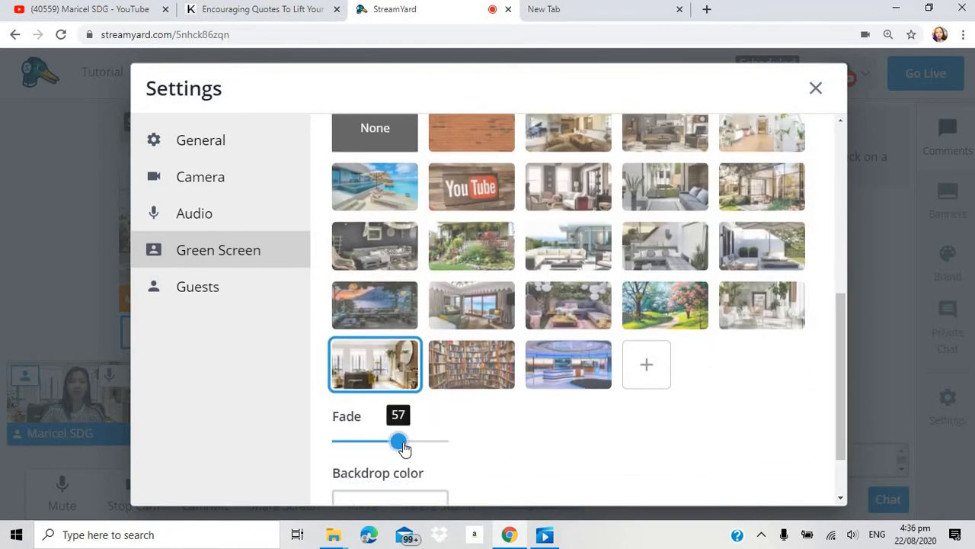
{"action": "left_click_drag", "start_coordinate": [399, 440], "coordinate": [396, 440]}
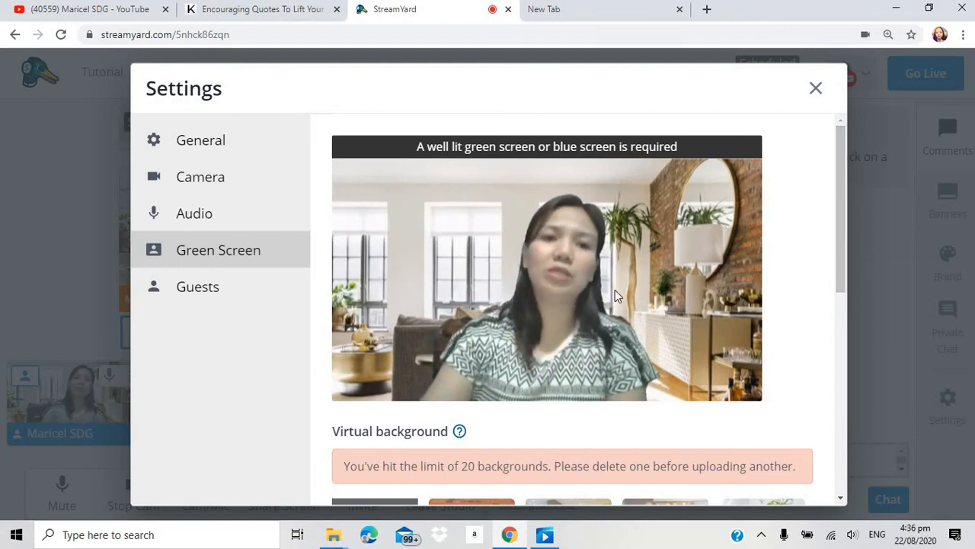
- Review broadcast quality (720p) and camera resolution, then play a speaker test sound in Audio
{"action": "left_click", "coordinate": [201, 140]}
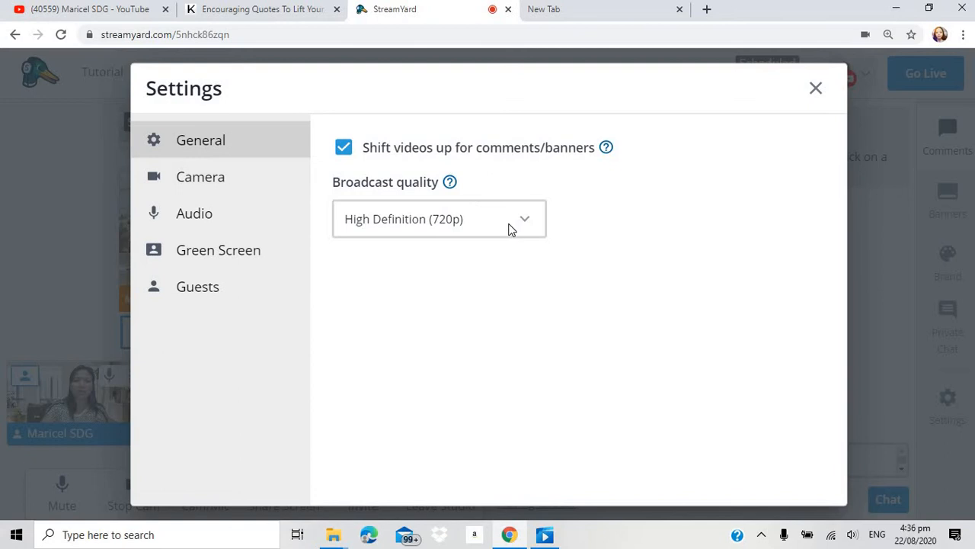
{"action": "left_click", "coordinate": [438, 219]}
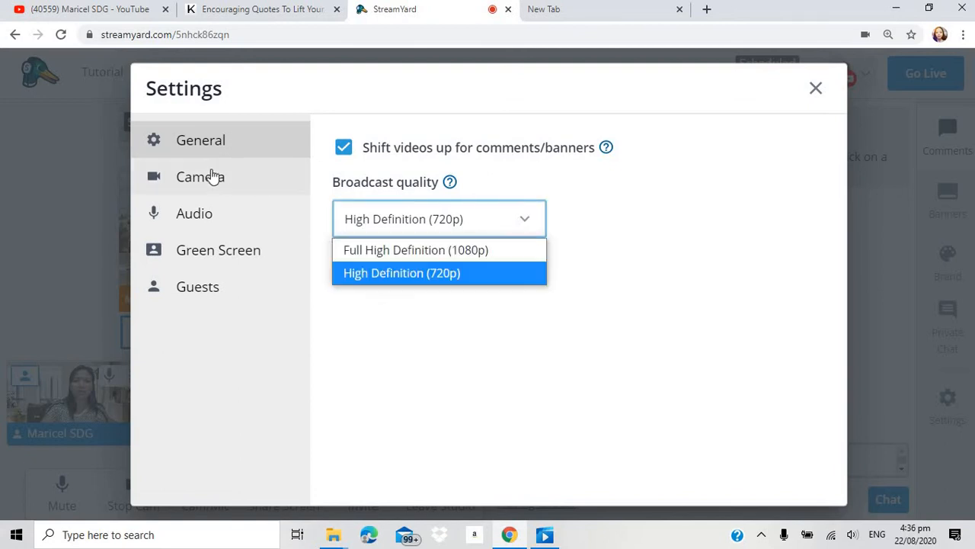
{"action": "left_click", "coordinate": [201, 177]}
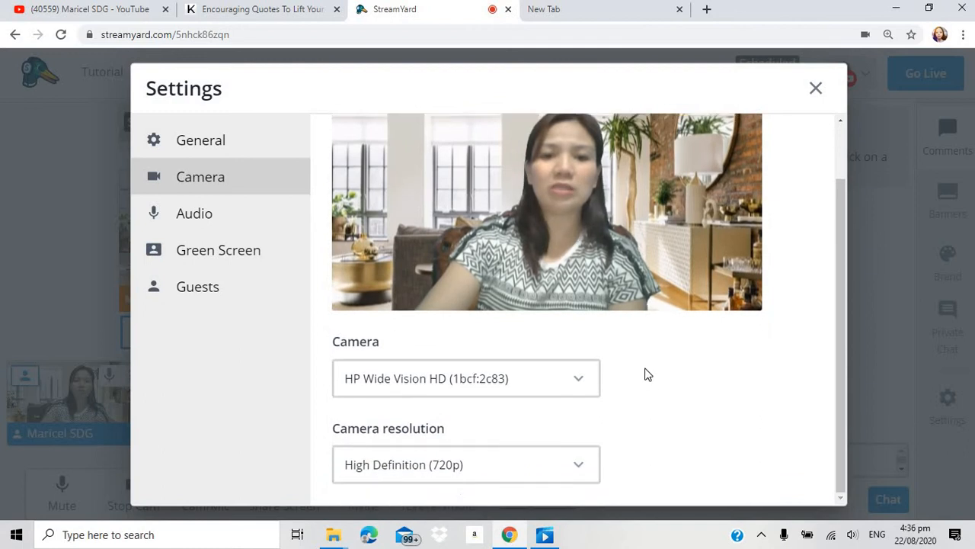
{"action": "left_click", "coordinate": [466, 464]}
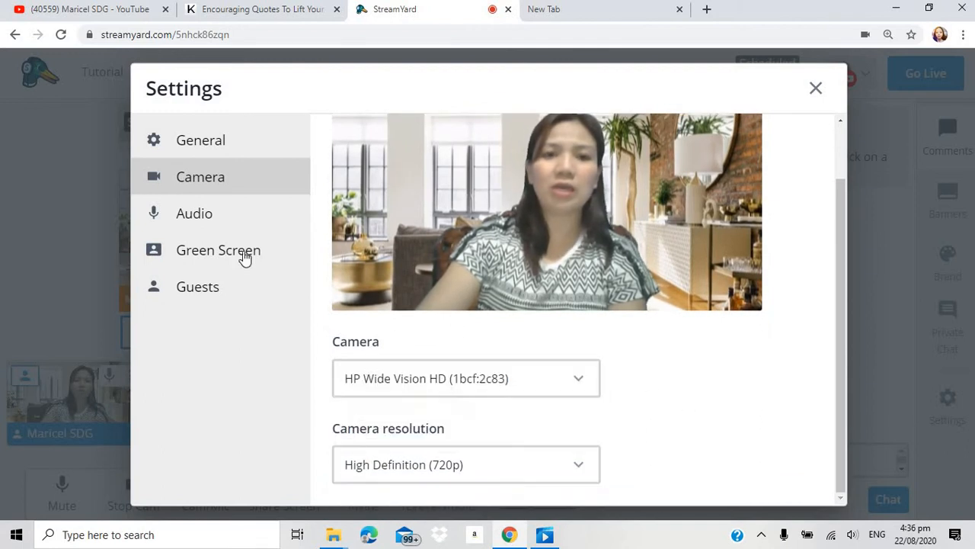
{"action": "left_click", "coordinate": [196, 214]}
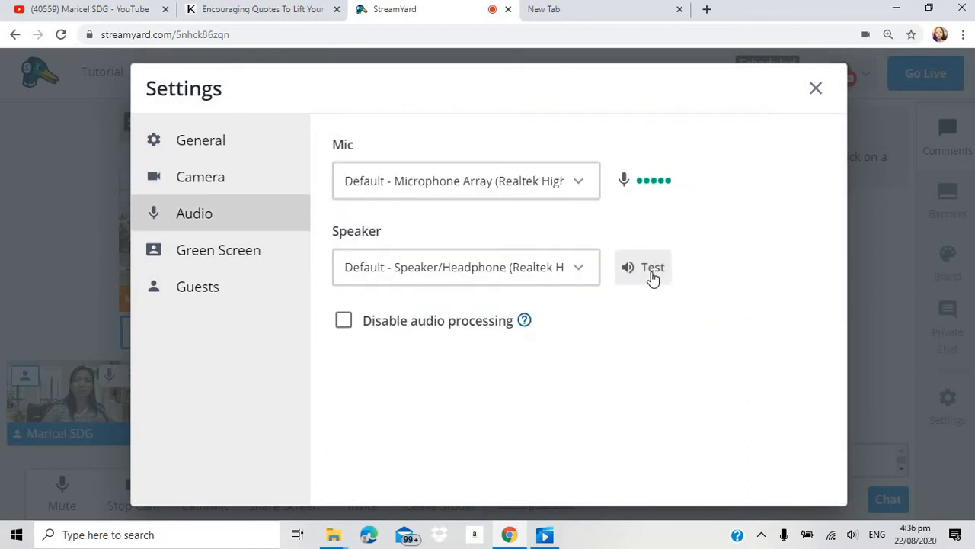
{"action": "left_click", "coordinate": [652, 266]}
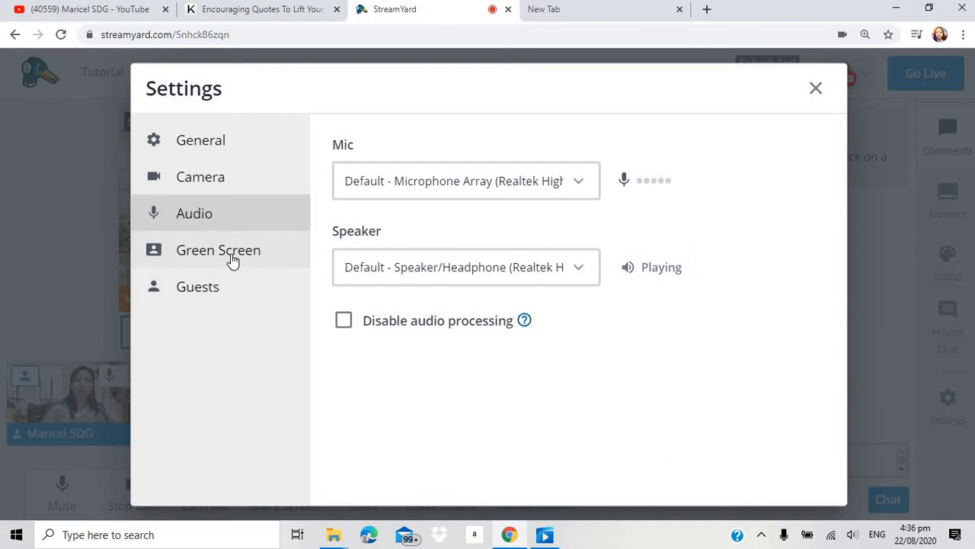
- Review the Green Screen and Guests settings sections
{"action": "left_click", "coordinate": [218, 250]}
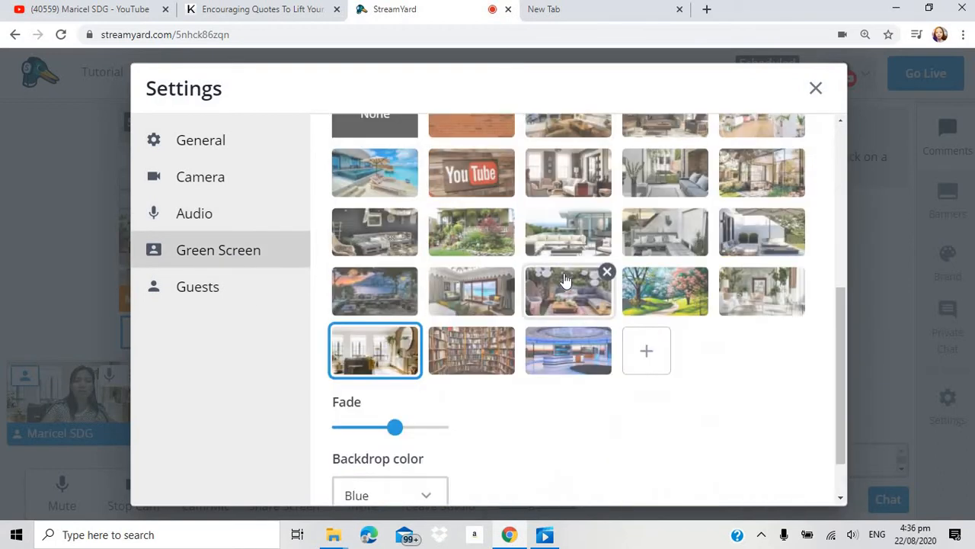
{"action": "scroll", "scroll_direction": "down", "scroll_amount": 3}
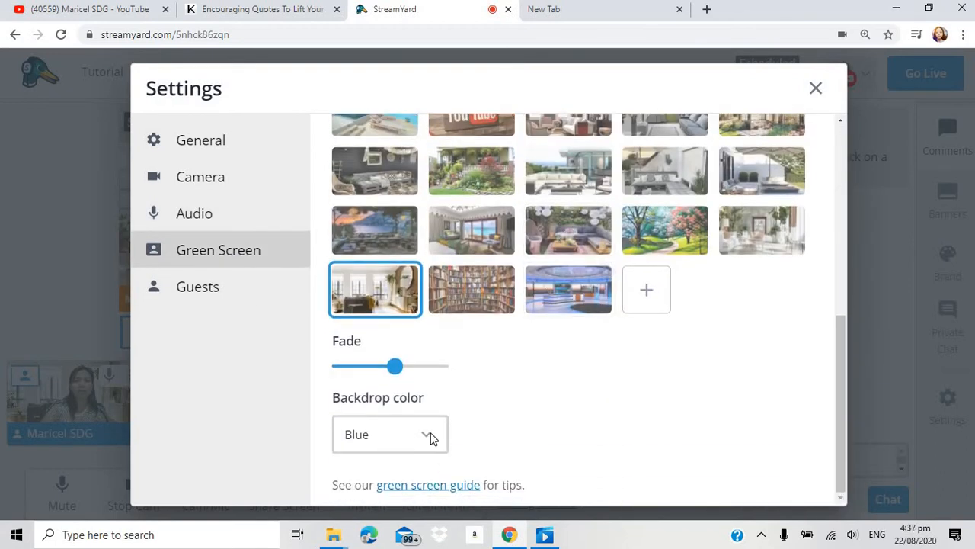
{"action": "left_click", "coordinate": [390, 433]}
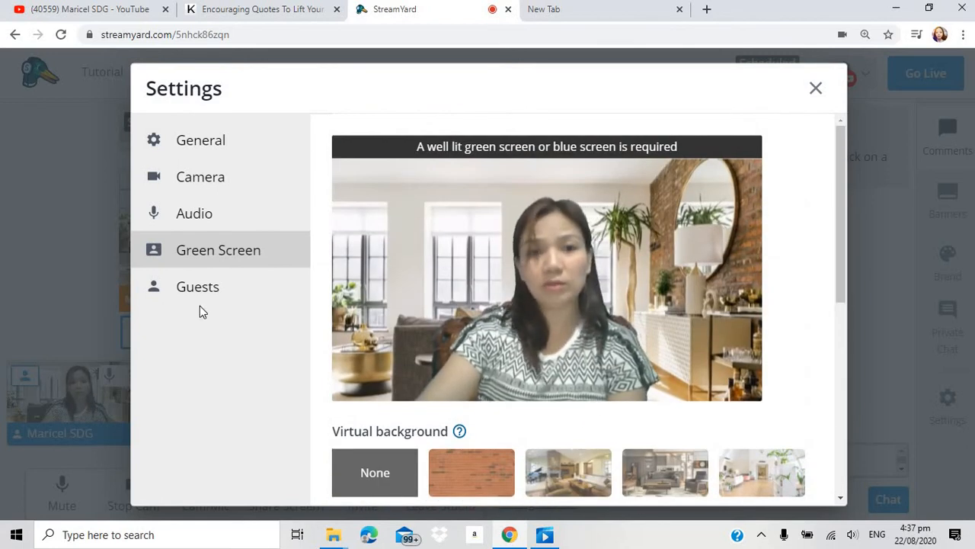
{"action": "left_click", "coordinate": [198, 286]}
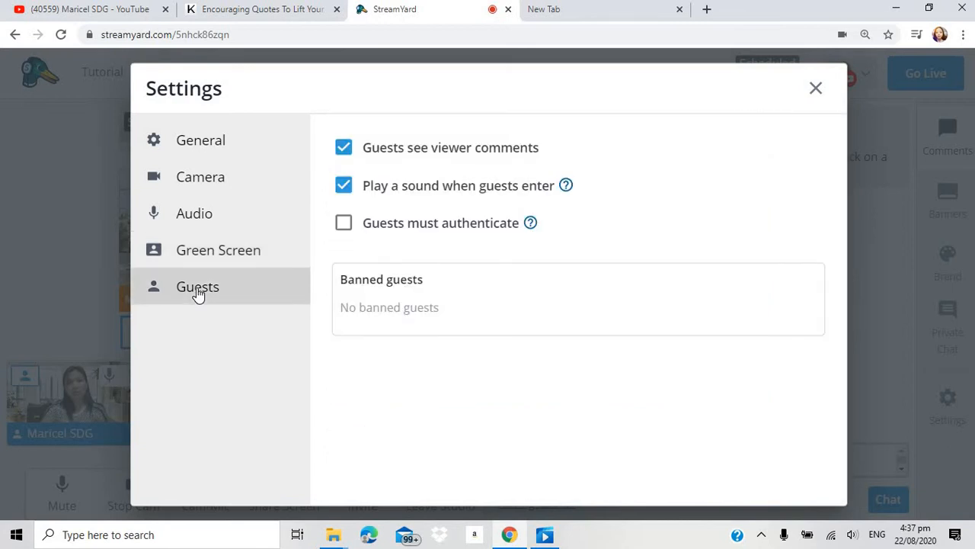
{"action": "mouse_move", "coordinate": [338, 166]}
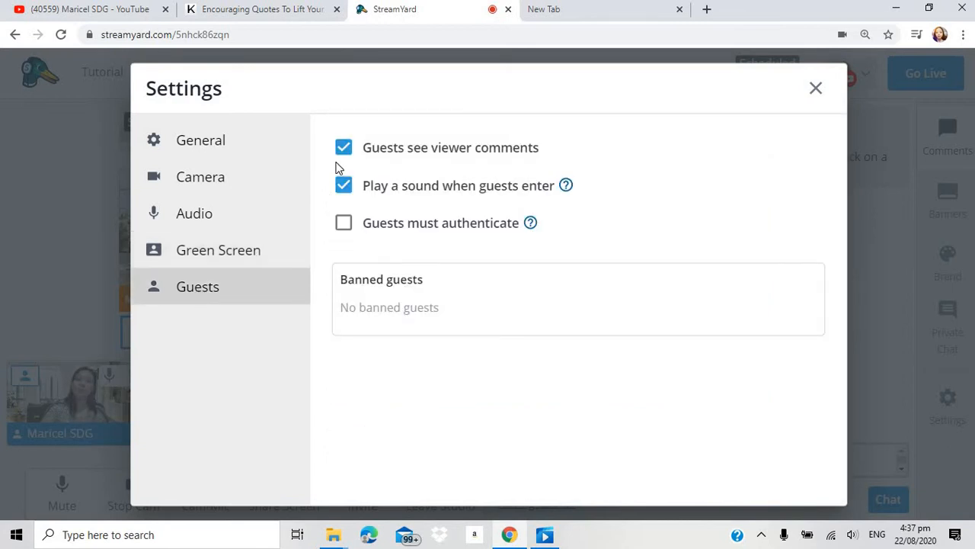
- Close Settings to return to the Tutorial studio and mute the microphone
{"action": "left_click", "coordinate": [815, 87]}
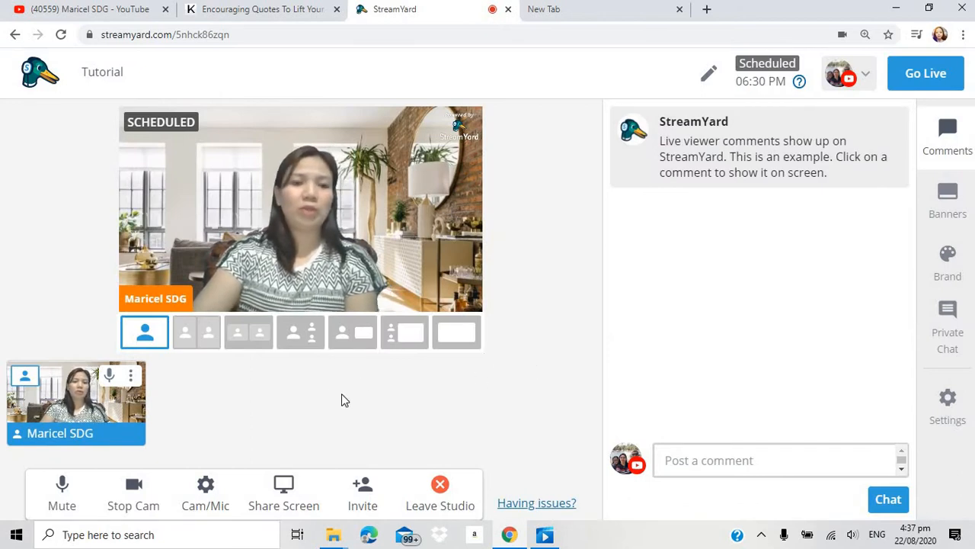
{"action": "left_click", "coordinate": [61, 494]}
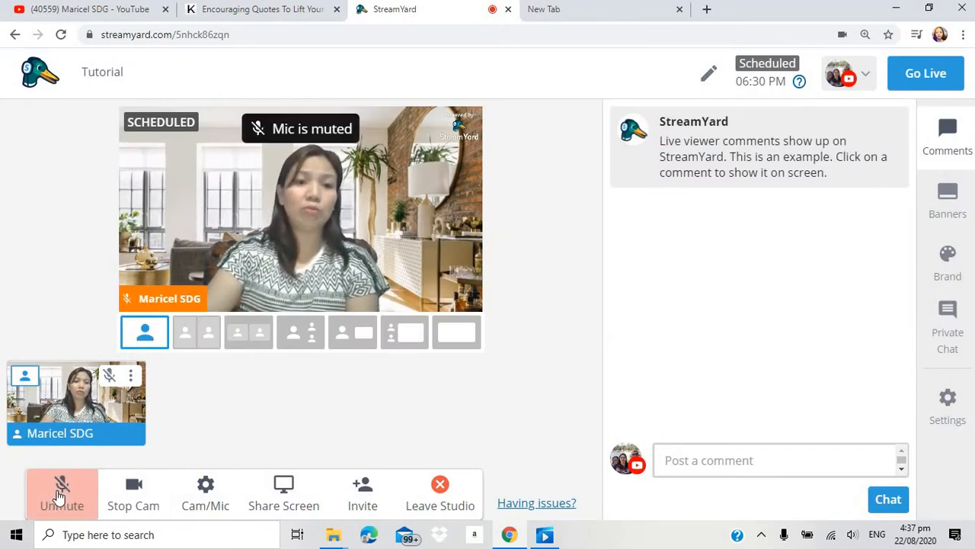
{"action": "mouse_move", "coordinate": [110, 375]}
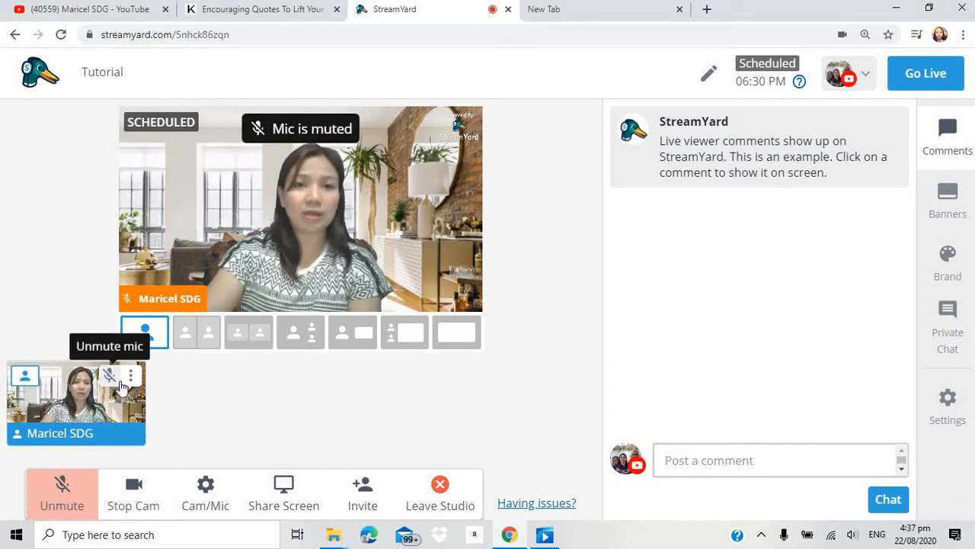
{"action": "mouse_move", "coordinate": [262, 372]}
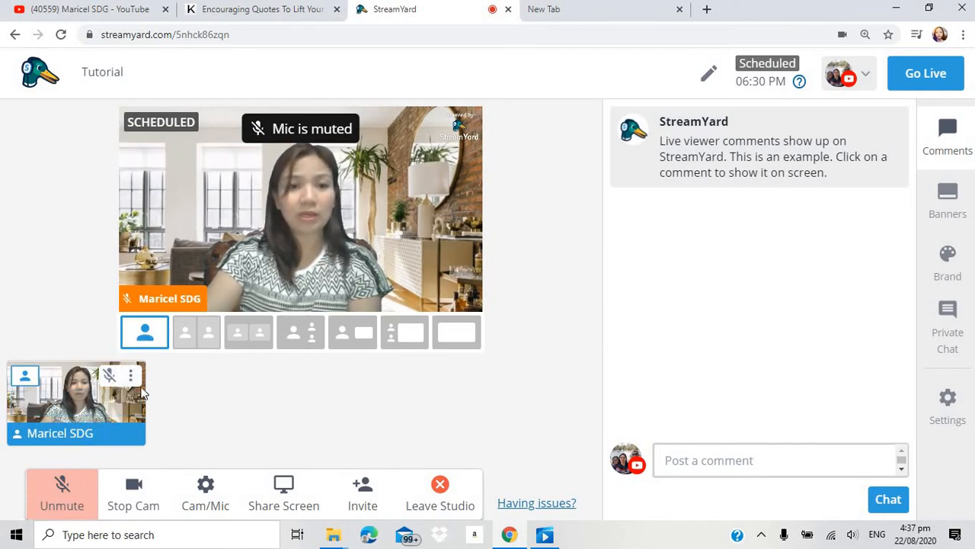
- Unmute the mic, turn the camera off, and bring up your own feed's options menu
{"action": "left_click", "coordinate": [61, 494]}
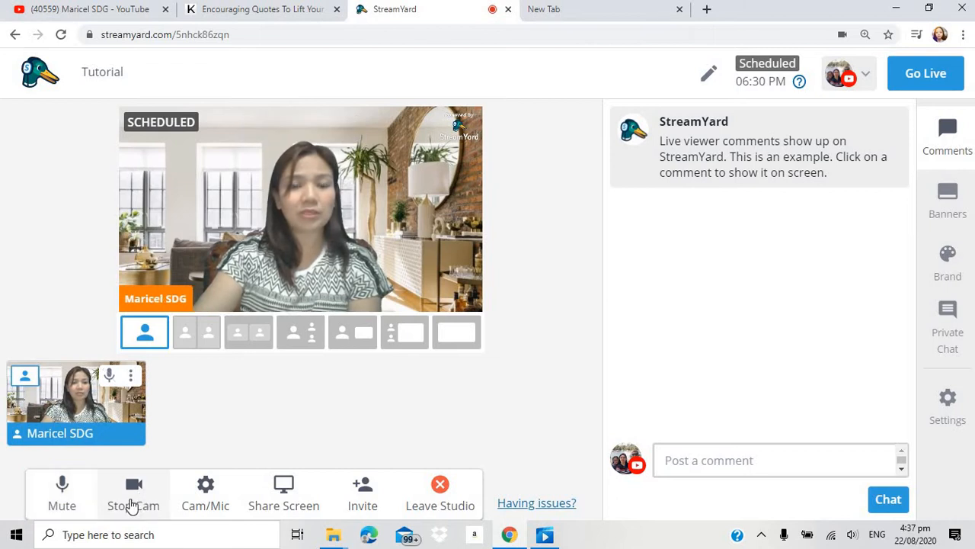
{"action": "left_click", "coordinate": [134, 494]}
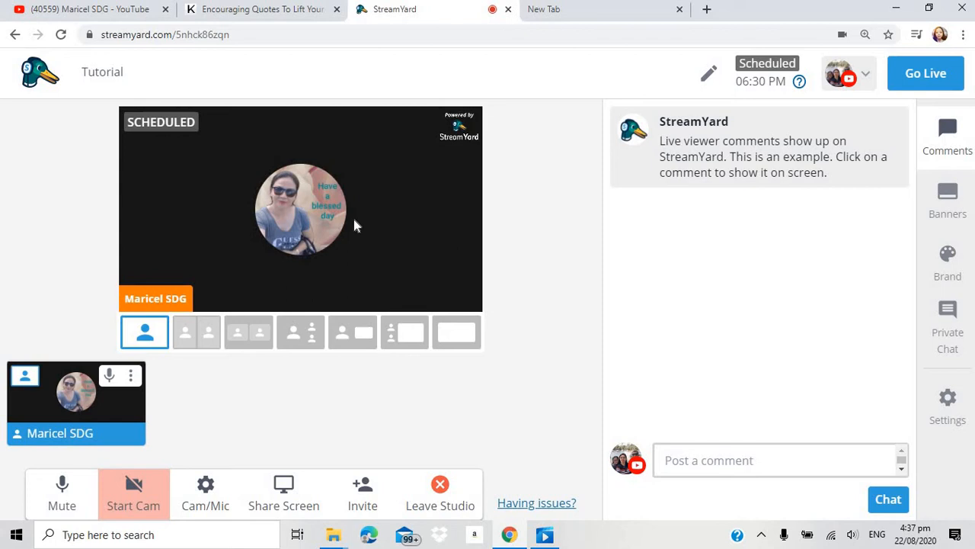
{"action": "mouse_move", "coordinate": [326, 223]}
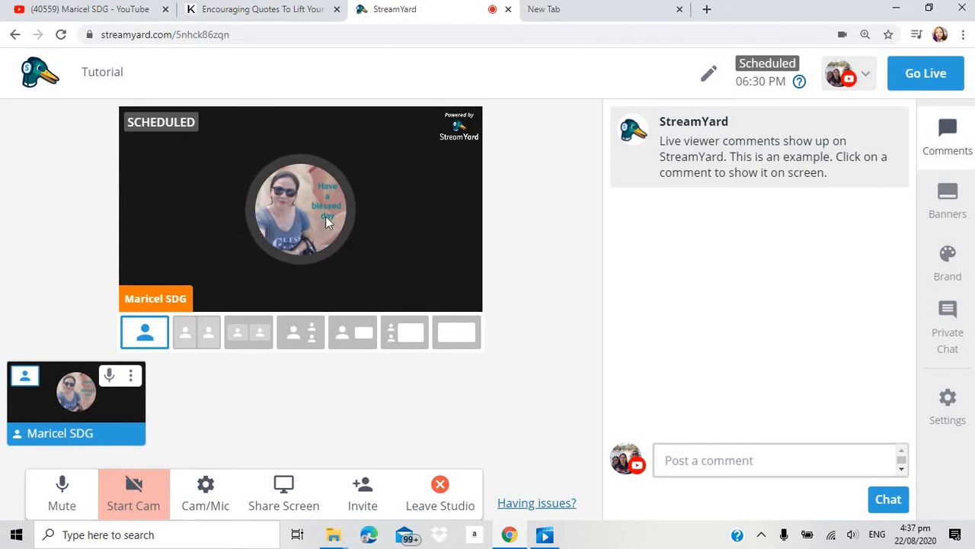
{"action": "mouse_move", "coordinate": [131, 384]}
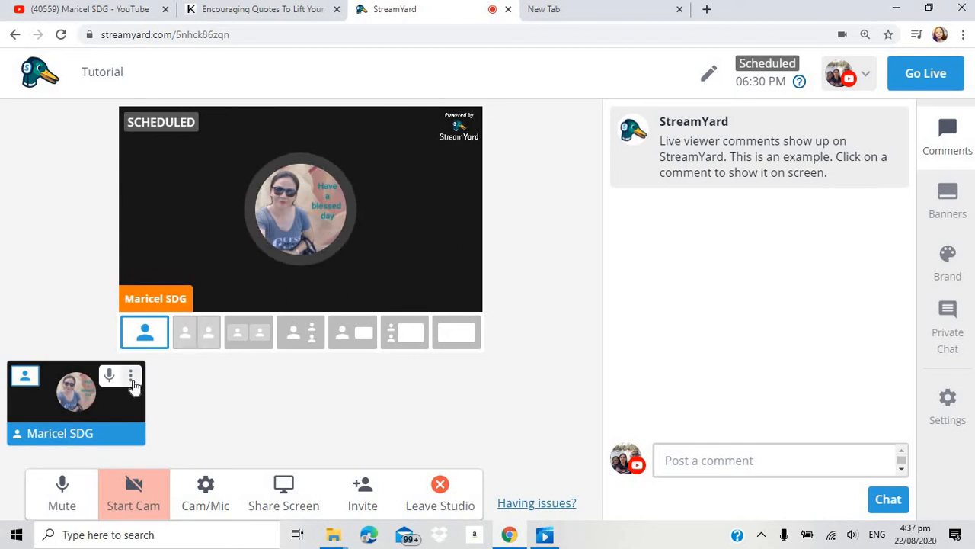
{"action": "left_click", "coordinate": [132, 375]}
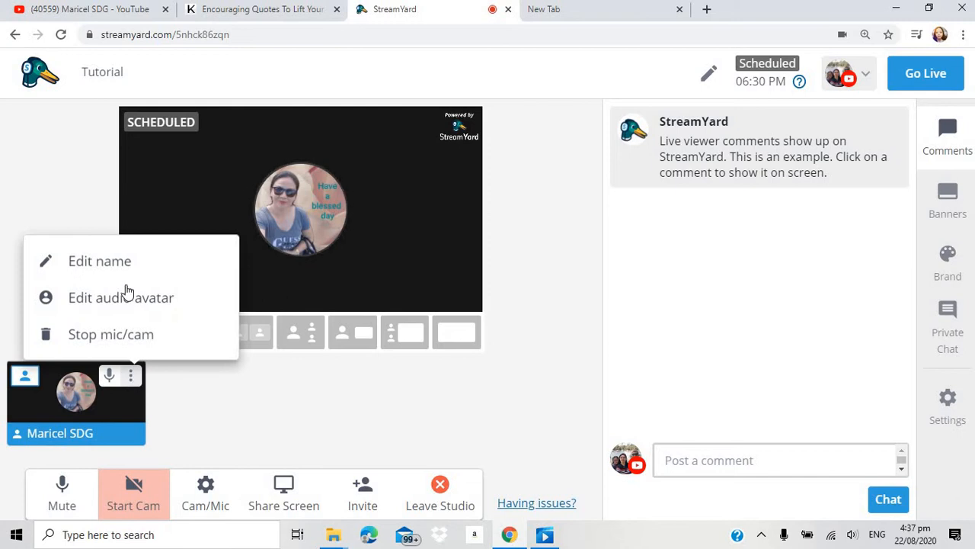
- Save the display name unchanged as 'Maricel SDG' and reopen your feed's options
{"action": "left_click", "coordinate": [100, 261]}
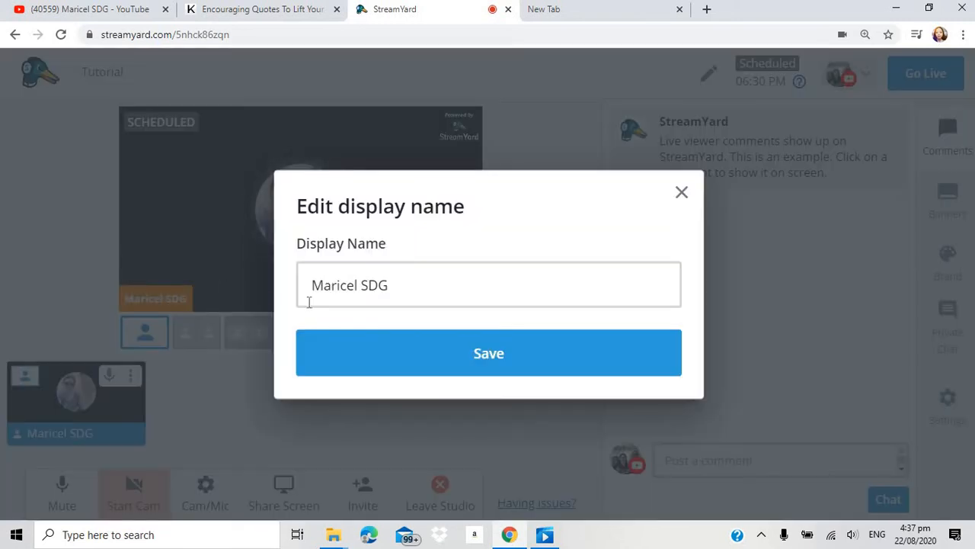
{"action": "double_click", "coordinate": [374, 285]}
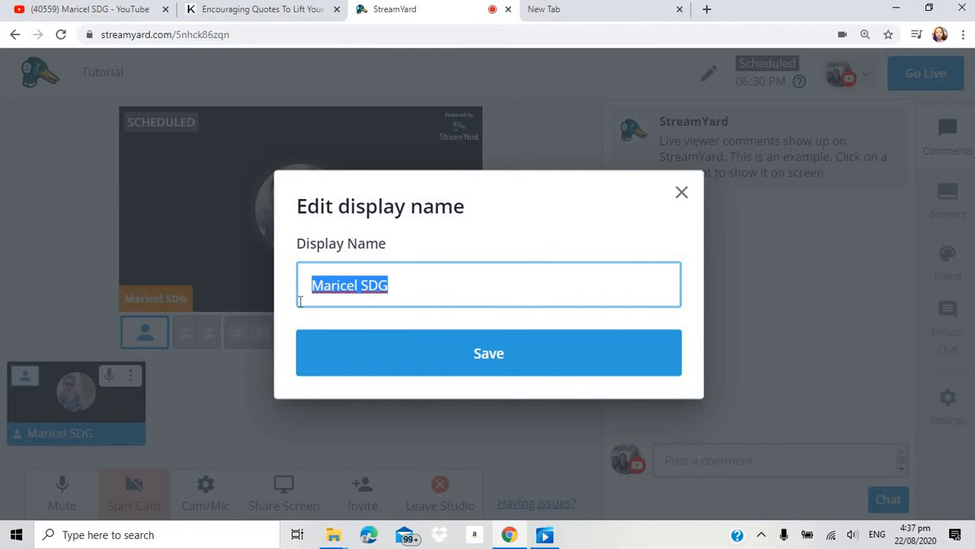
{"action": "mouse_move", "coordinate": [419, 287]}
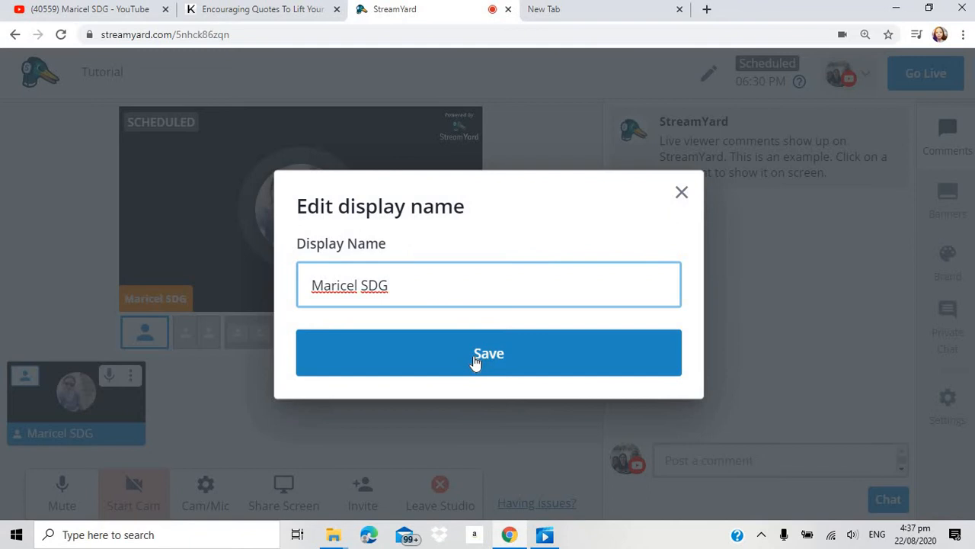
{"action": "left_click", "coordinate": [487, 353]}
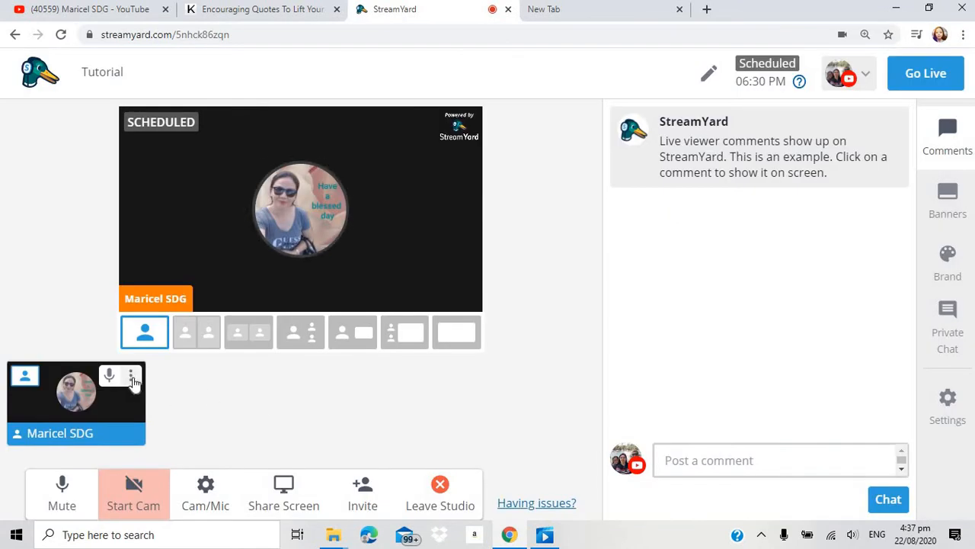
{"action": "left_click", "coordinate": [131, 375]}
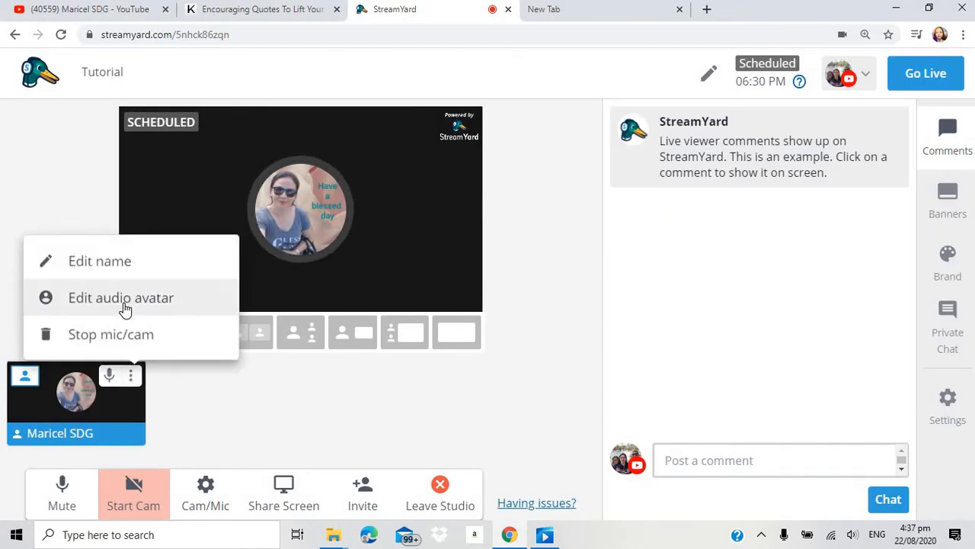
- Keep the existing photo as your camera-off audio avatar
{"action": "left_click", "coordinate": [122, 297]}
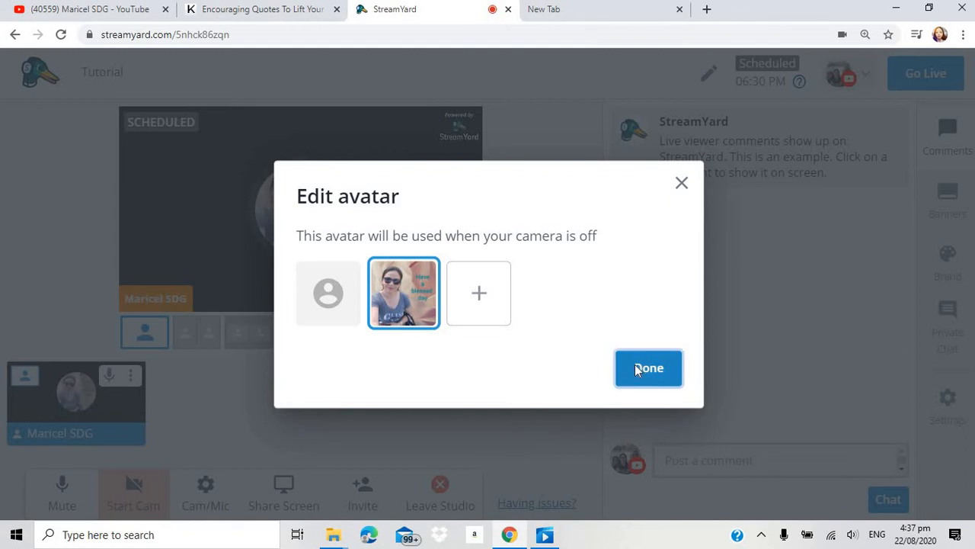
{"action": "left_click", "coordinate": [649, 367]}
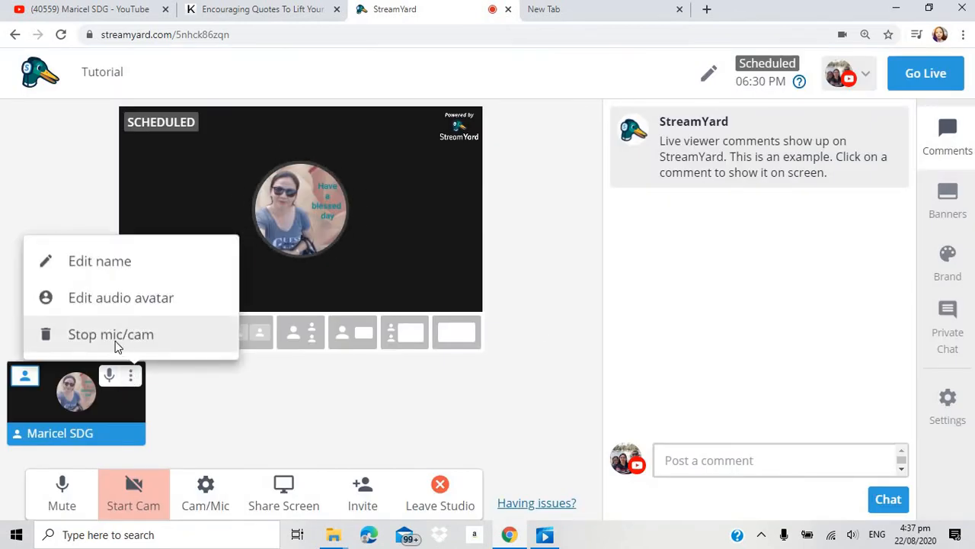
- Stop mic and camera, reconnect the devices, then leave the camera off
{"action": "left_click", "coordinate": [109, 334]}
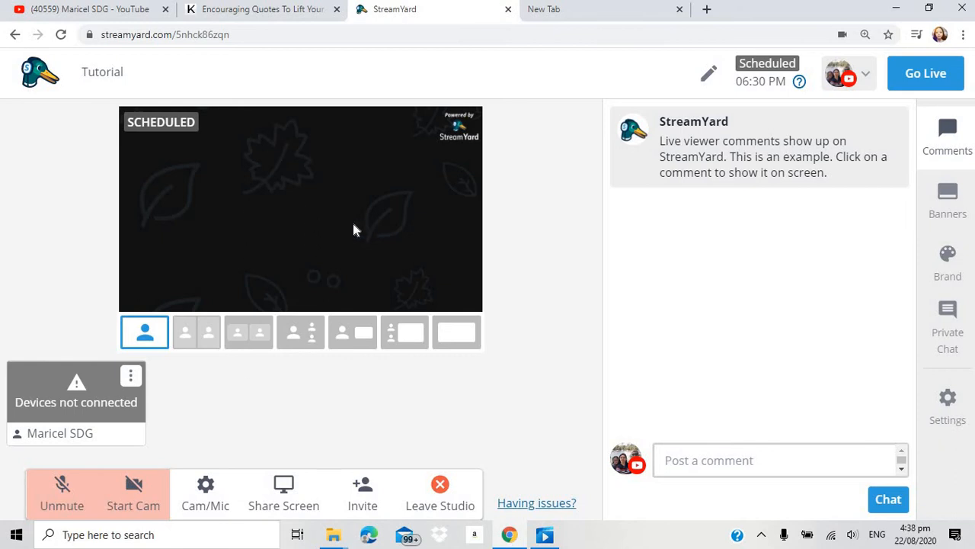
{"action": "mouse_move", "coordinate": [131, 376]}
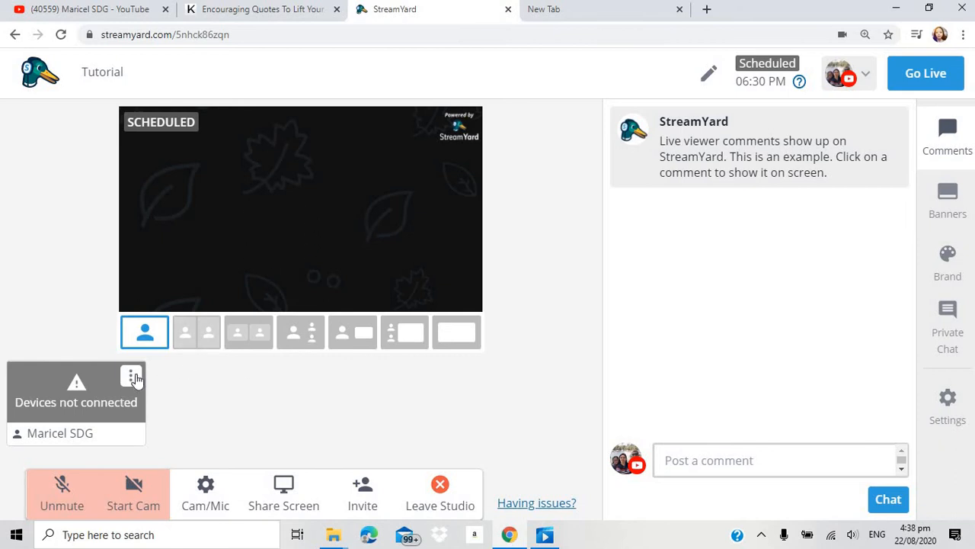
{"action": "left_click", "coordinate": [131, 375]}
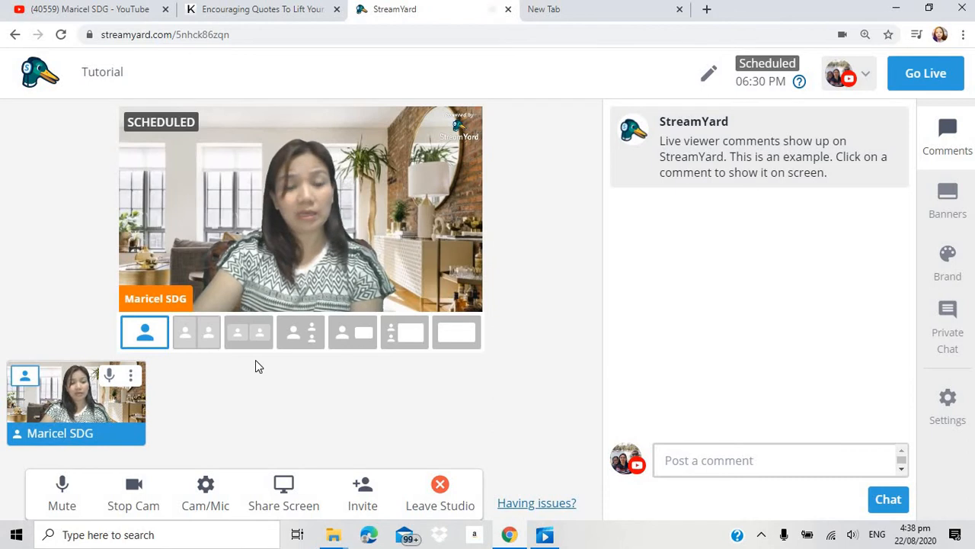
{"action": "left_click", "coordinate": [134, 494]}
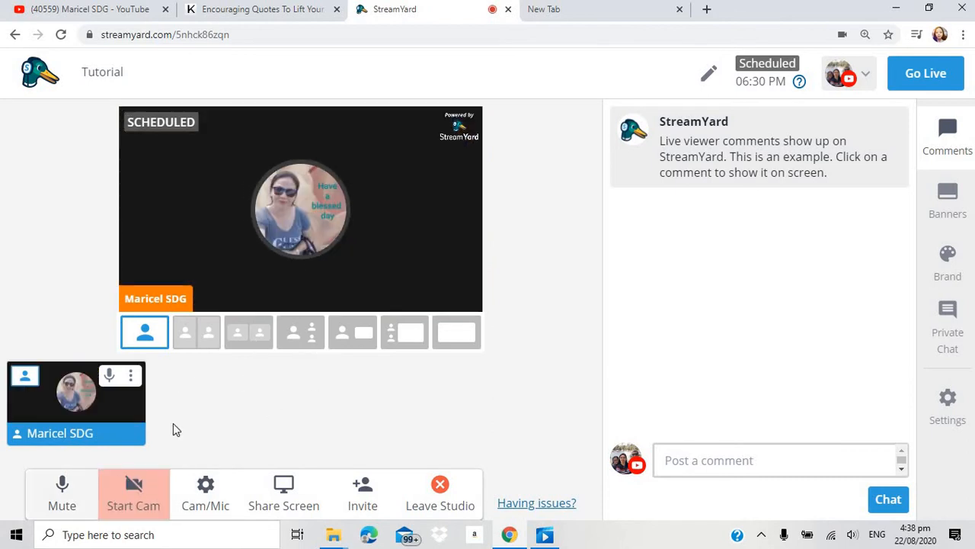
- Review the Cam/Mic settings including advanced camera options and return to the studio
{"action": "left_click", "coordinate": [204, 494]}
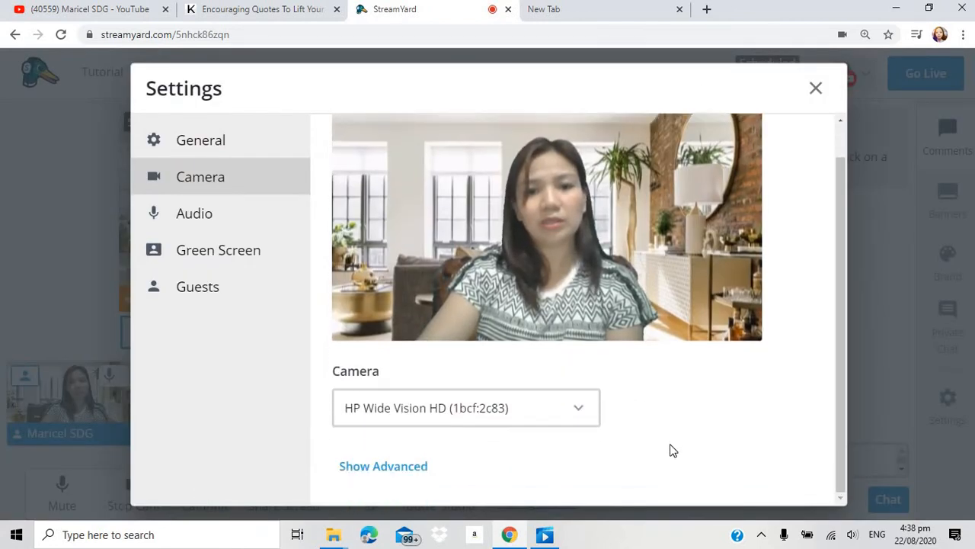
{"action": "left_click", "coordinate": [384, 467]}
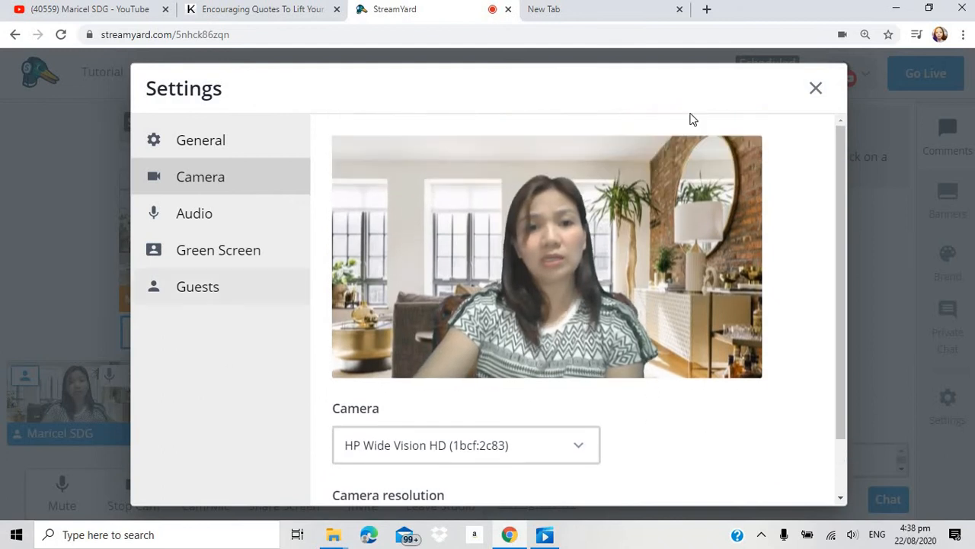
{"action": "left_click", "coordinate": [816, 87]}
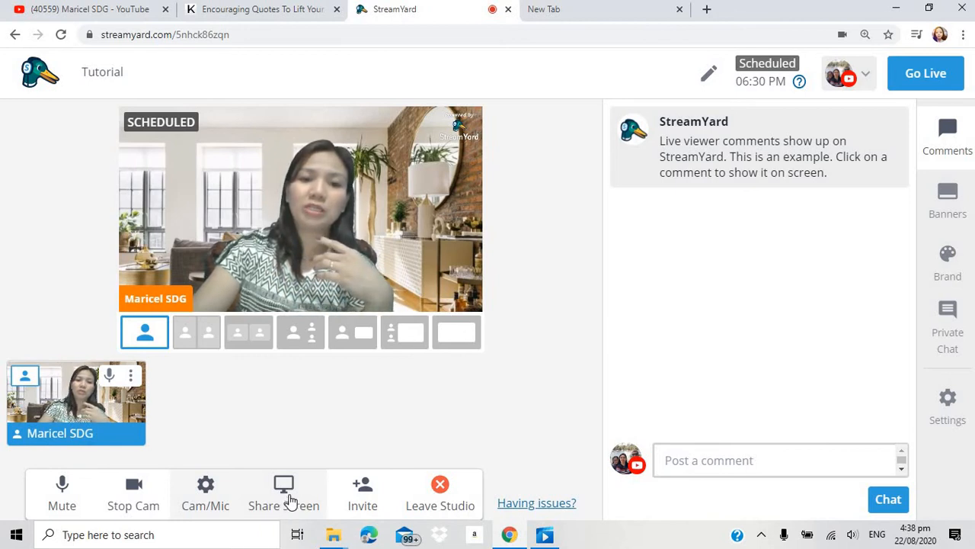
- Share Your Entire Screen with Share audio enabled
{"action": "left_click", "coordinate": [284, 494]}
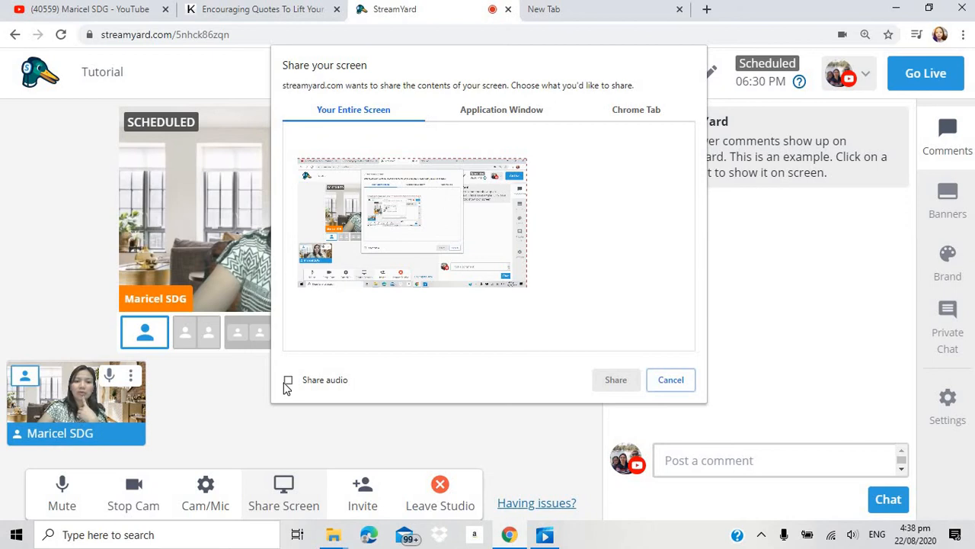
{"action": "left_click", "coordinate": [288, 379]}
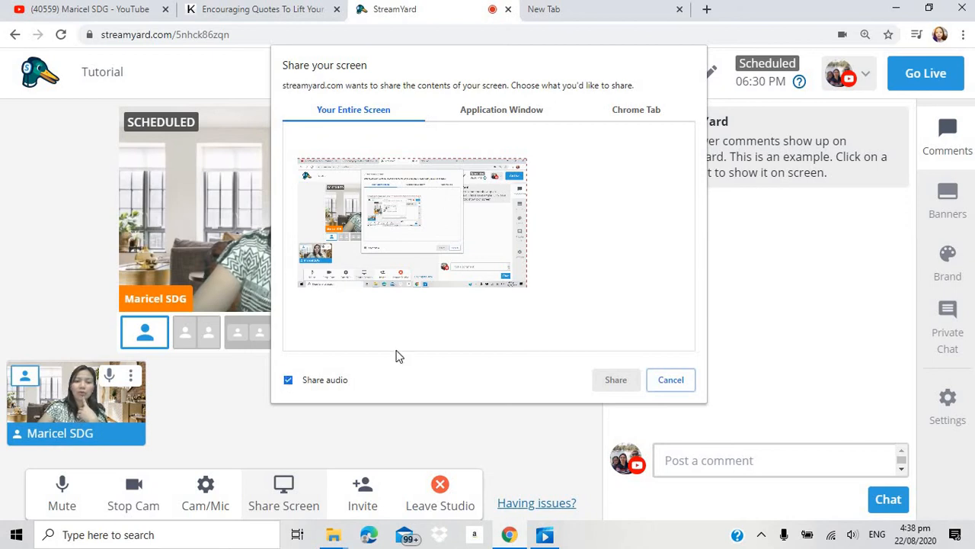
{"action": "left_click", "coordinate": [411, 223]}
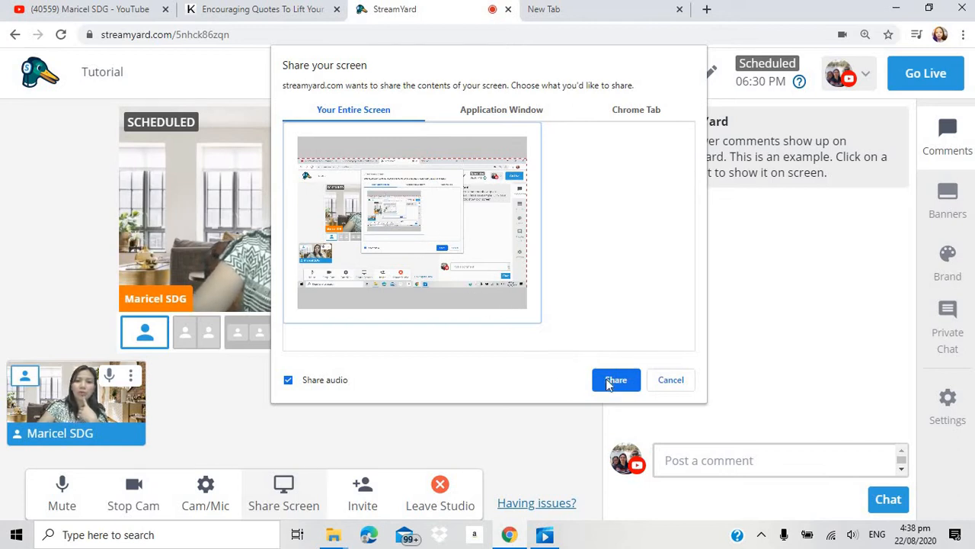
{"action": "left_click", "coordinate": [615, 379]}
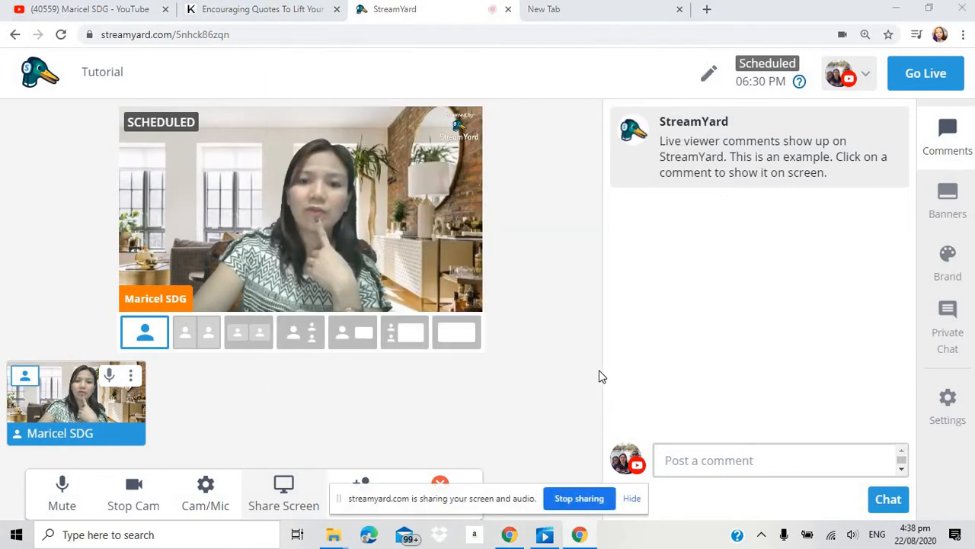
- Add the shared screen to the stage and try side-by-side and other layouts
{"action": "left_click", "coordinate": [283, 493]}
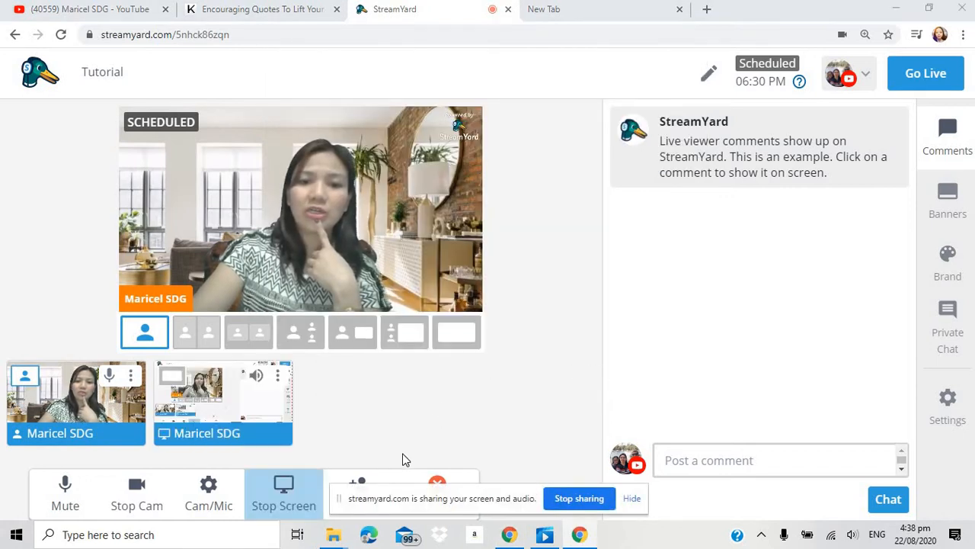
{"action": "left_click", "coordinate": [405, 332]}
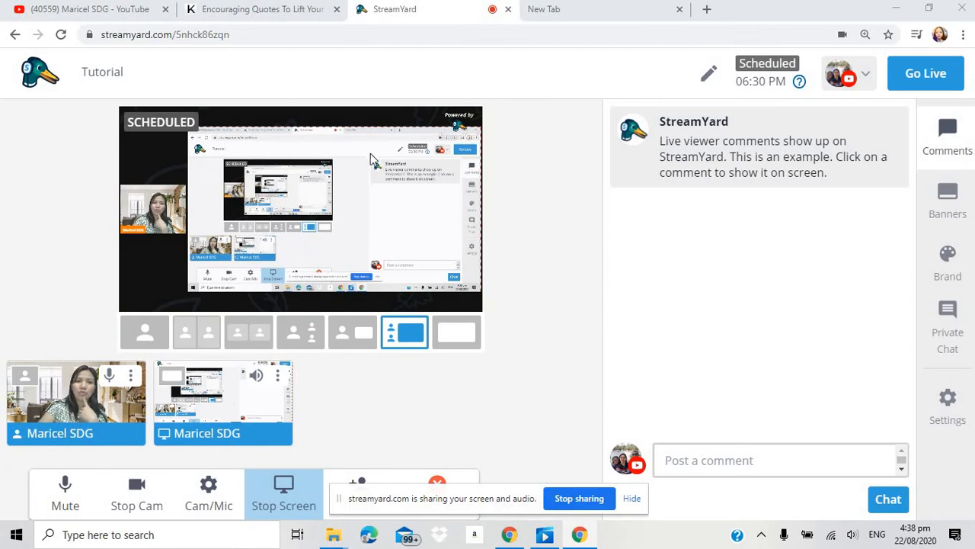
{"action": "mouse_move", "coordinate": [358, 332]}
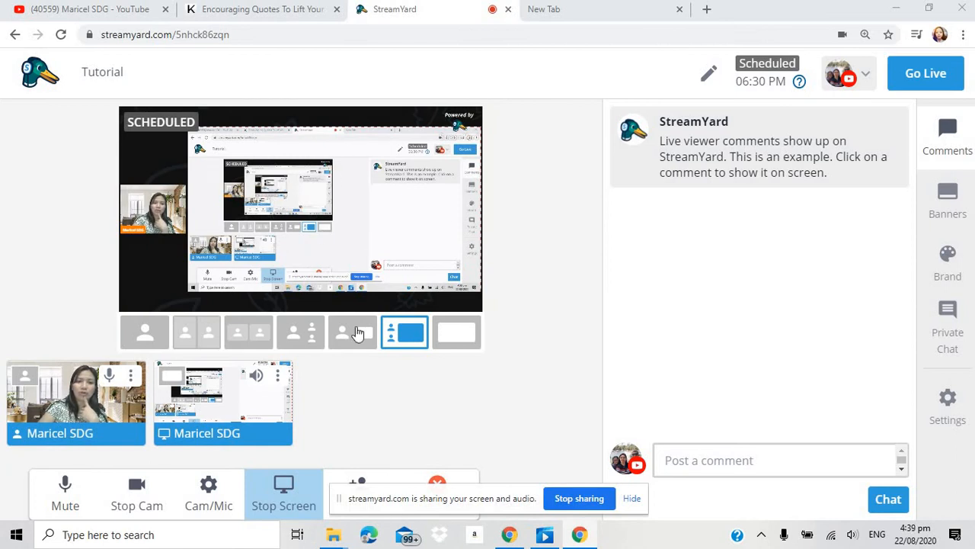
{"action": "left_click", "coordinate": [352, 332]}
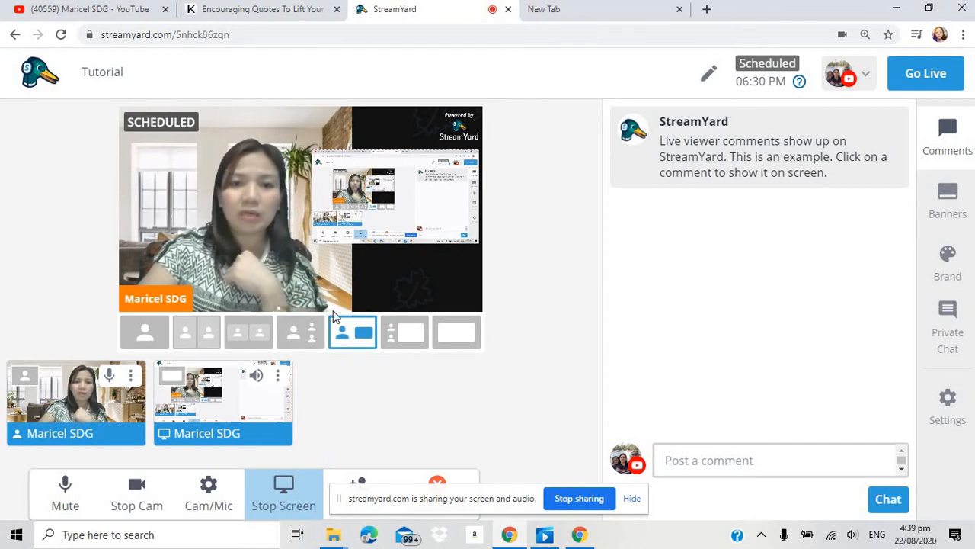
{"action": "left_click", "coordinate": [300, 332]}
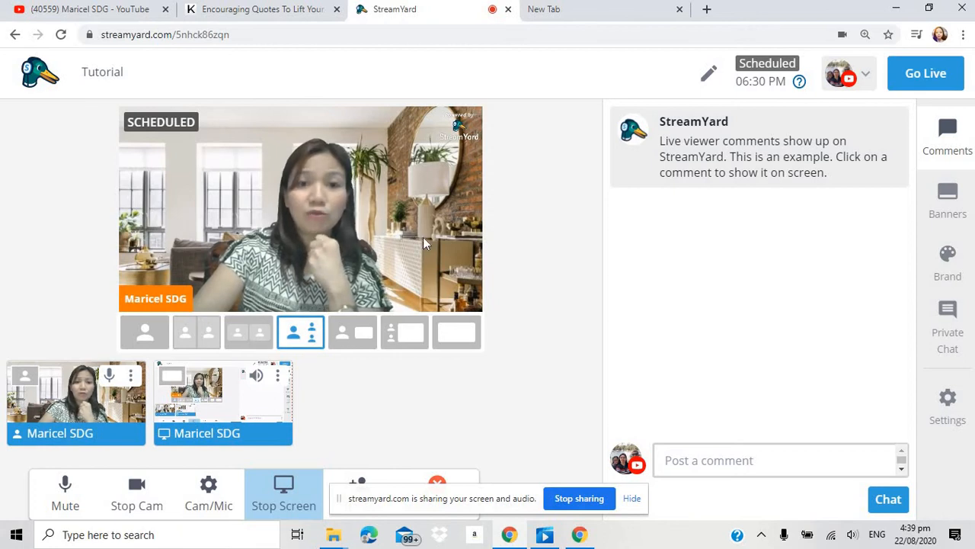
{"action": "mouse_move", "coordinate": [272, 358]}
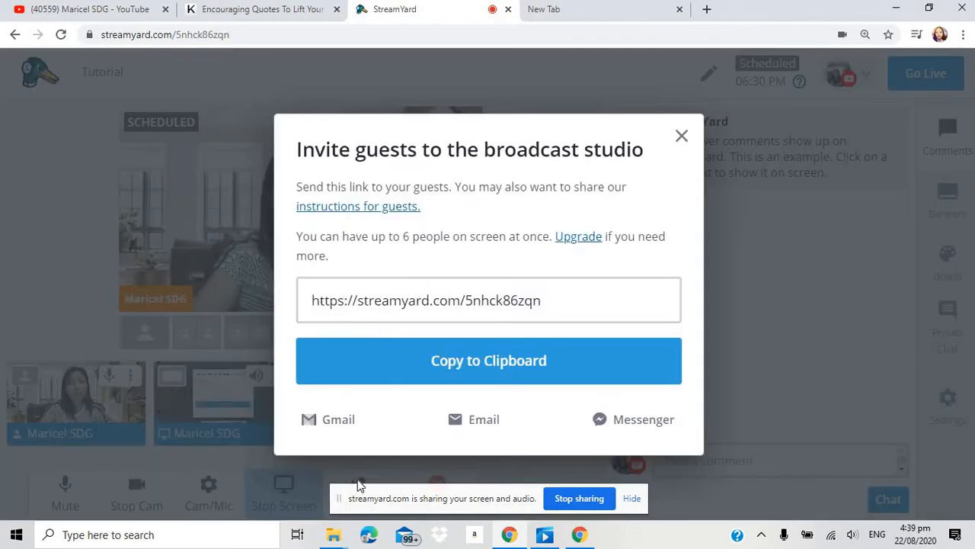
- Dismiss the invite link and switch to the Comments panel
{"action": "left_click", "coordinate": [488, 360]}
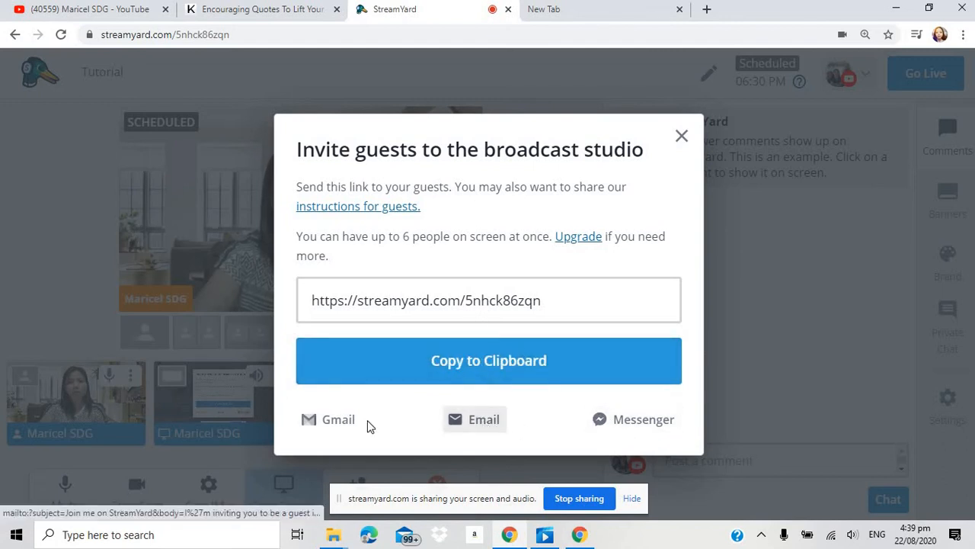
{"action": "left_click", "coordinate": [681, 135]}
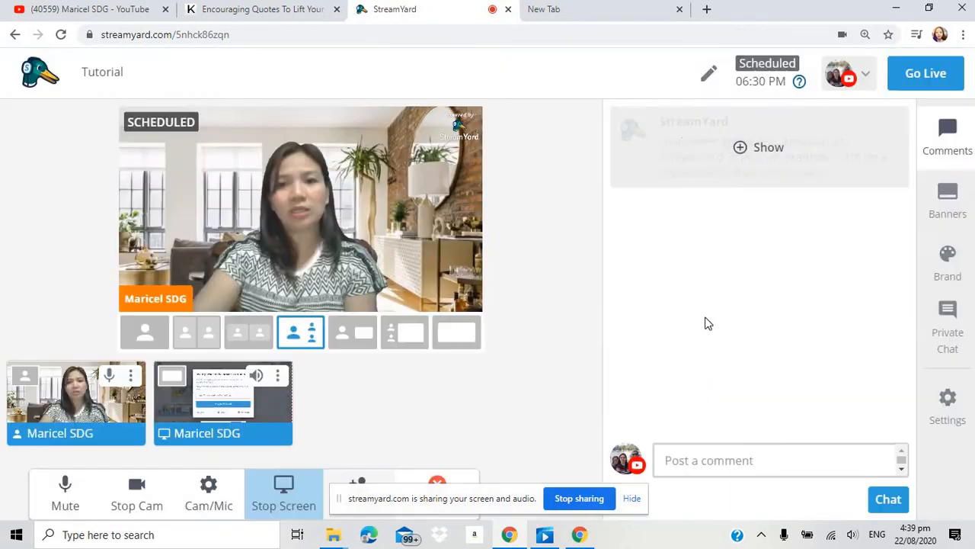
{"action": "left_click", "coordinate": [769, 460]}
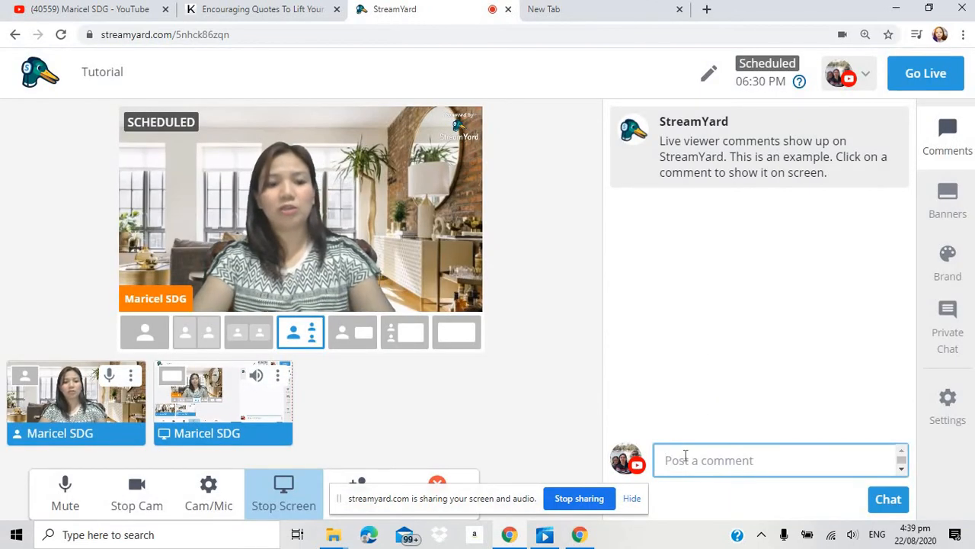
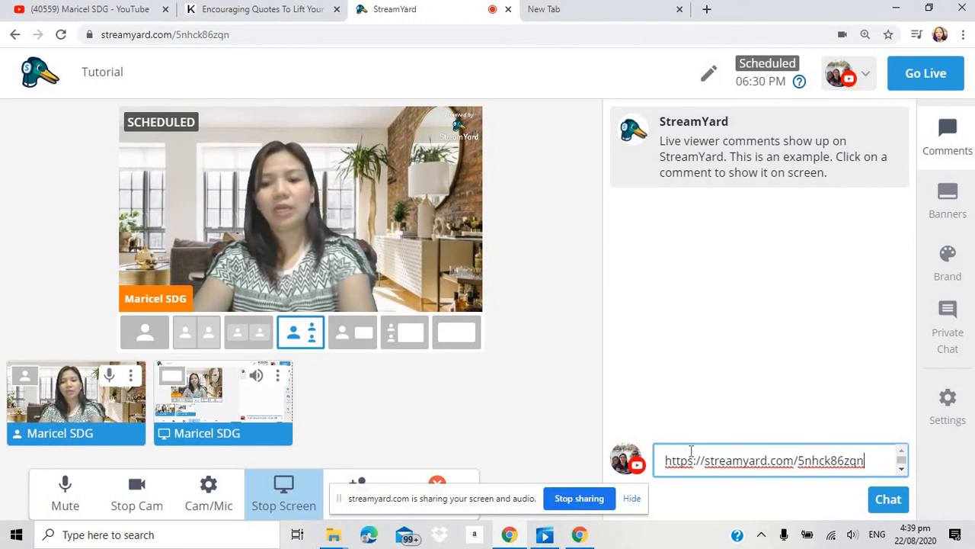
{"action": "left_click", "coordinate": [886, 499]}
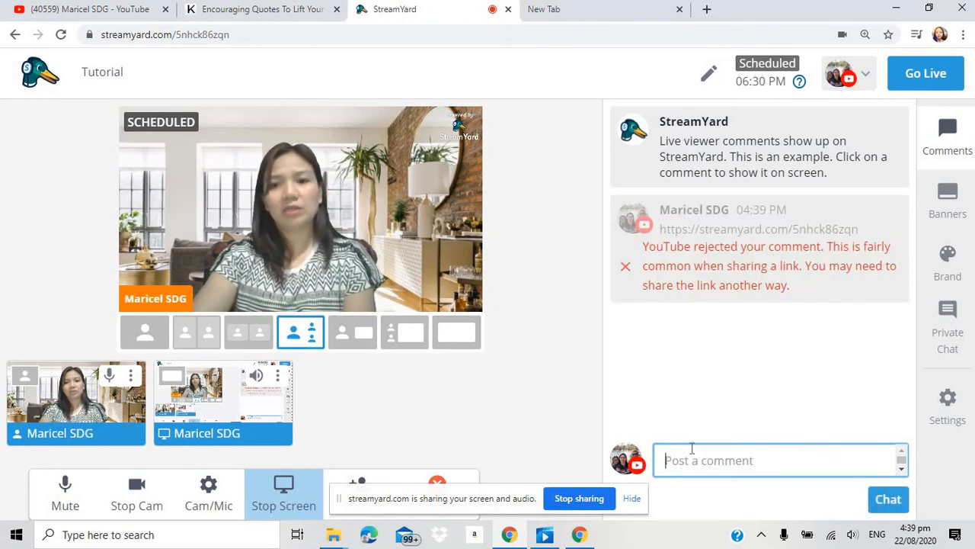
{"action": "mouse_move", "coordinate": [932, 107]}
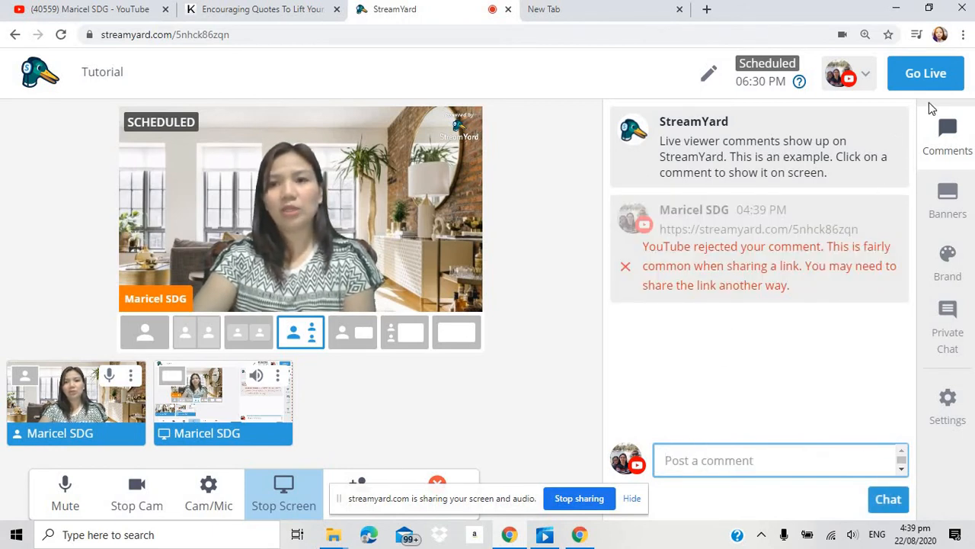
{"action": "mouse_move", "coordinate": [698, 262]}
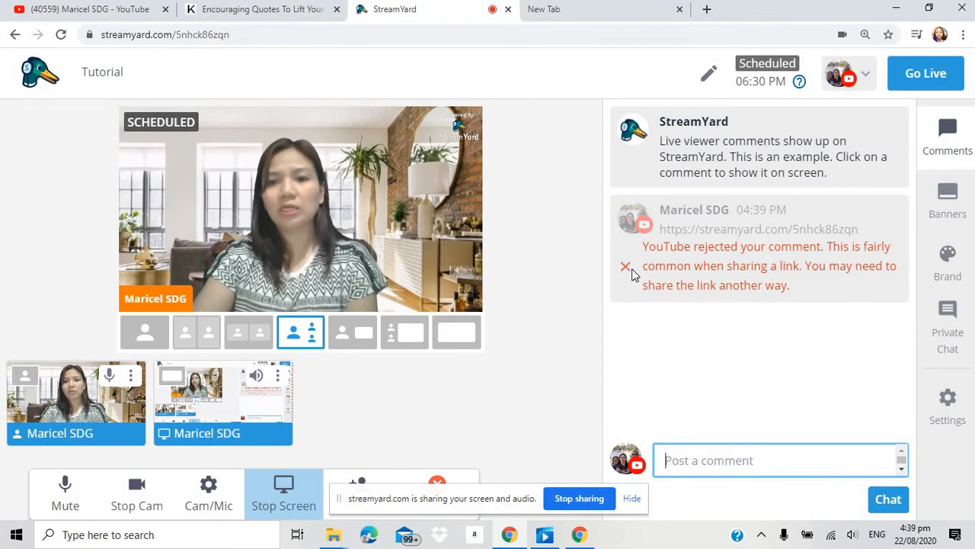
{"action": "mouse_move", "coordinate": [703, 384]}
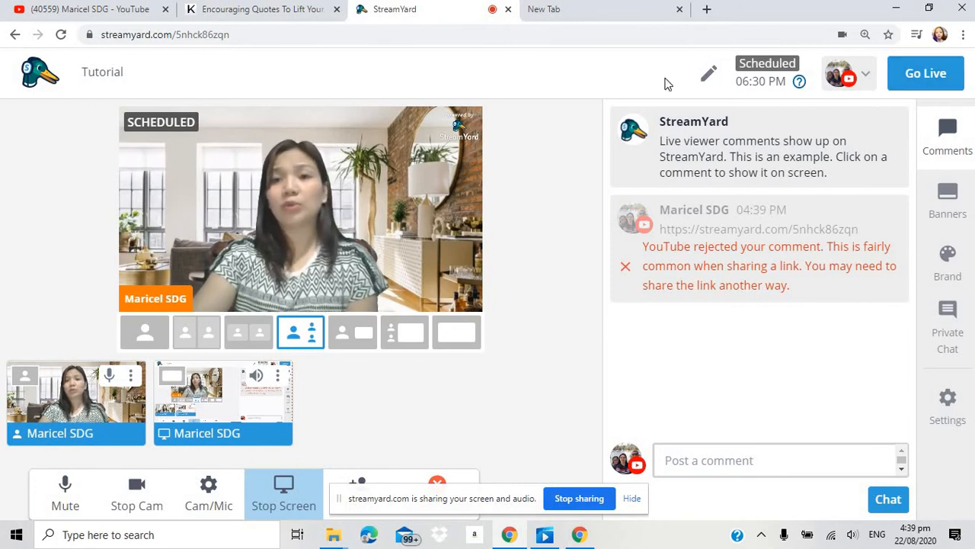
{"action": "mouse_move", "coordinate": [573, 61]}
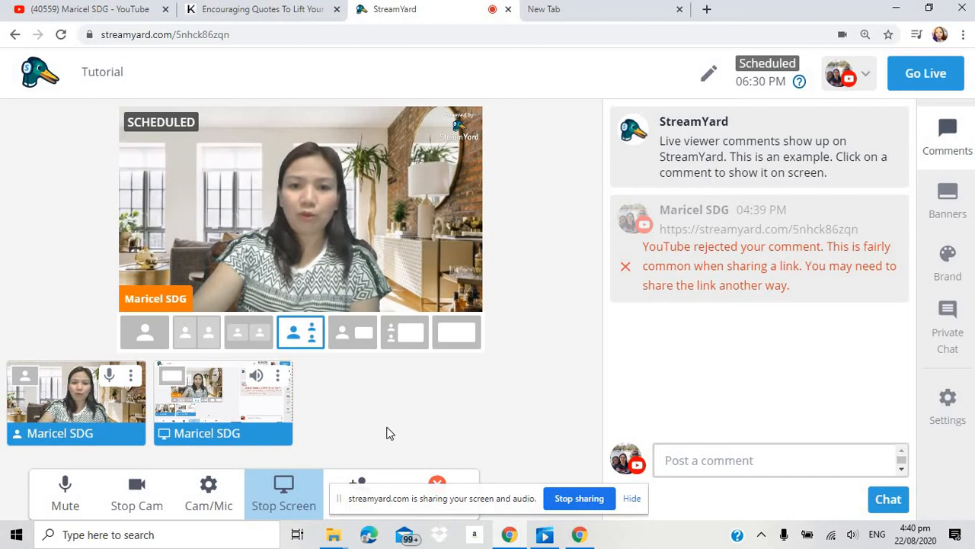
{"action": "mouse_move", "coordinate": [863, 220]}
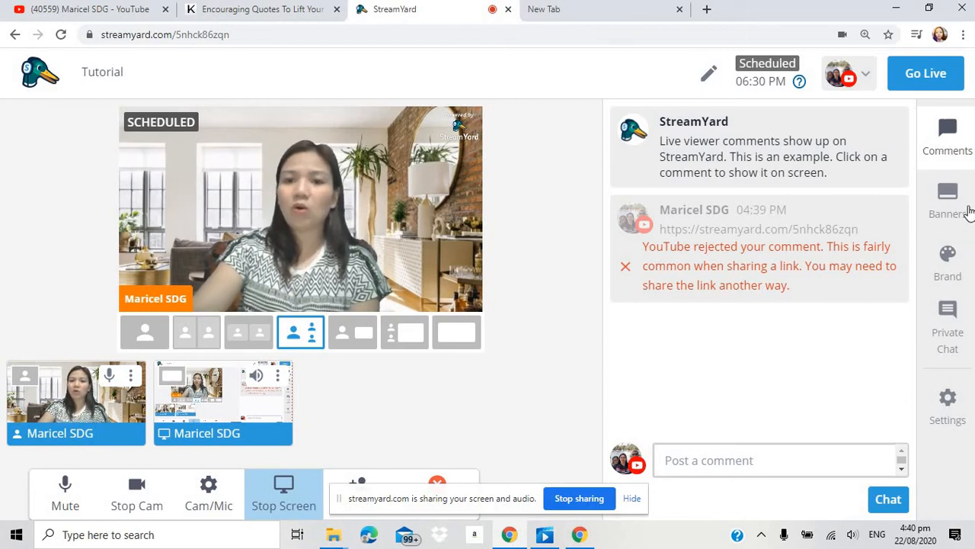
- Show the example fishing welcome ticker banner on stage and start creating a new banner
{"action": "left_click", "coordinate": [777, 460]}
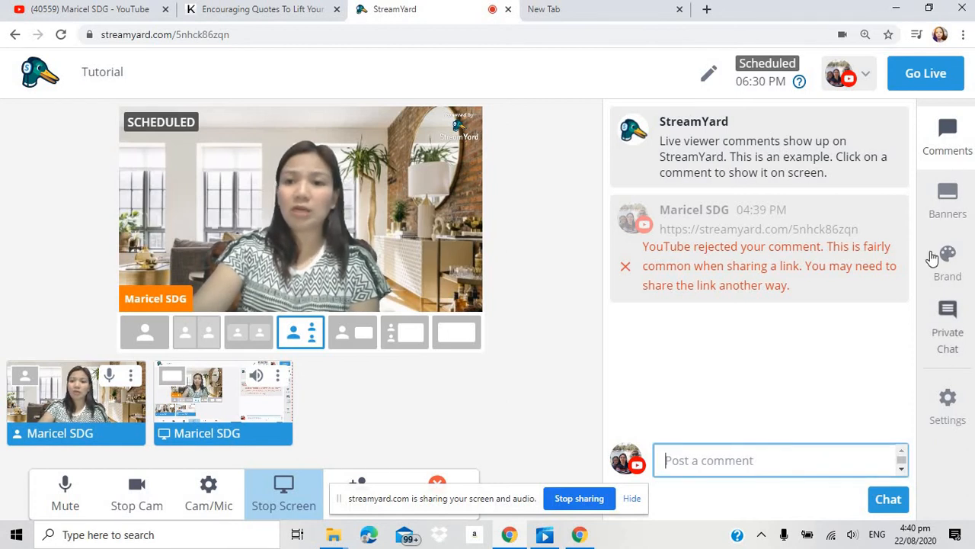
{"action": "left_click", "coordinate": [948, 199]}
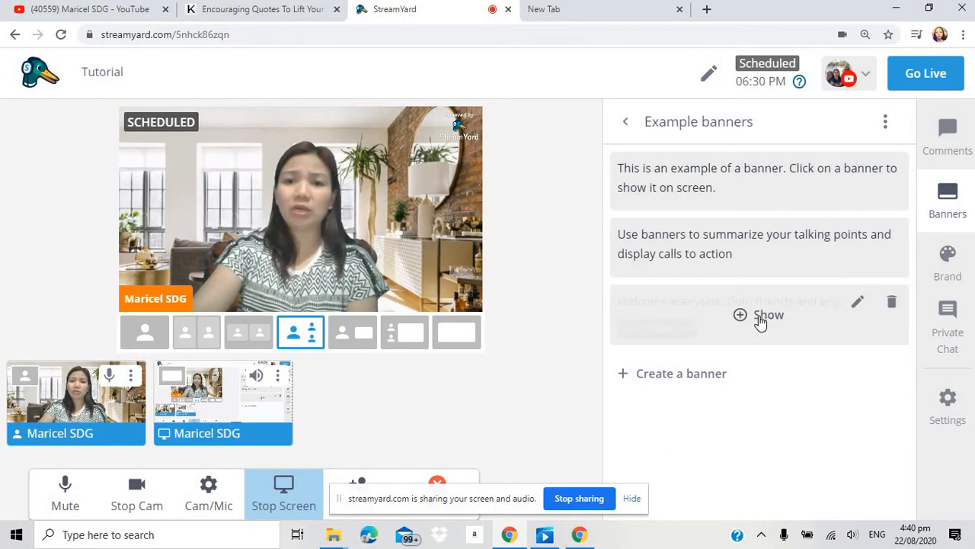
{"action": "left_click", "coordinate": [759, 314]}
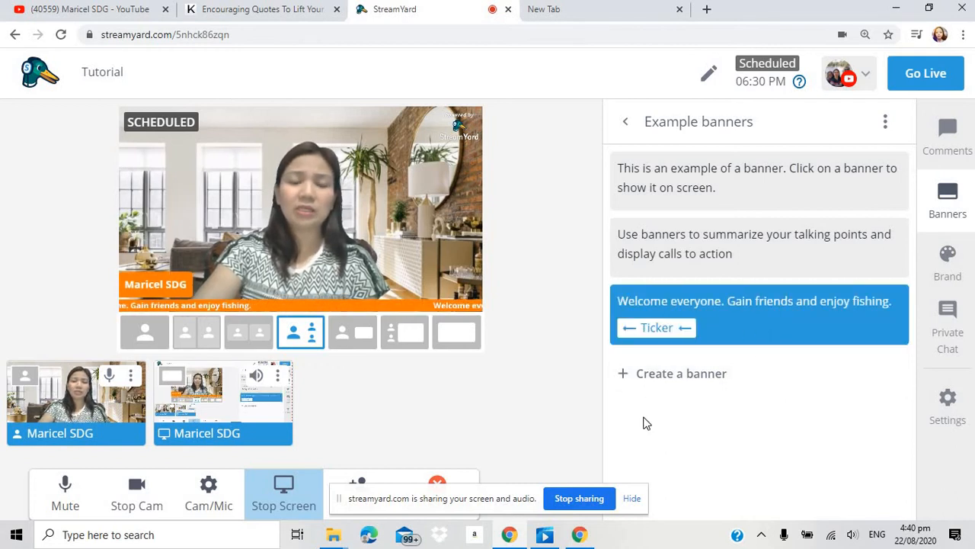
{"action": "left_click", "coordinate": [680, 371]}
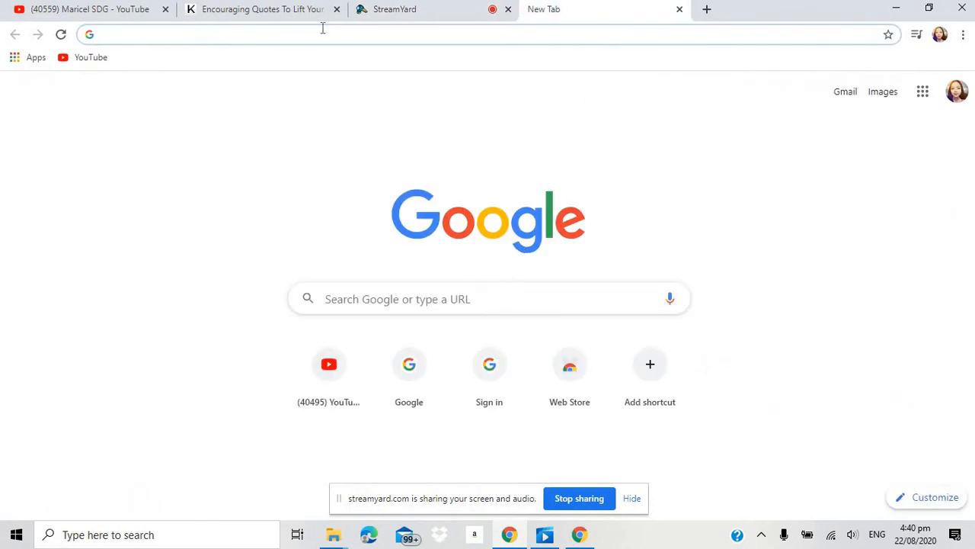
- Select the failure-encouragement quote on the quotes page for the new banner
{"action": "left_click", "coordinate": [259, 9]}
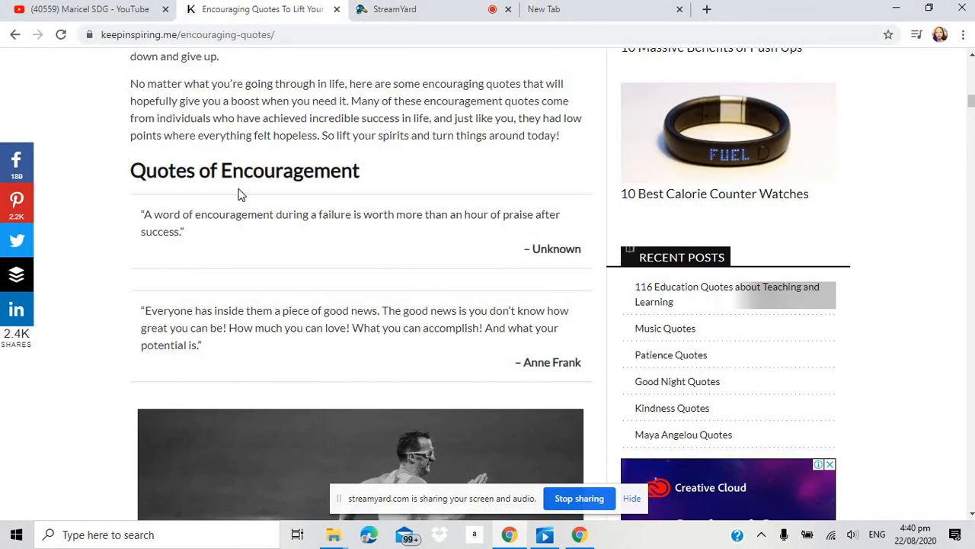
{"action": "mouse_move", "coordinate": [162, 225]}
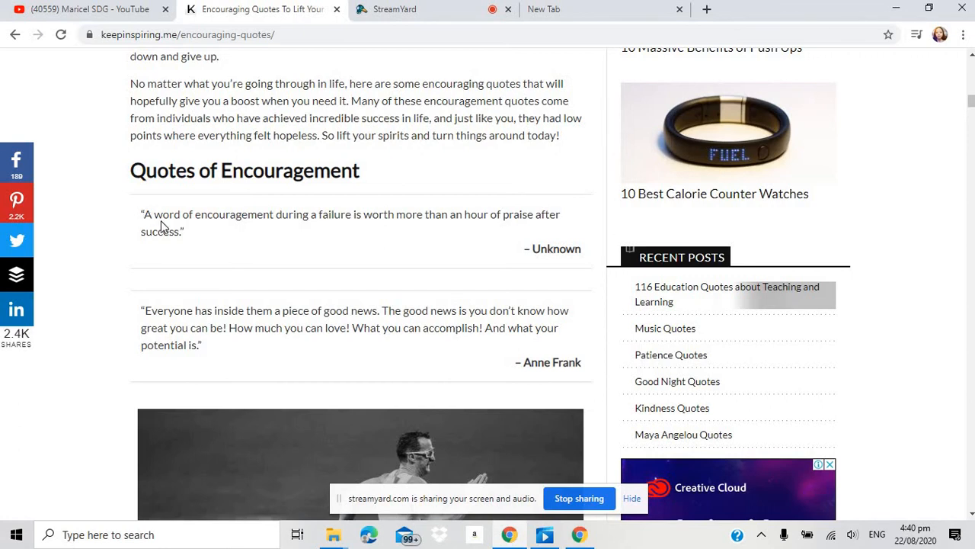
{"action": "left_click_drag", "start_coordinate": [141, 213], "coordinate": [183, 232]}
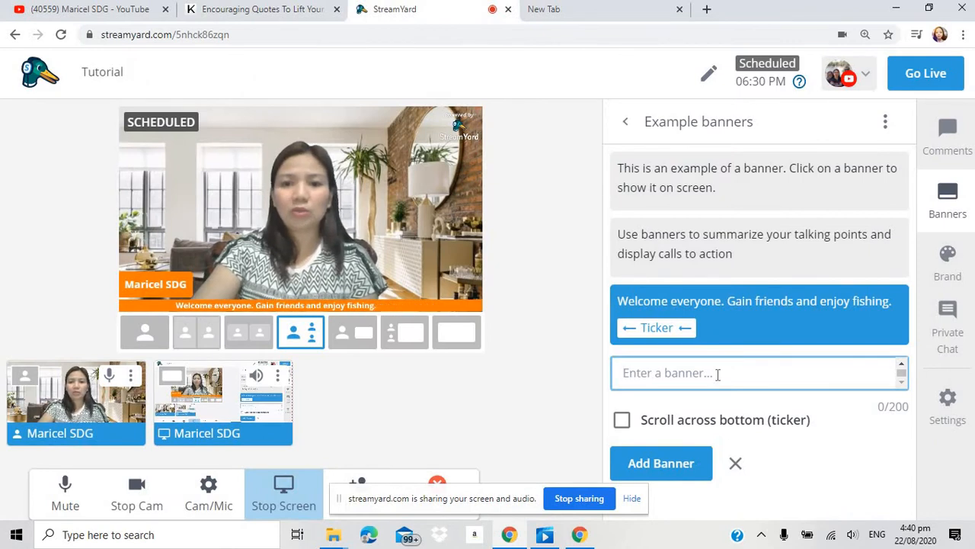
- Add ticker banner 'A word of encouragement during a failure is worth more than an hour of praise after...' and show it
{"action": "type", "text": "\"A word of encouragement during a failure is worth more than an hour of praise after success.\""}
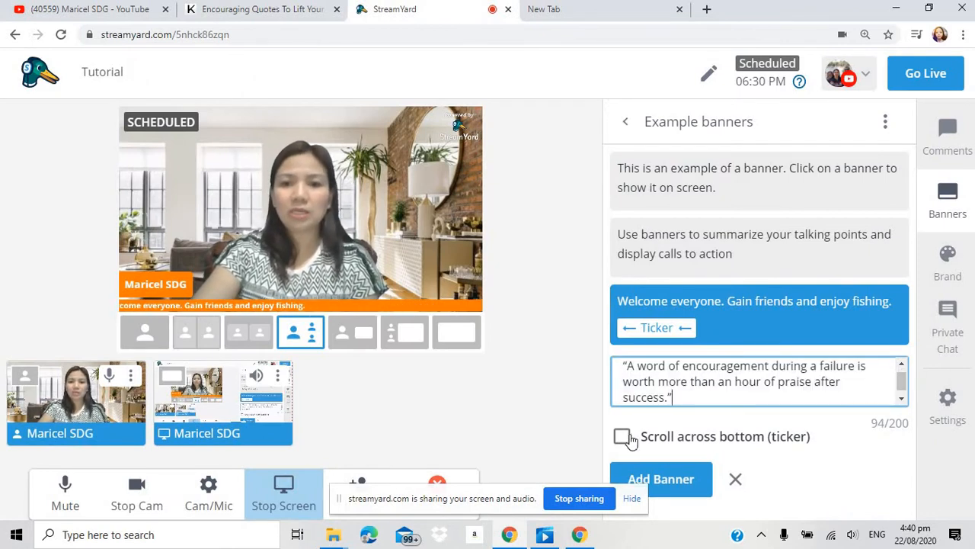
{"action": "left_click", "coordinate": [622, 436]}
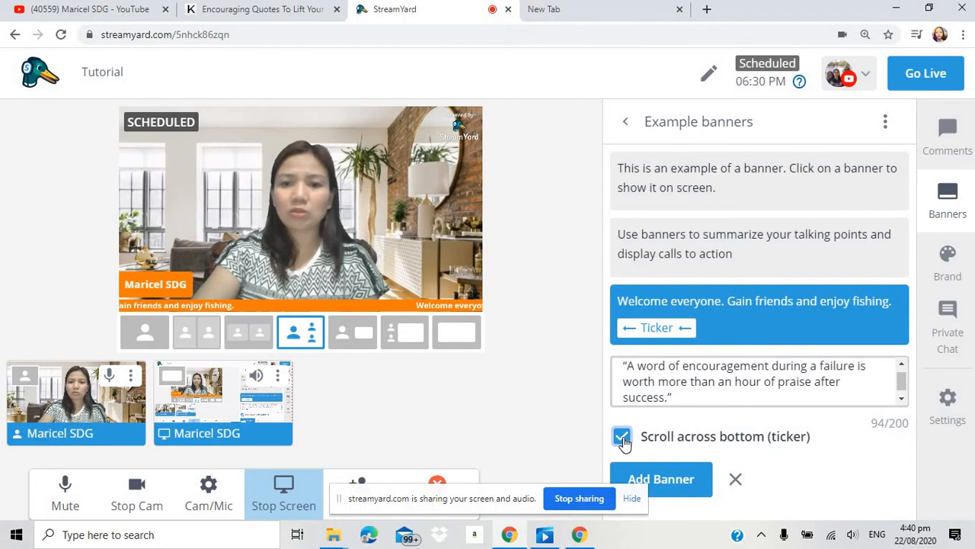
{"action": "left_click", "coordinate": [661, 478]}
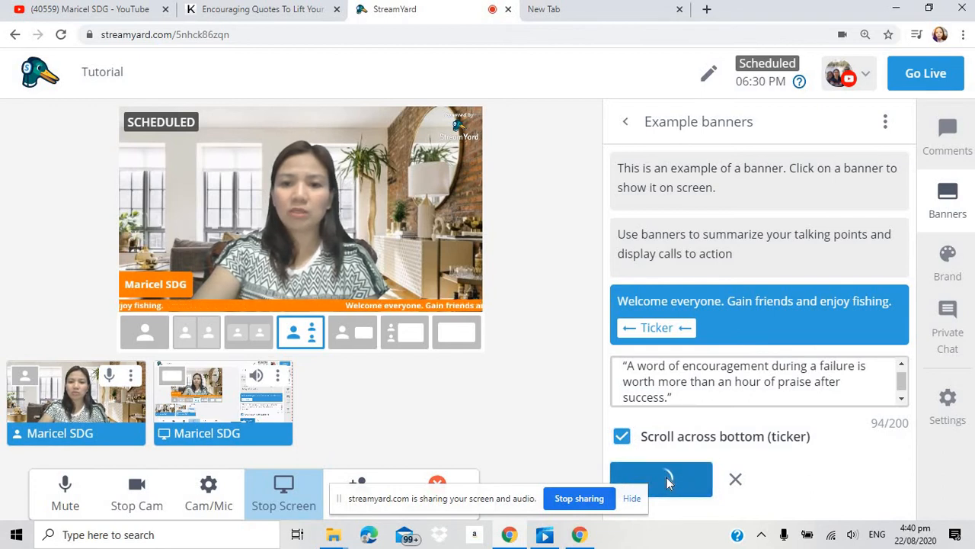
{"action": "left_click", "coordinate": [662, 480]}
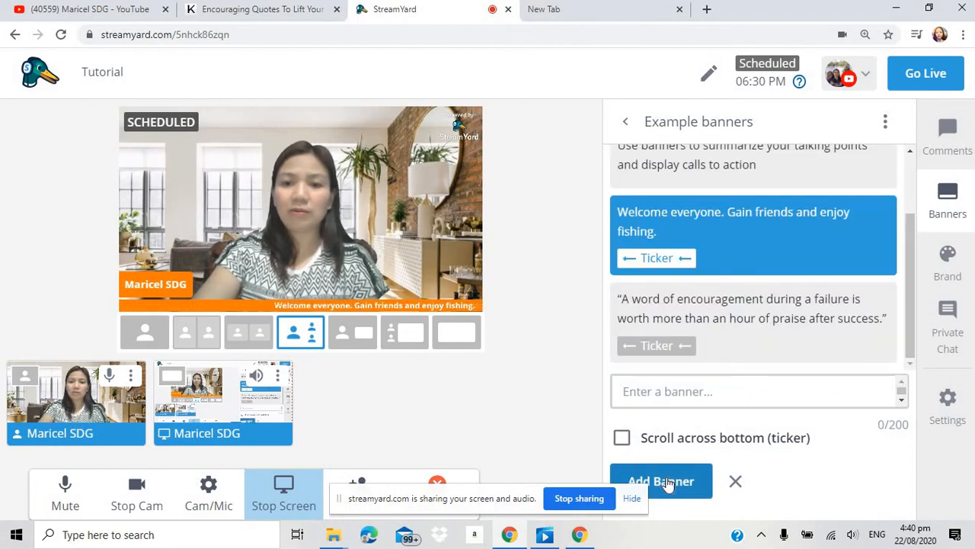
{"action": "mouse_move", "coordinate": [875, 457]}
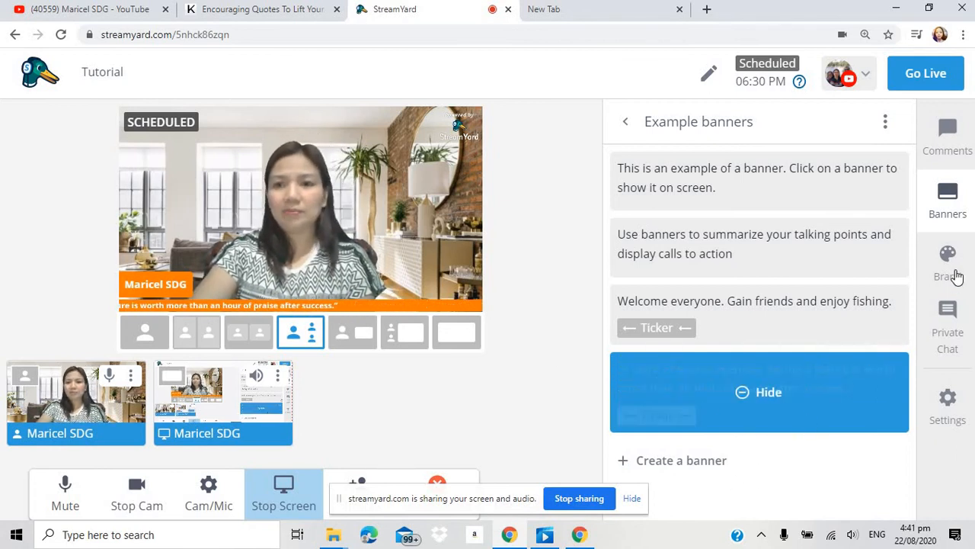
- Change the broadcast brand colour to pink #ff0065 in the brand settings
{"action": "left_click", "coordinate": [948, 262]}
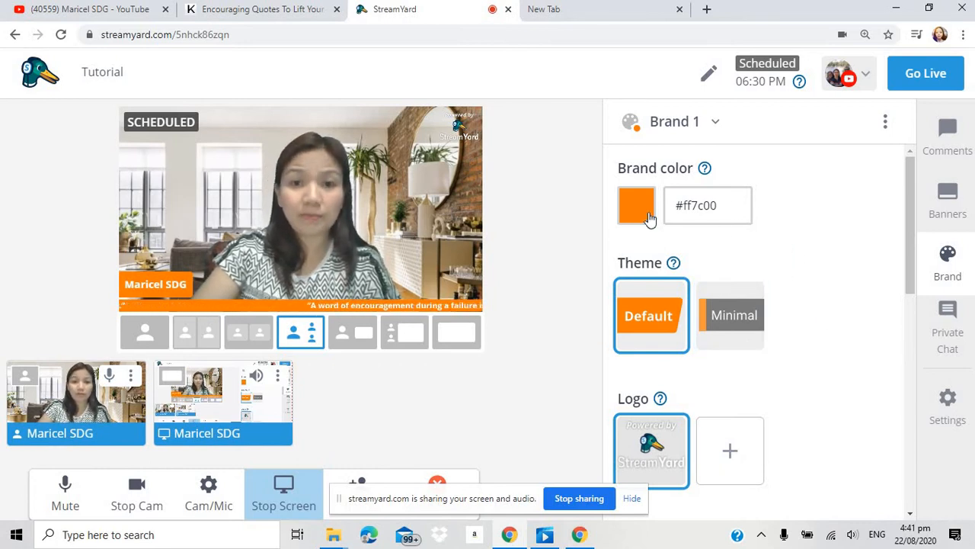
{"action": "left_click", "coordinate": [637, 204]}
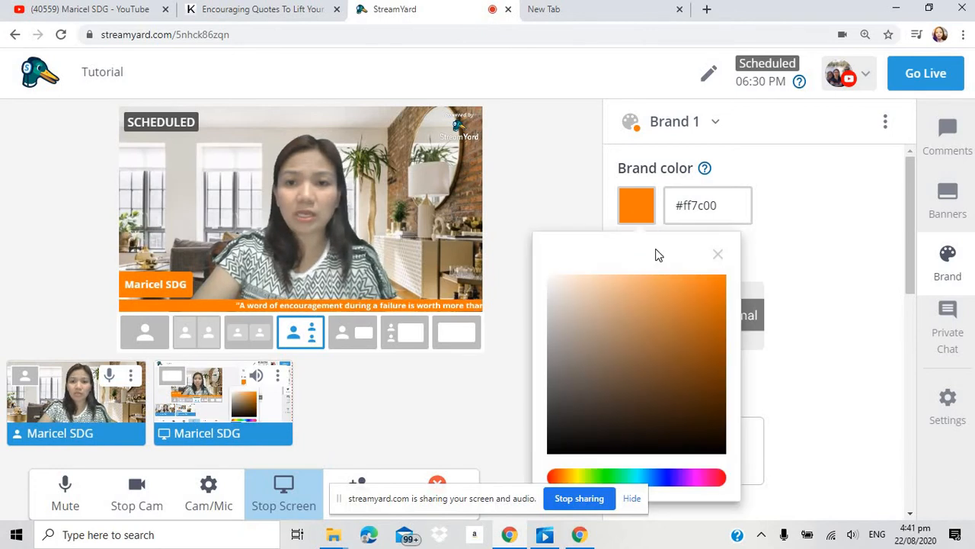
{"action": "left_click", "coordinate": [734, 303]}
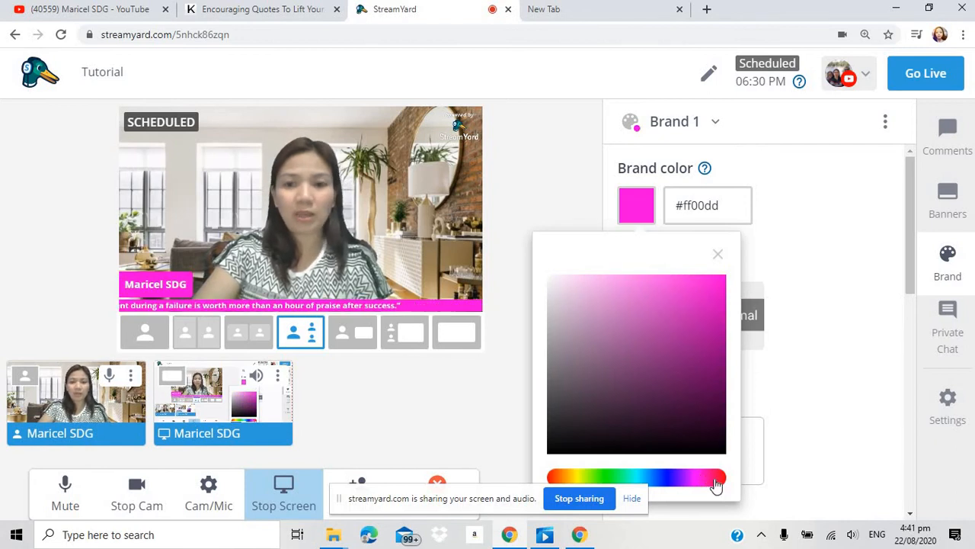
{"action": "left_click_drag", "start_coordinate": [717, 481], "coordinate": [673, 481]}
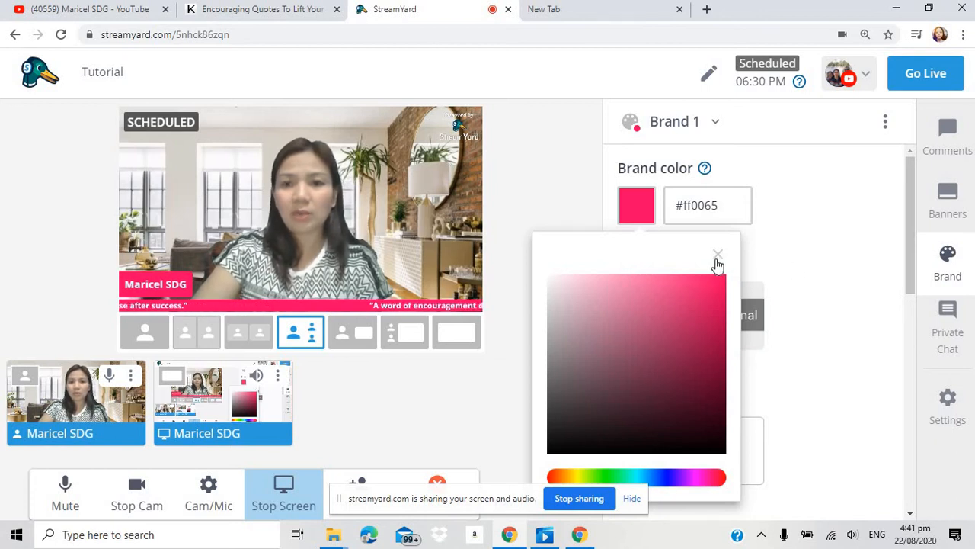
{"action": "left_click", "coordinate": [717, 253]}
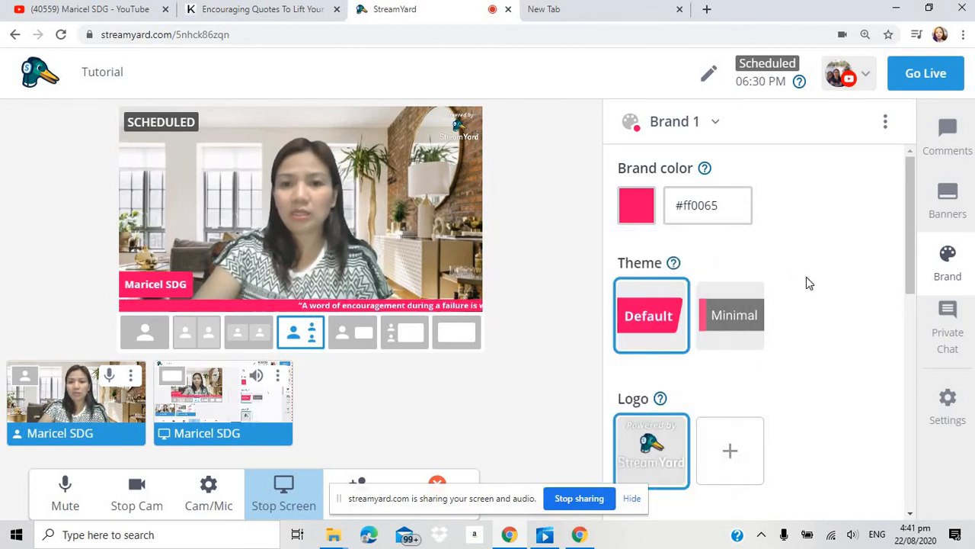
- Scroll the brand panel down to the logo and overlay options
{"action": "scroll", "scroll_direction": "down", "scroll_amount": 3}
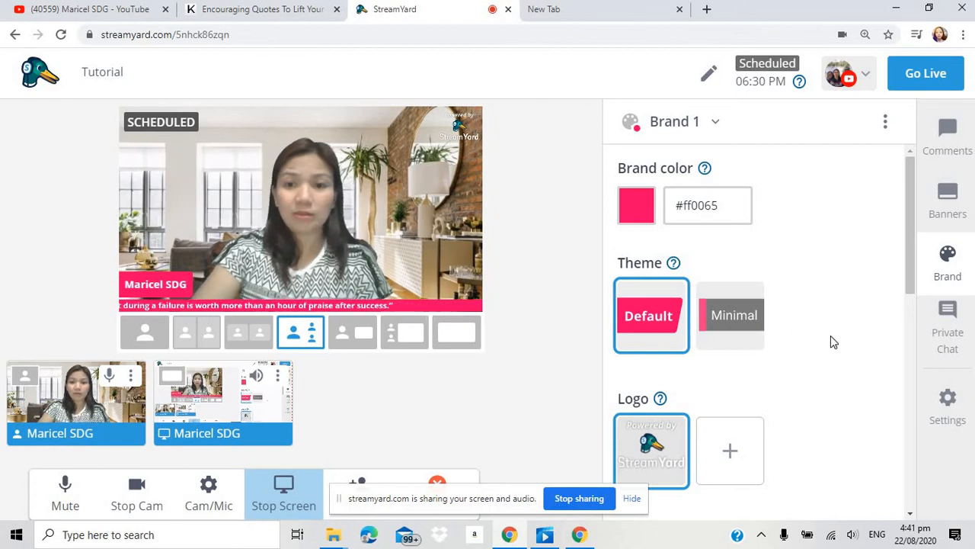
{"action": "scroll", "scroll_direction": "down", "scroll_amount": 3}
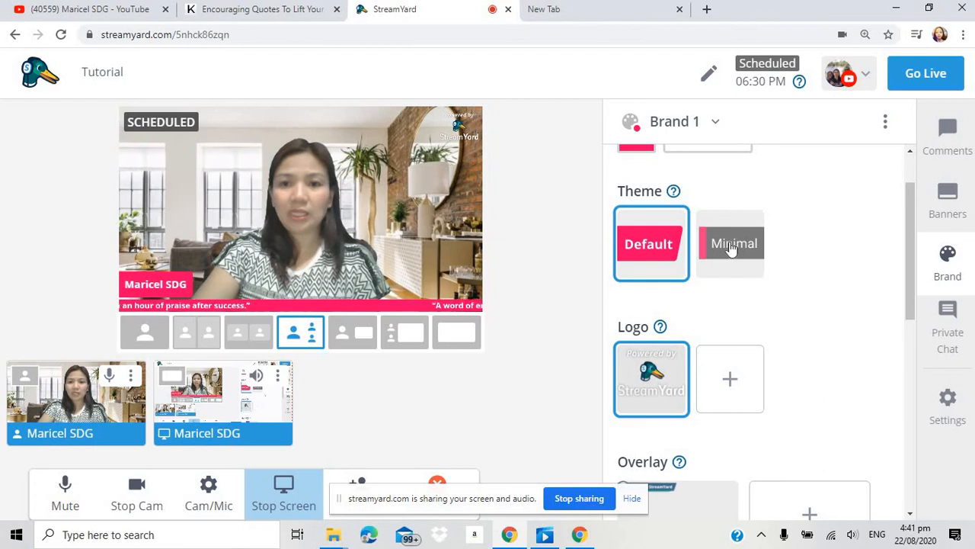
{"action": "left_click", "coordinate": [730, 244]}
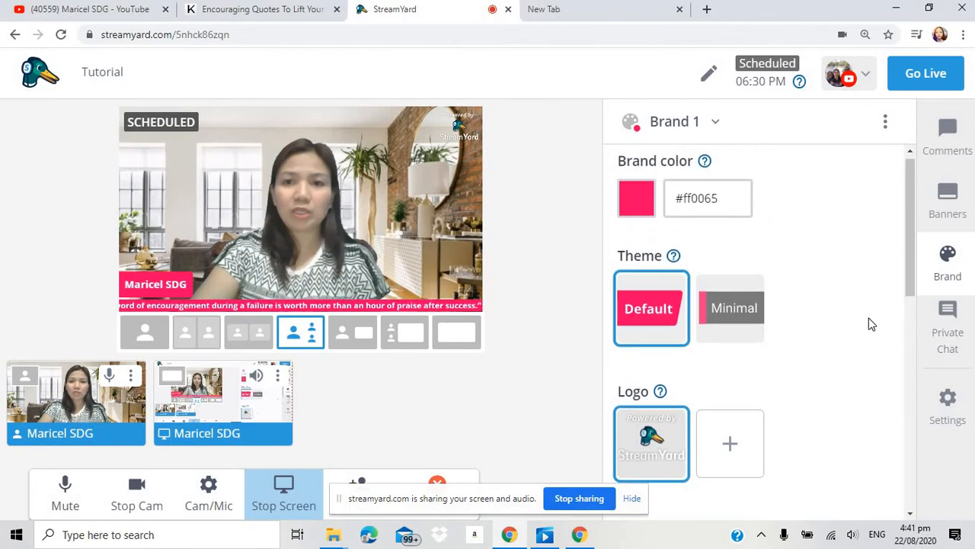
{"action": "scroll", "scroll_direction": "down", "scroll_amount": 3}
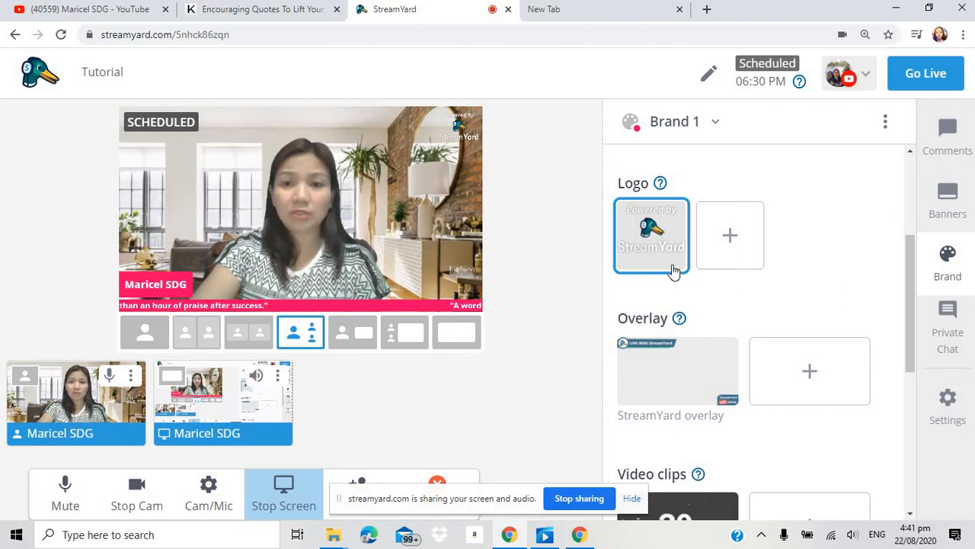
{"action": "left_click", "coordinate": [652, 234]}
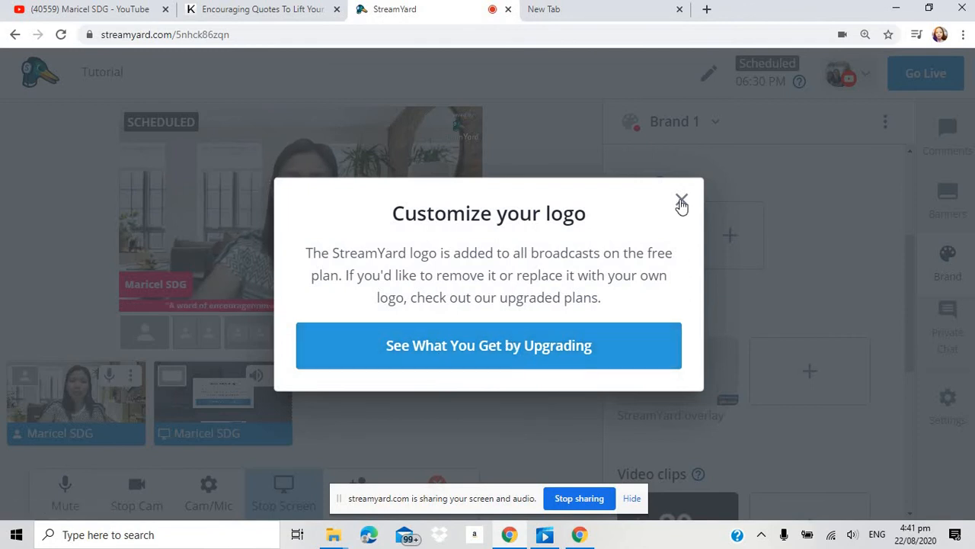
{"action": "left_click", "coordinate": [679, 198]}
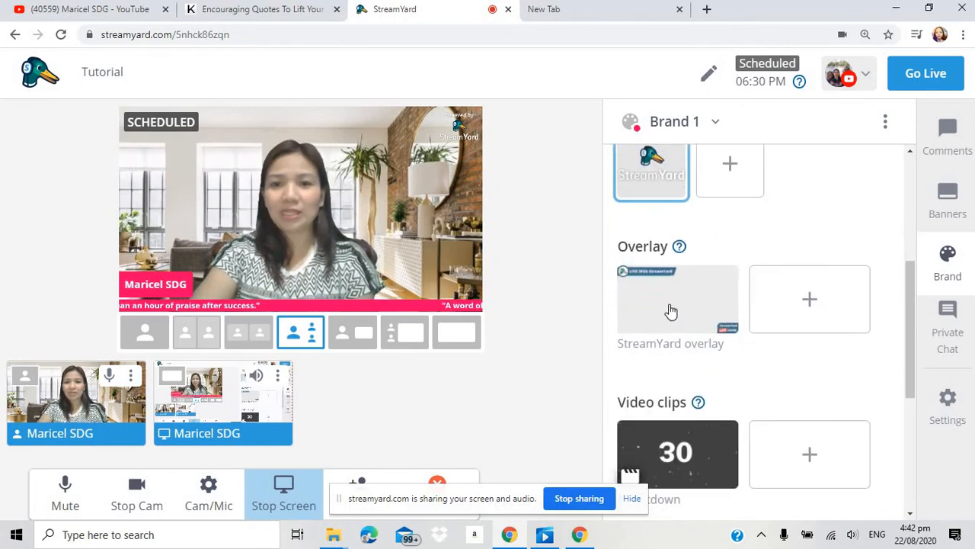
- Apply the StreamYard overlay to the broadcast
{"action": "left_click", "coordinate": [676, 297]}
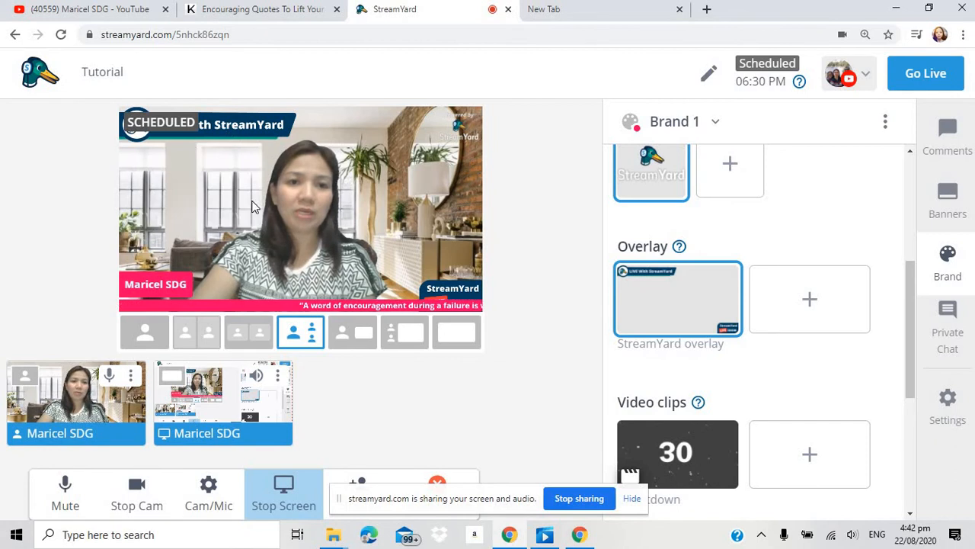
{"action": "mouse_move", "coordinate": [516, 361]}
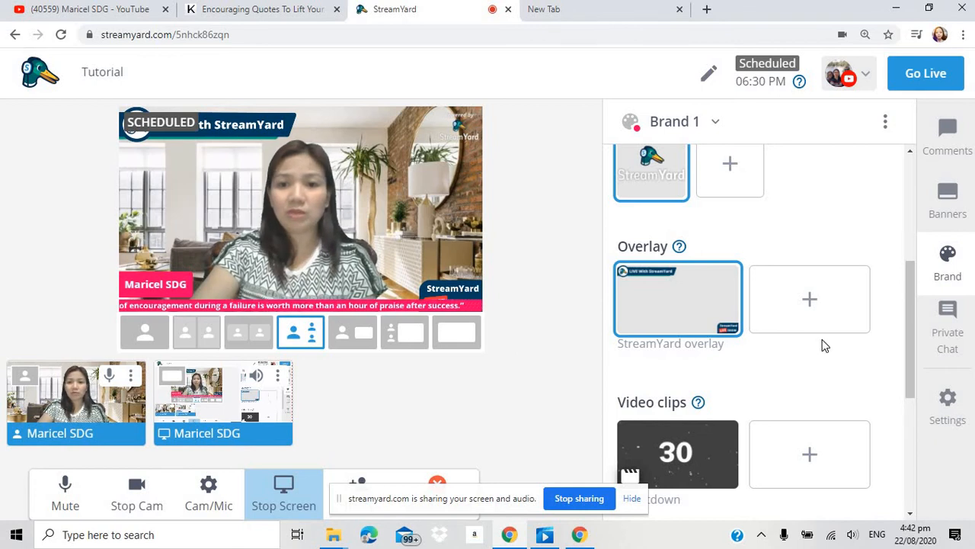
{"action": "scroll", "scroll_direction": "down", "scroll_amount": 3}
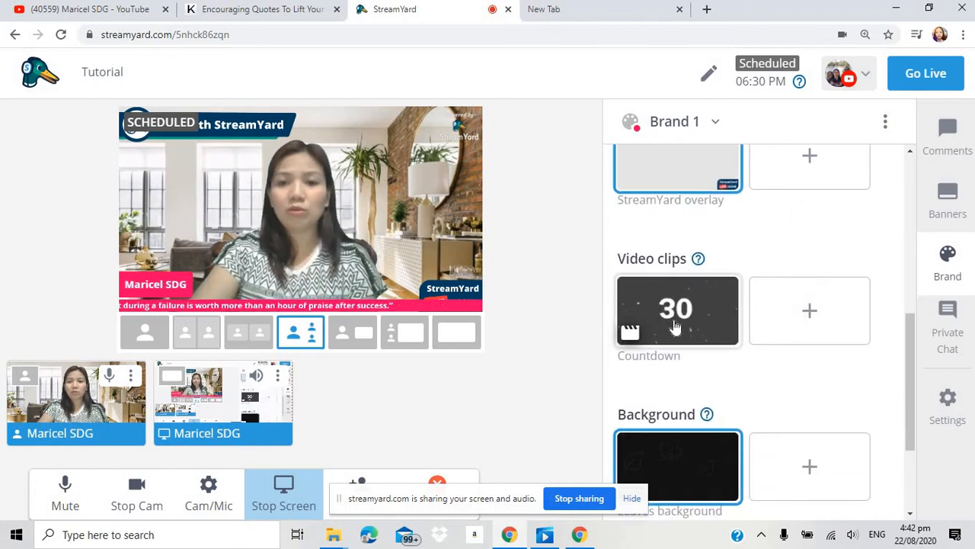
{"action": "mouse_move", "coordinate": [545, 391]}
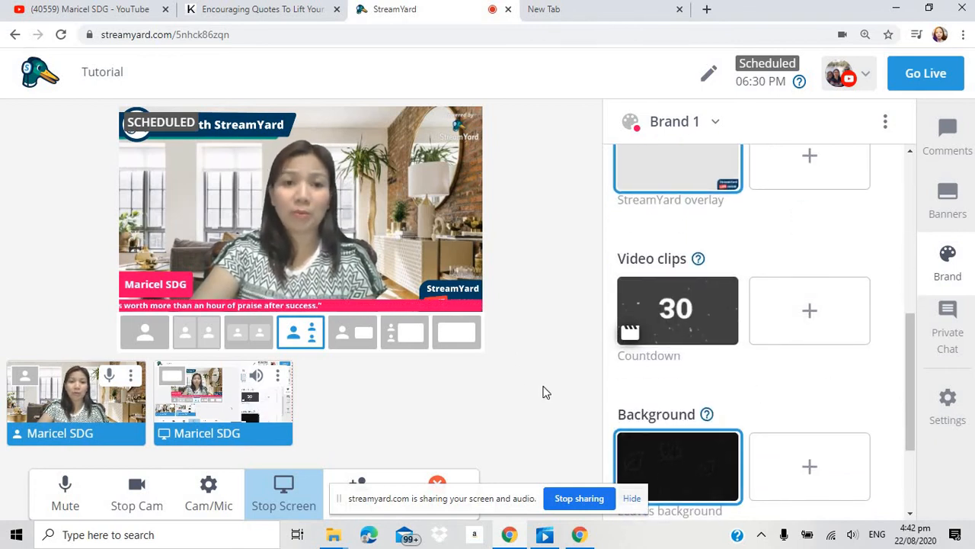
{"action": "mouse_move", "coordinate": [506, 403]}
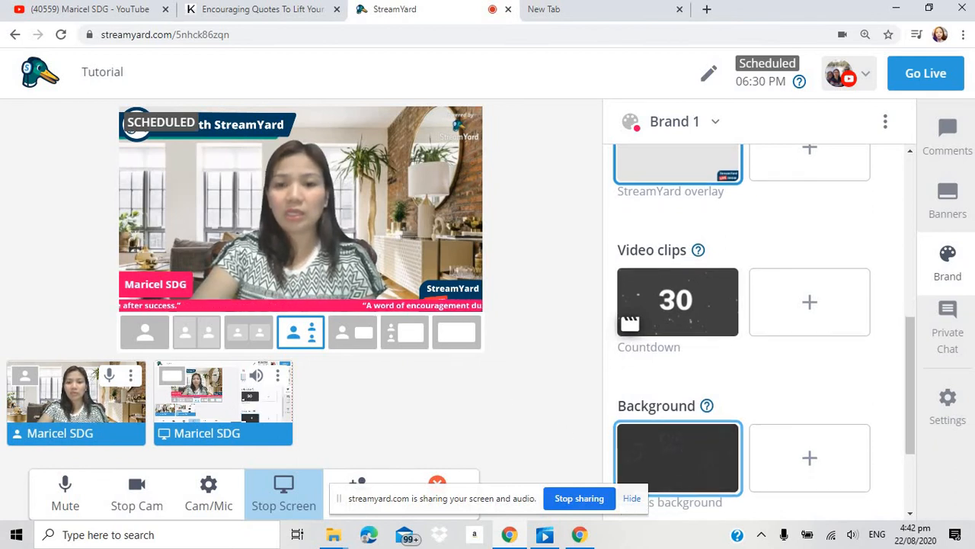
{"action": "scroll", "scroll_direction": "down", "scroll_amount": 3}
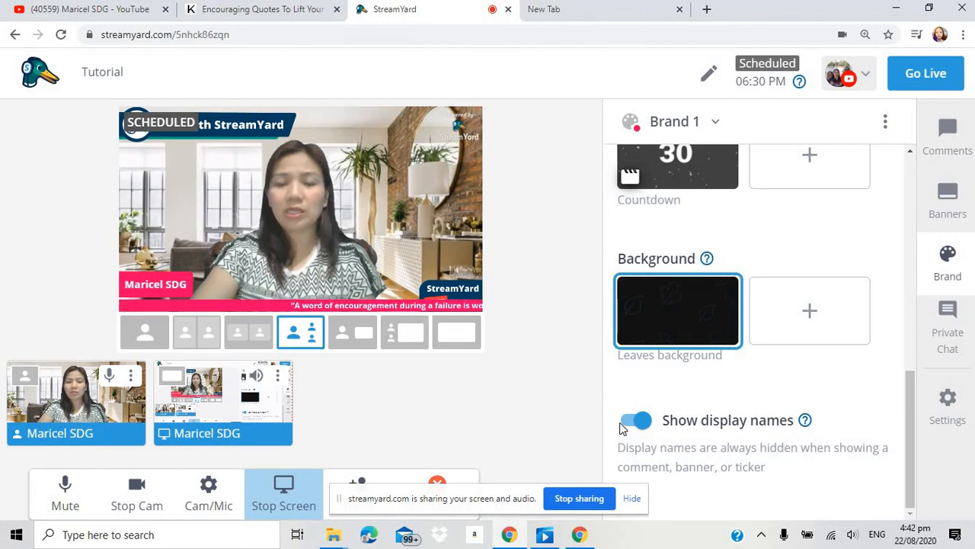
- Toggle Show display names off and on twice, leaving it on
{"action": "left_click", "coordinate": [637, 421]}
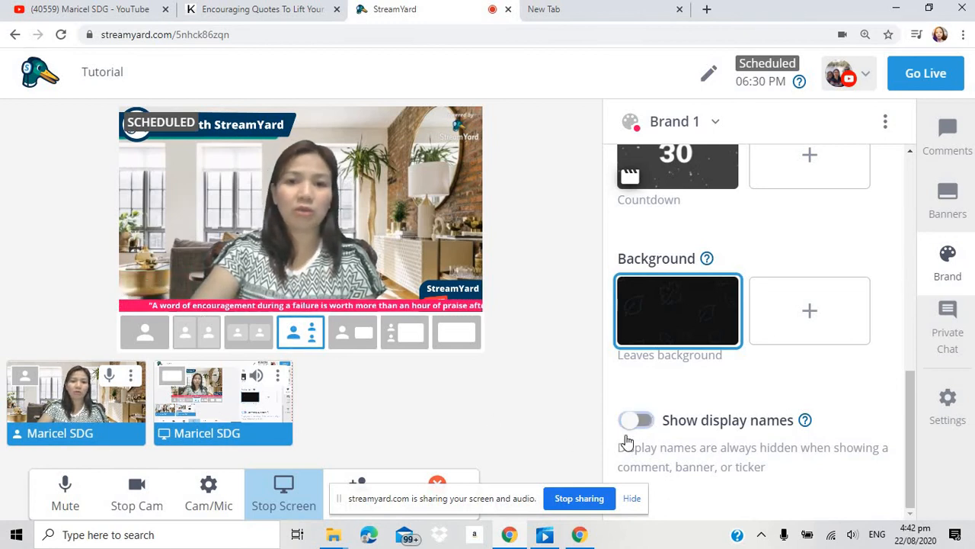
{"action": "left_click", "coordinate": [635, 420]}
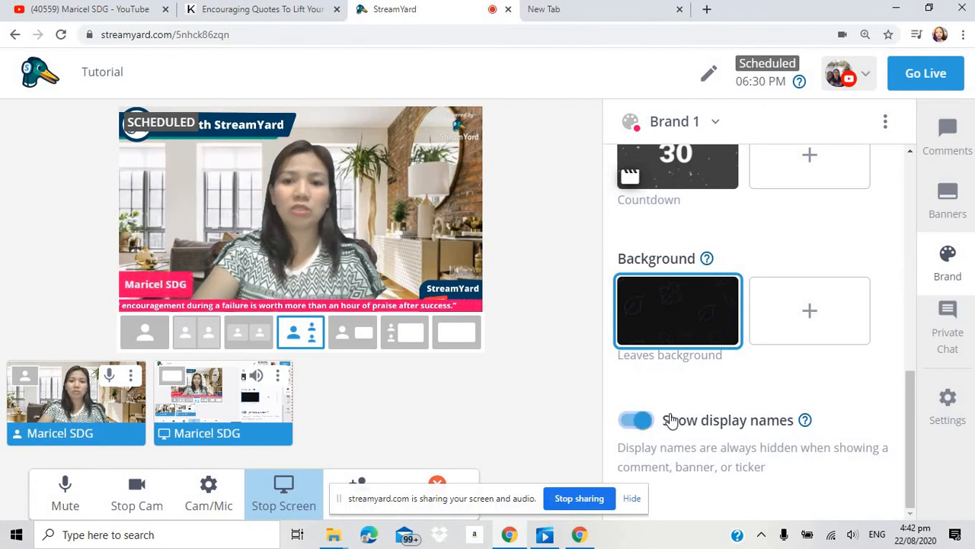
{"action": "left_click", "coordinate": [635, 421]}
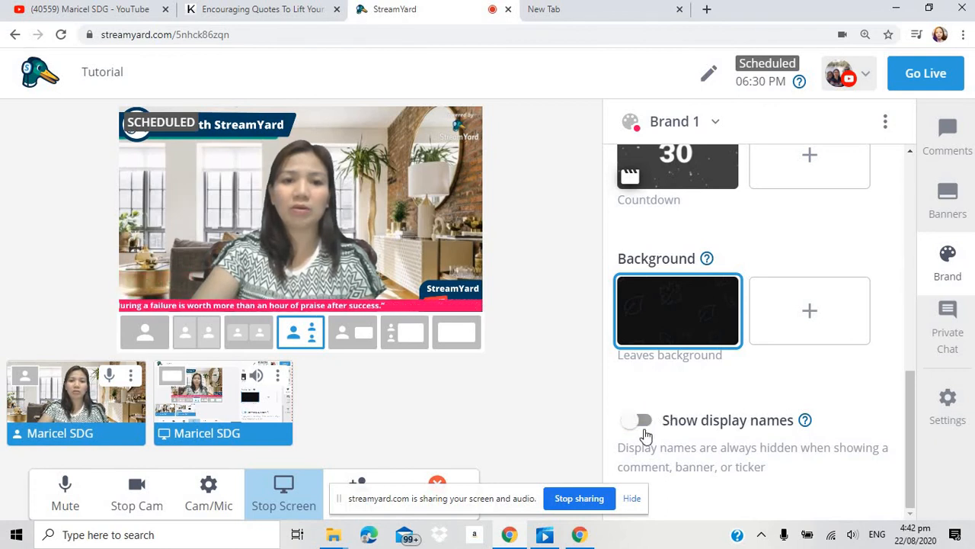
{"action": "left_click", "coordinate": [637, 421]}
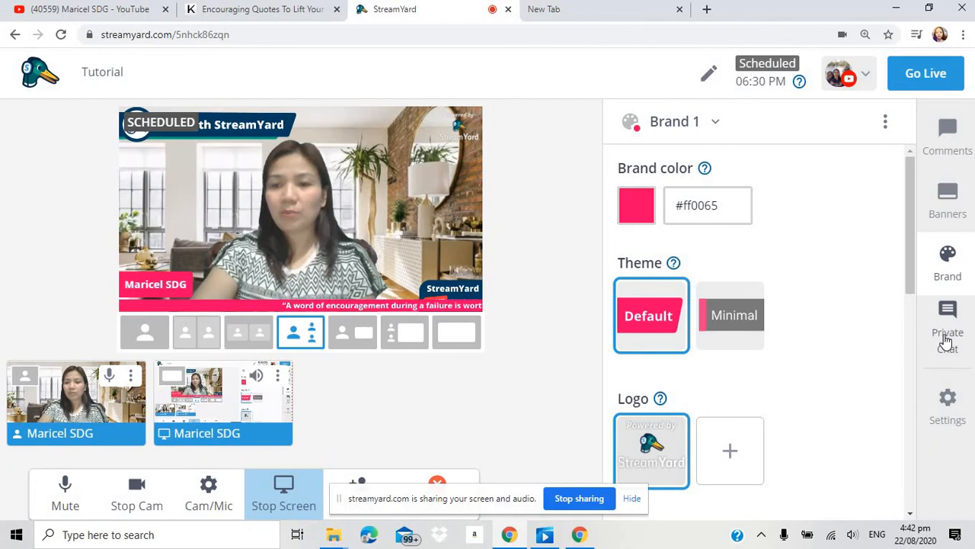
- Glance at private chat and studio settings, then switch to the viewer comments panel
{"action": "left_click", "coordinate": [947, 320]}
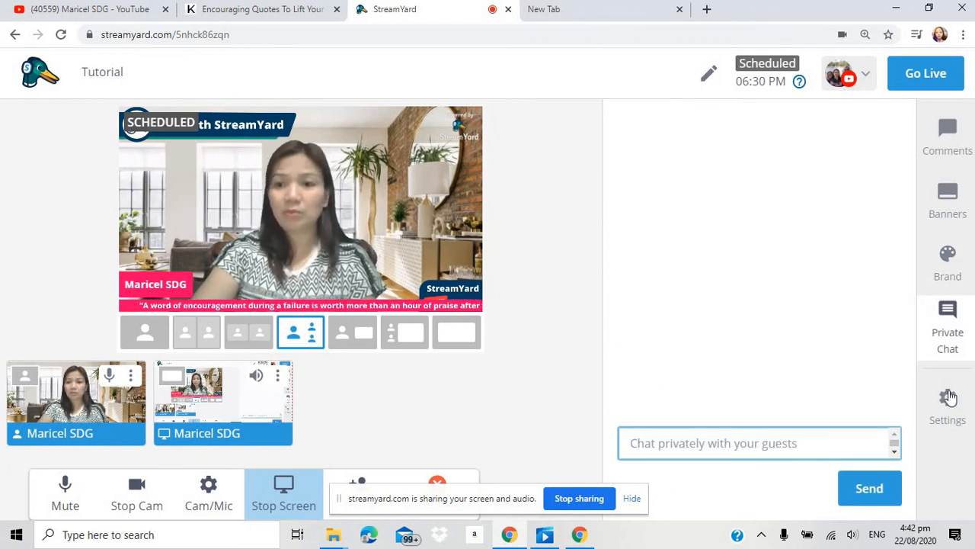
{"action": "left_click", "coordinate": [947, 404]}
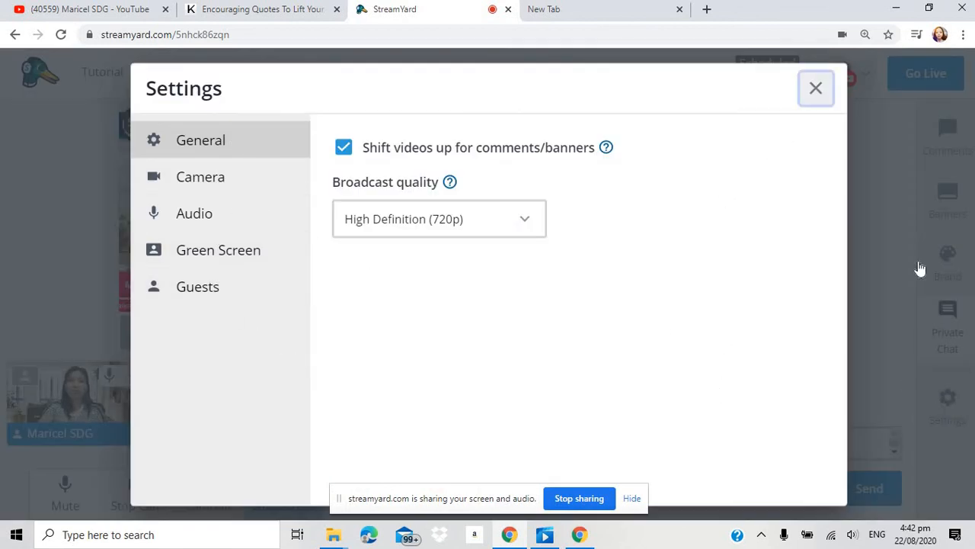
{"action": "left_click", "coordinate": [815, 87]}
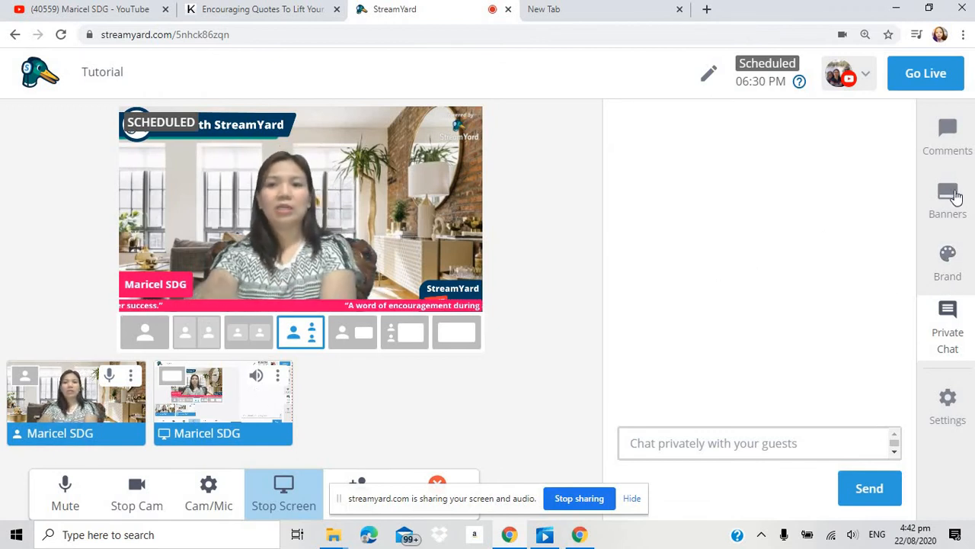
{"action": "left_click", "coordinate": [947, 134]}
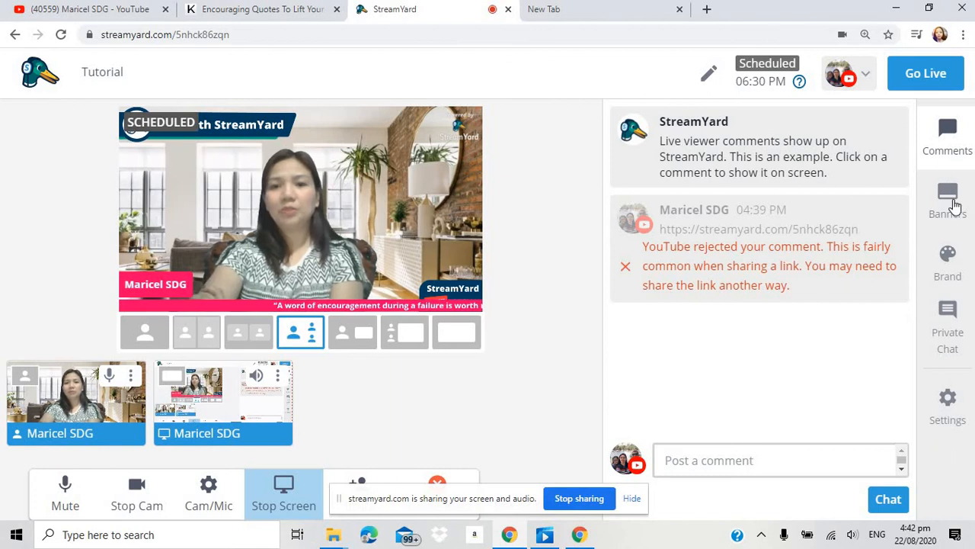
- Review the banners list, then stop sharing the screen from the Chrome sharing bar
{"action": "left_click", "coordinate": [948, 198]}
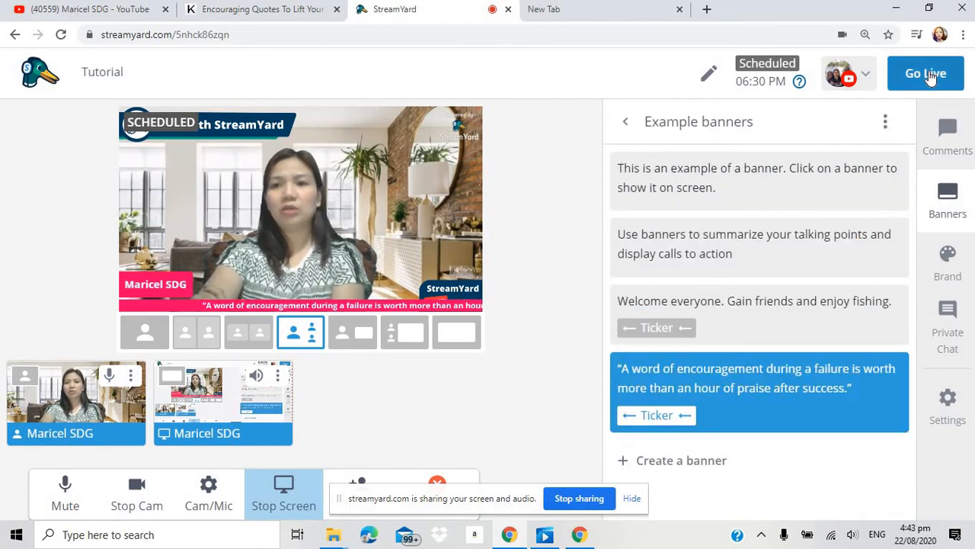
{"action": "mouse_move", "coordinate": [555, 67]}
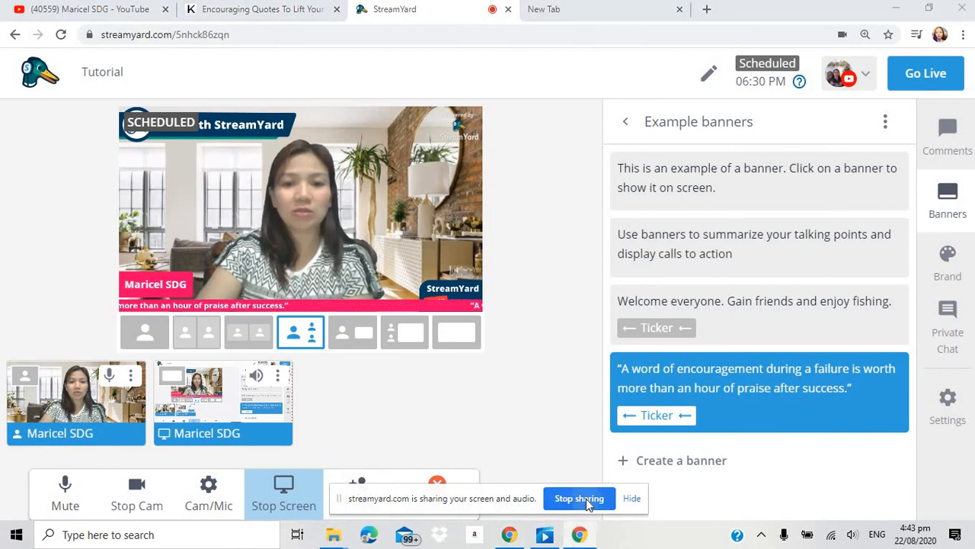
{"action": "left_click", "coordinate": [579, 497]}
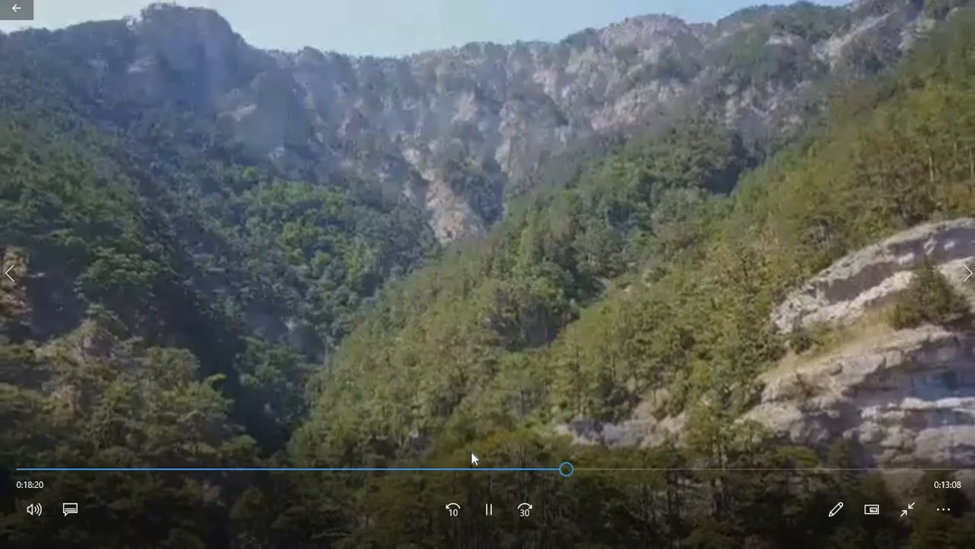
- Leave the mountain video player and return to the StreamYard studio
{"action": "left_click", "coordinate": [488, 509]}
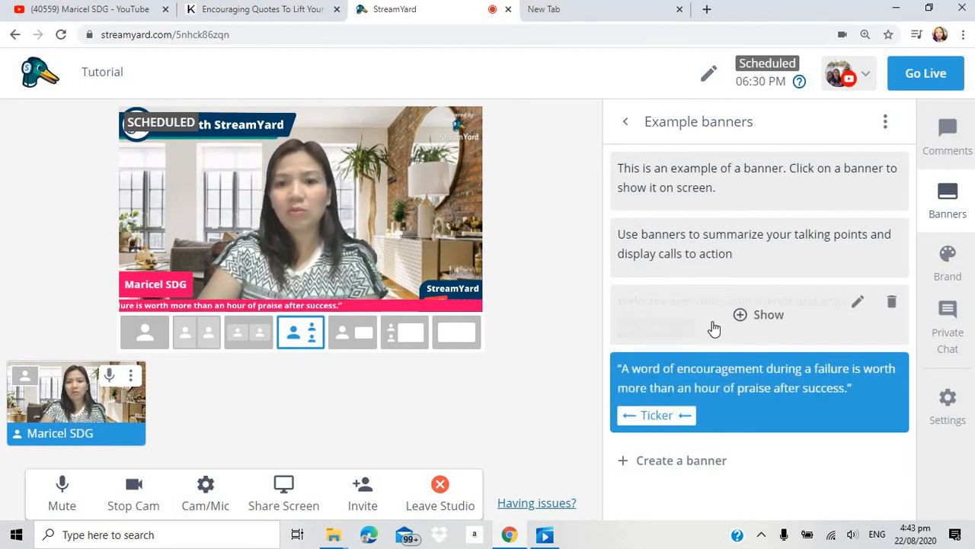
- Show the fishing welcome ticker on stage, then hide it again
{"action": "left_click", "coordinate": [754, 314]}
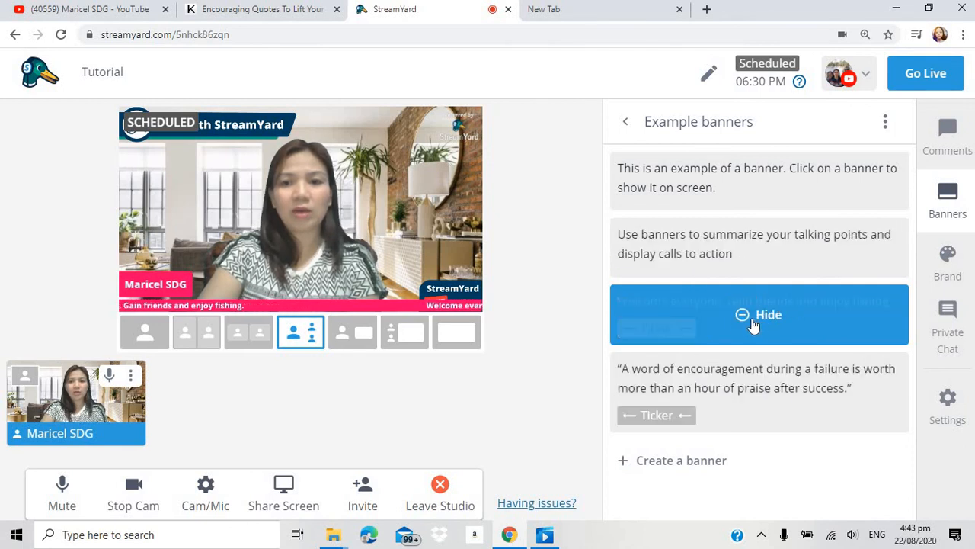
{"action": "left_click", "coordinate": [756, 314]}
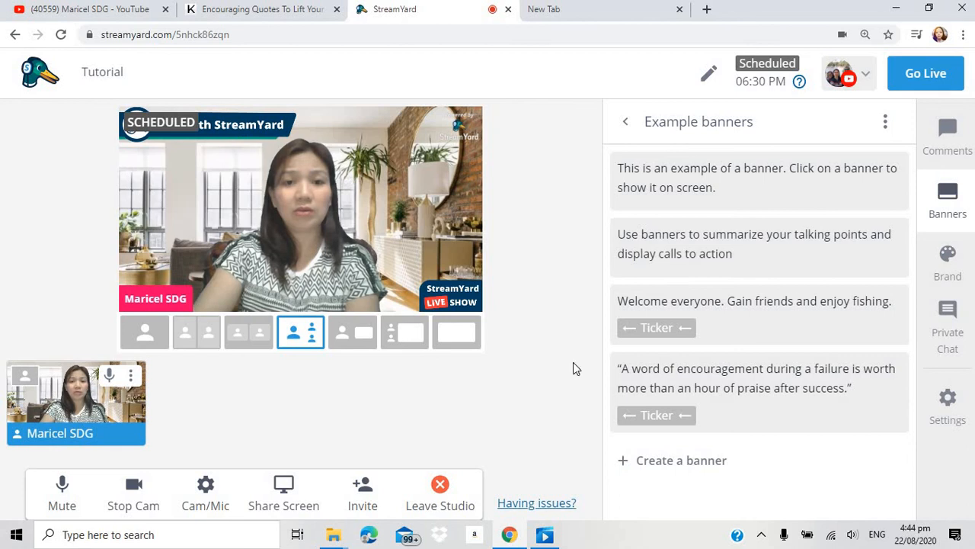
- In brand settings, try changing the logo and dismiss the upgrade prompt
{"action": "left_click", "coordinate": [948, 262]}
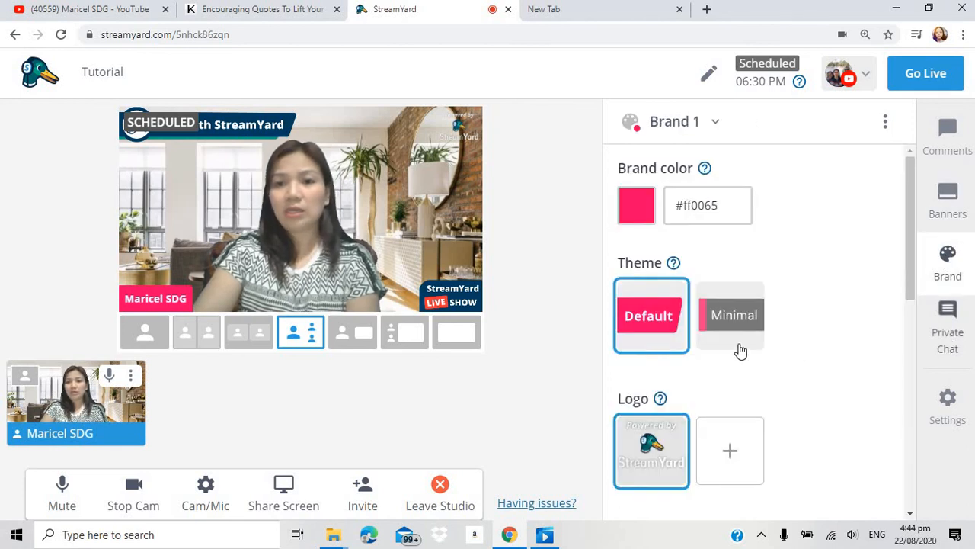
{"action": "left_click", "coordinate": [653, 451]}
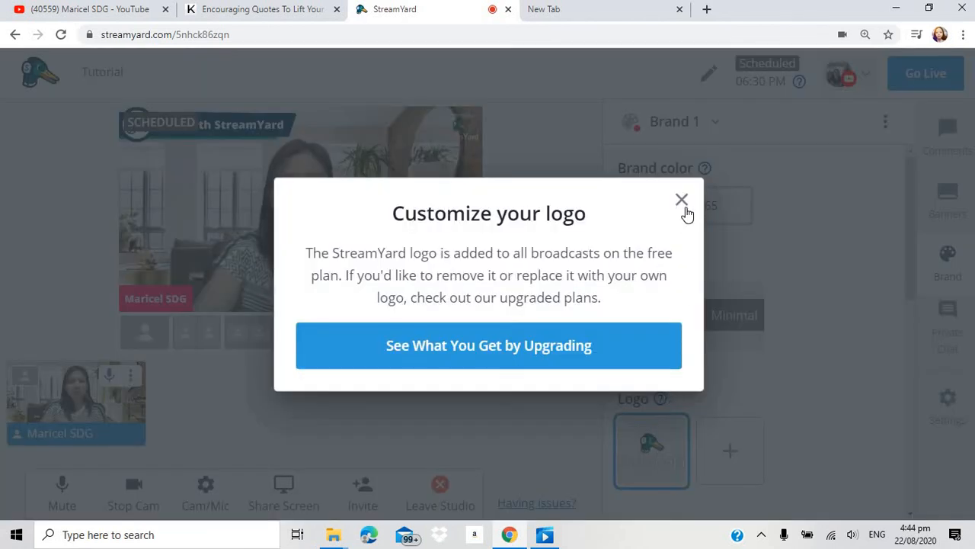
{"action": "left_click", "coordinate": [681, 200]}
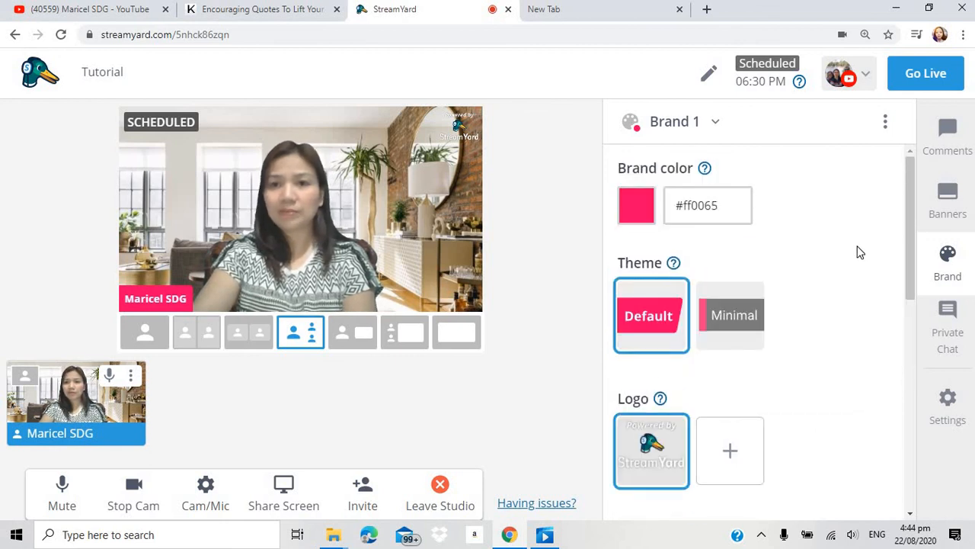
{"action": "scroll", "scroll_direction": "down", "scroll_amount": 3}
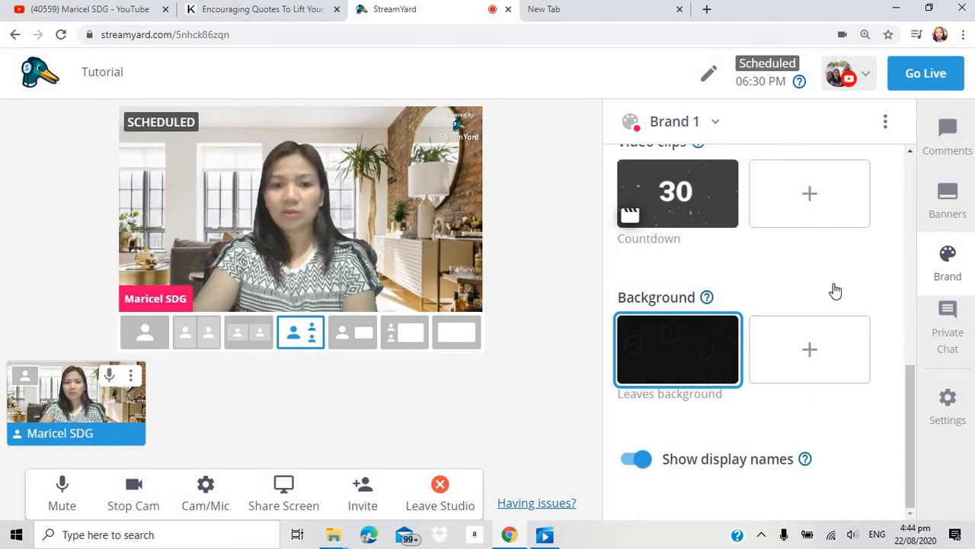